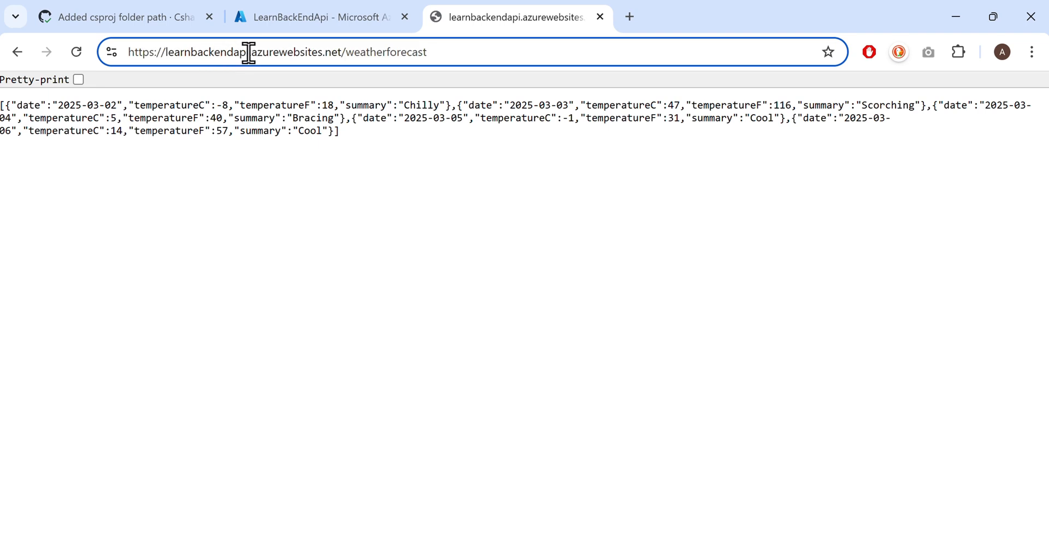
Check the LearnBackEndApi deployment logs in Deployment Center, then return to Overview.
{"action": "left_click", "coordinate": [315, 17]}
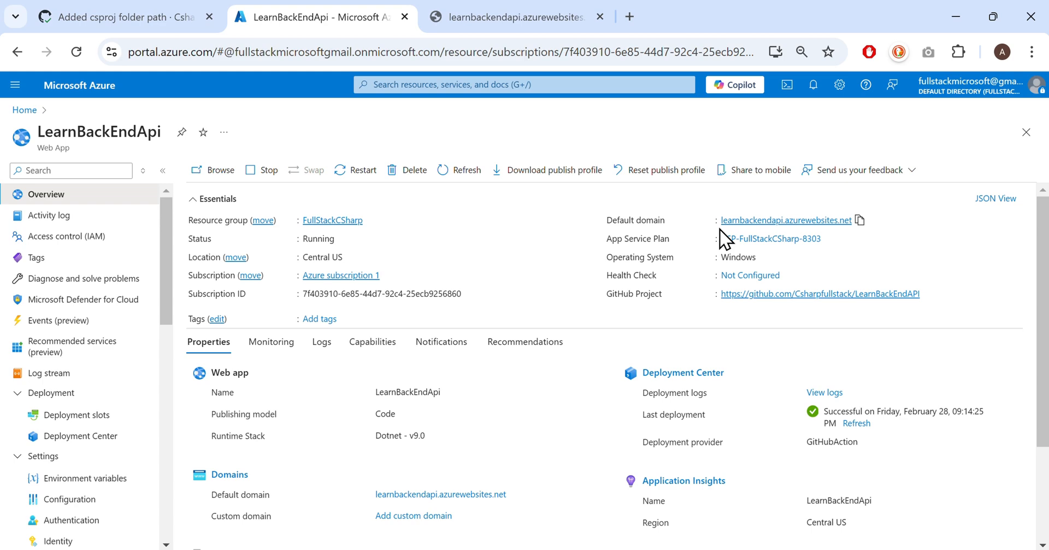
{"action": "left_click", "coordinate": [90, 436]}
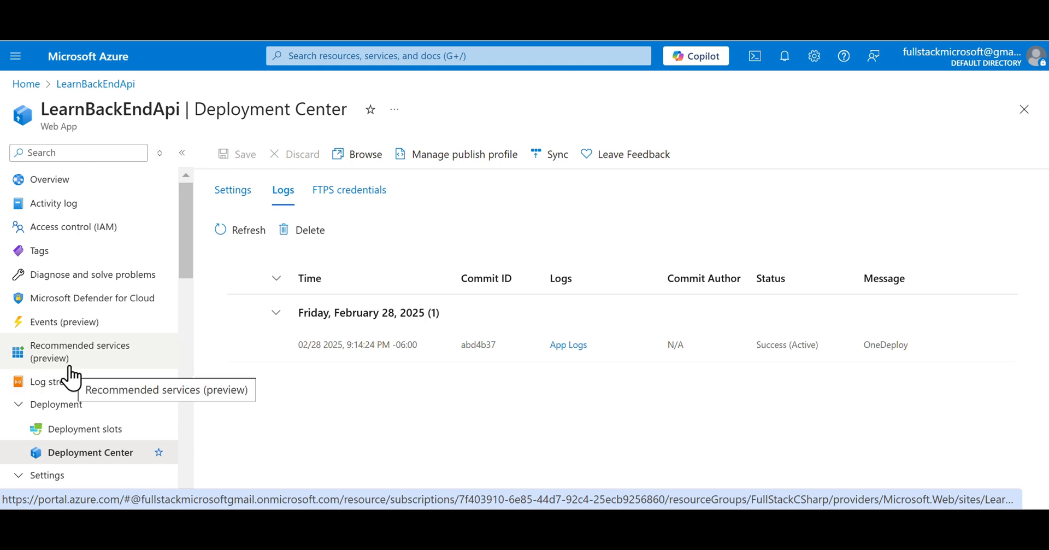
{"action": "left_click", "coordinate": [50, 180]}
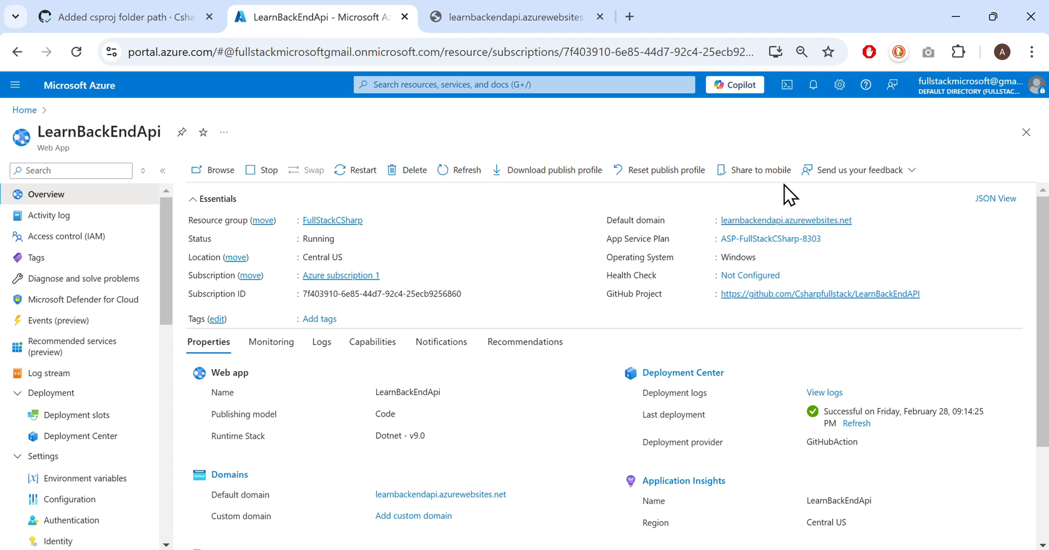
{"action": "mouse_move", "coordinate": [565, 271]}
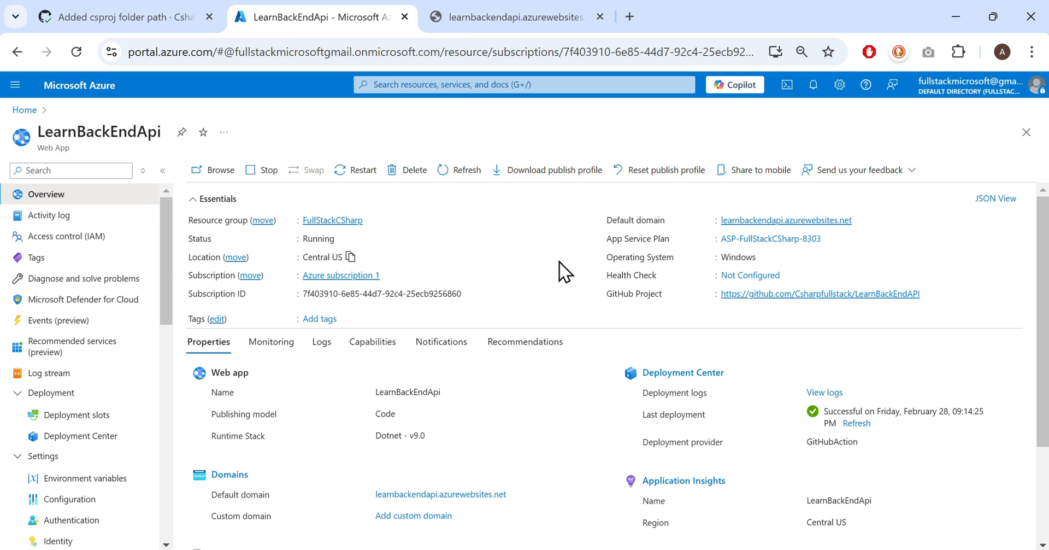
Confirm Last deployment lists the GitHubAction provider, then view API Management.
{"action": "scroll", "scroll_direction": "down", "scroll_amount": 3}
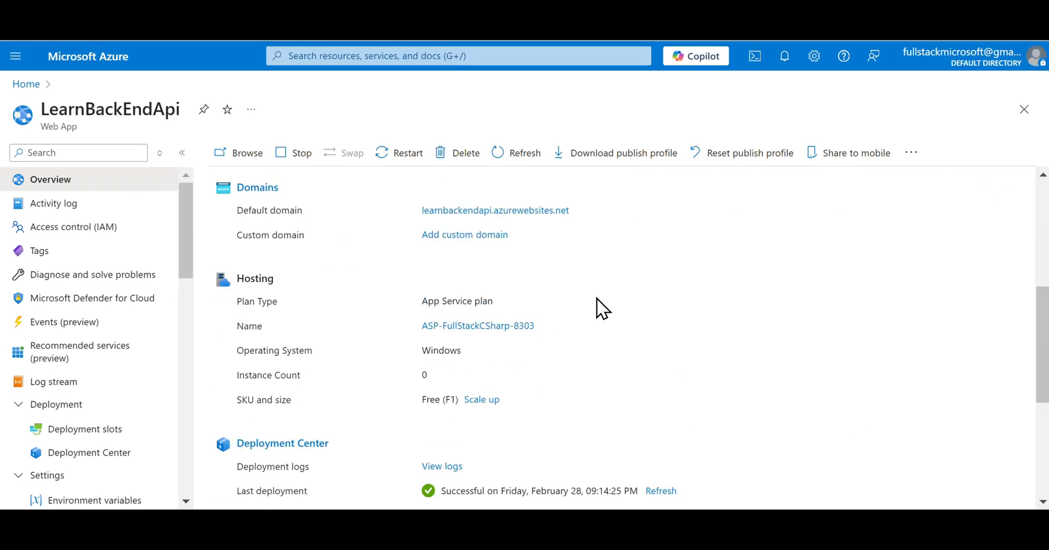
{"action": "scroll", "scroll_direction": "down", "scroll_amount": 3}
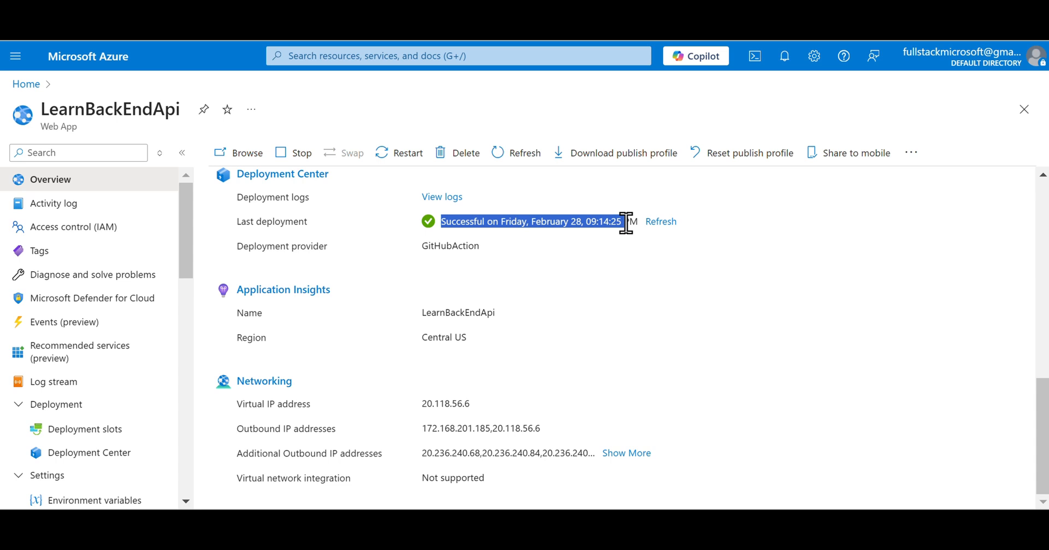
{"action": "double_click", "coordinate": [450, 246]}
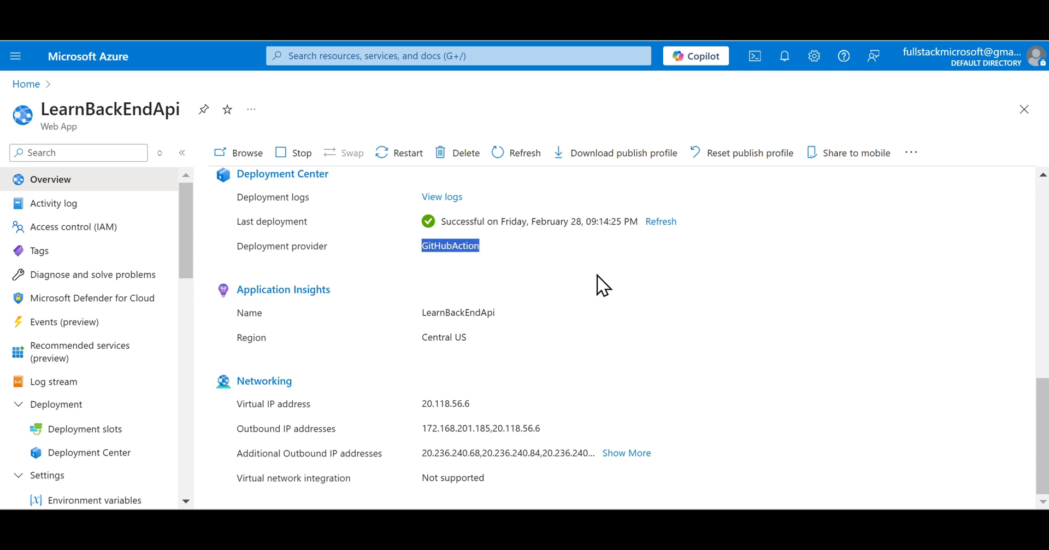
{"action": "mouse_move", "coordinate": [623, 293]}
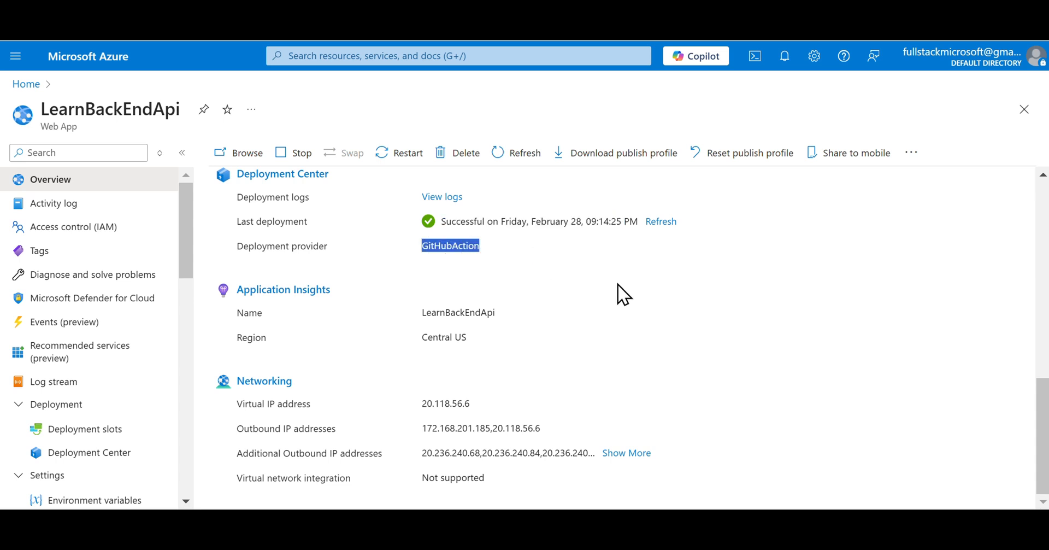
{"action": "left_click", "coordinate": [85, 379]}
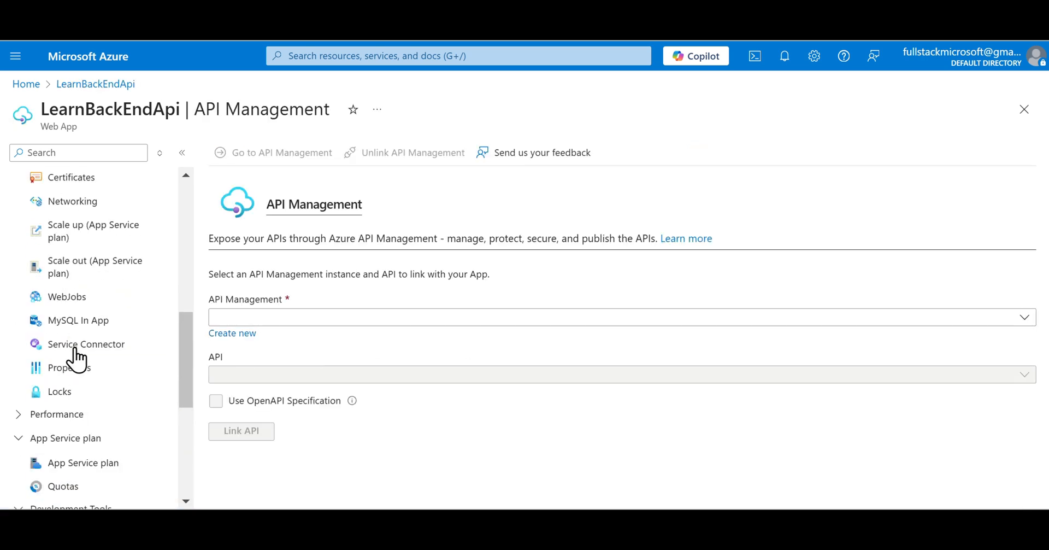
{"action": "scroll", "scroll_direction": "up", "scroll_amount": 3}
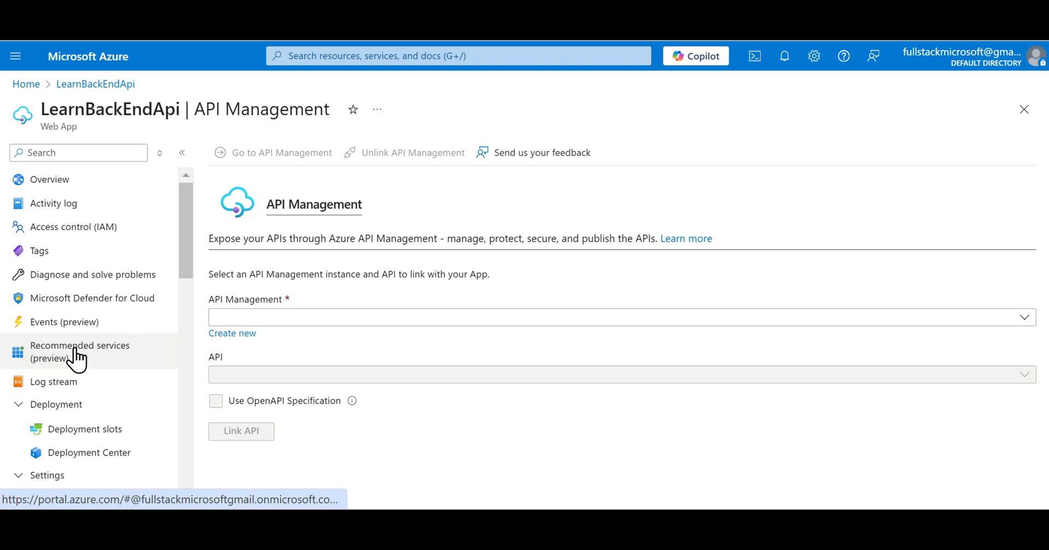
{"action": "left_click", "coordinate": [50, 179]}
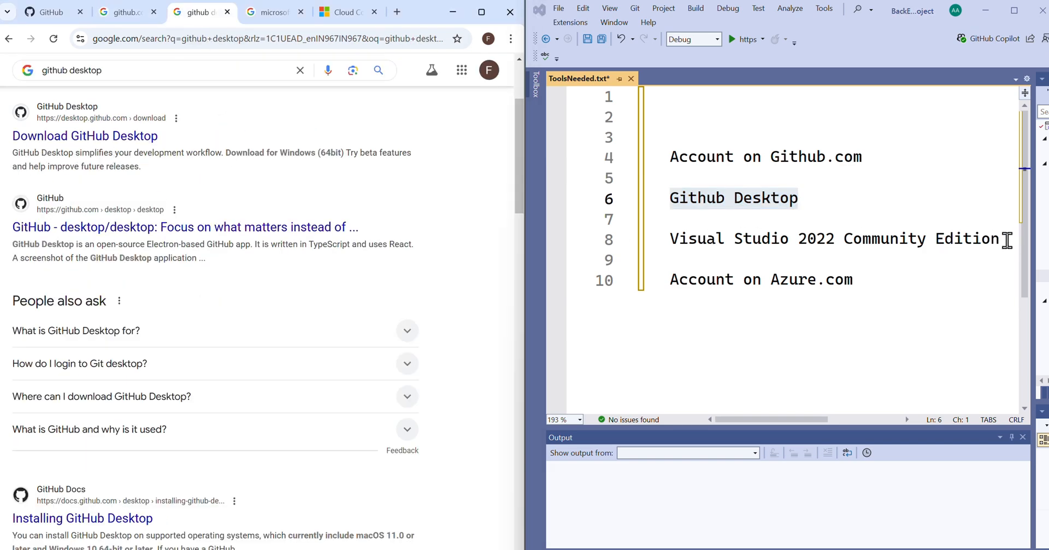
Highlight the Visual Studio 2022 Community line in ToolsNeeded.txt and show azure.microsoft.com.
{"action": "triple_click", "coordinate": [833, 239]}
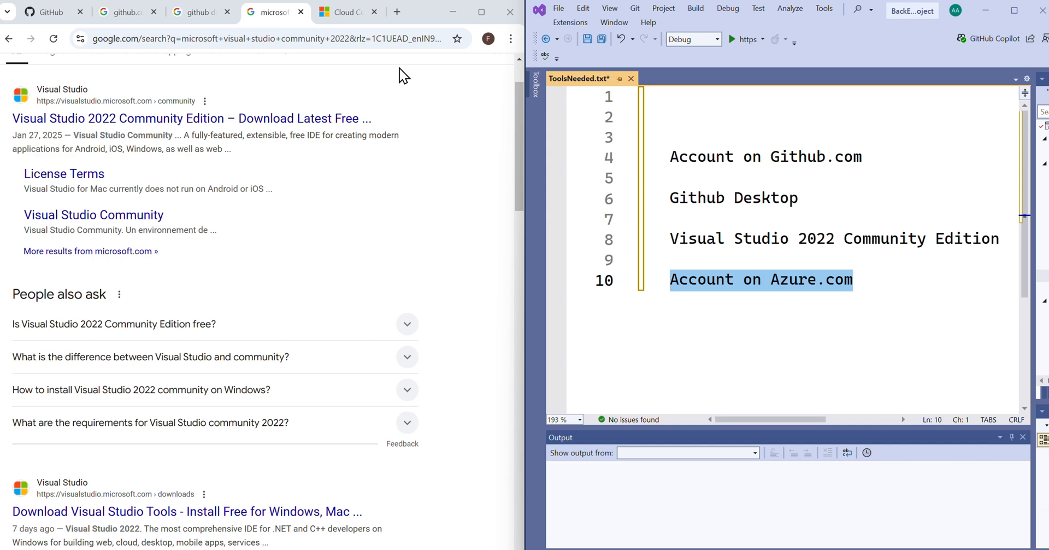
{"action": "left_click", "coordinate": [345, 12]}
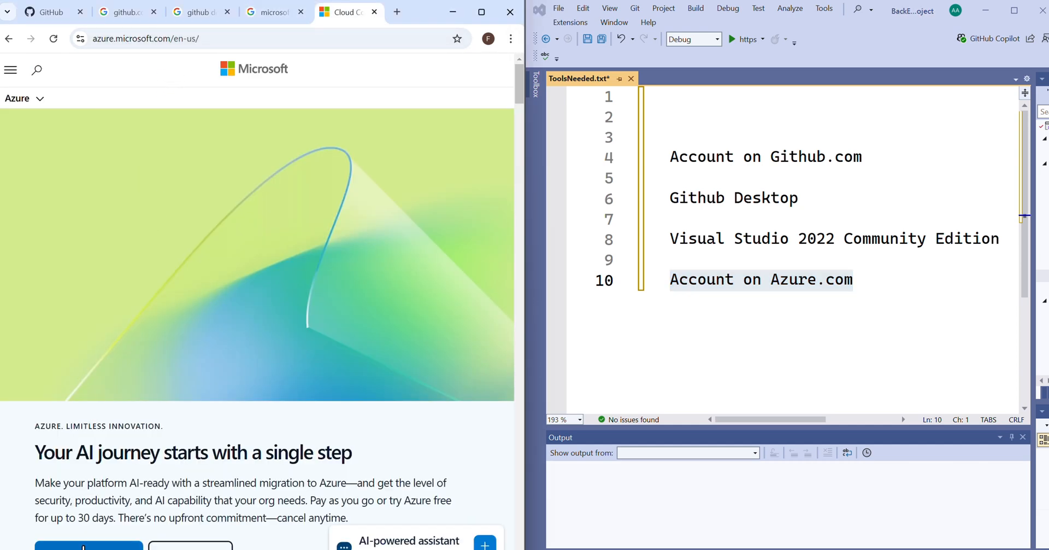
{"action": "scroll", "scroll_direction": "down", "scroll_amount": 3}
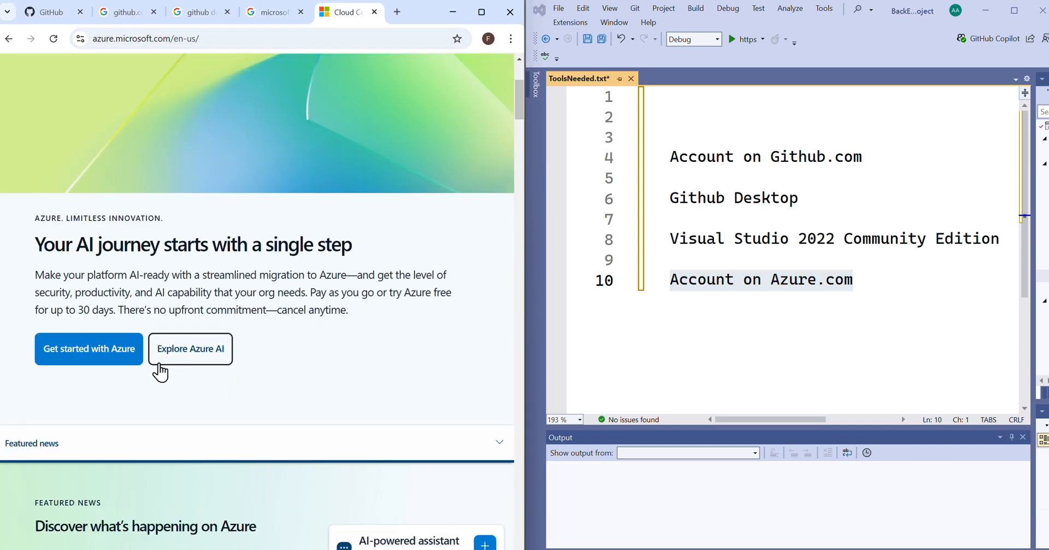
{"action": "mouse_move", "coordinate": [492, 34]}
{"action": "type", "text": "visual"}
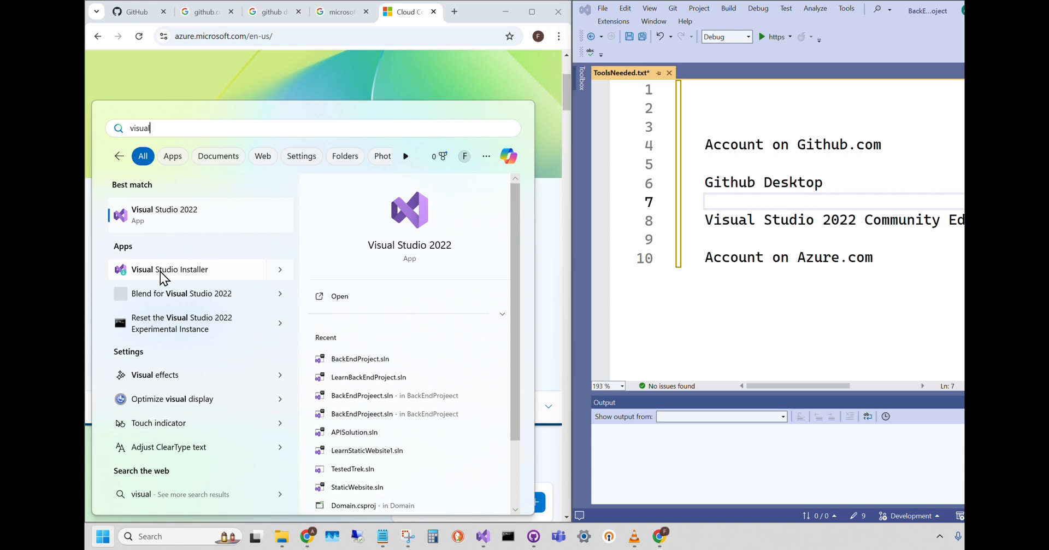
{"action": "mouse_move", "coordinate": [193, 278]}
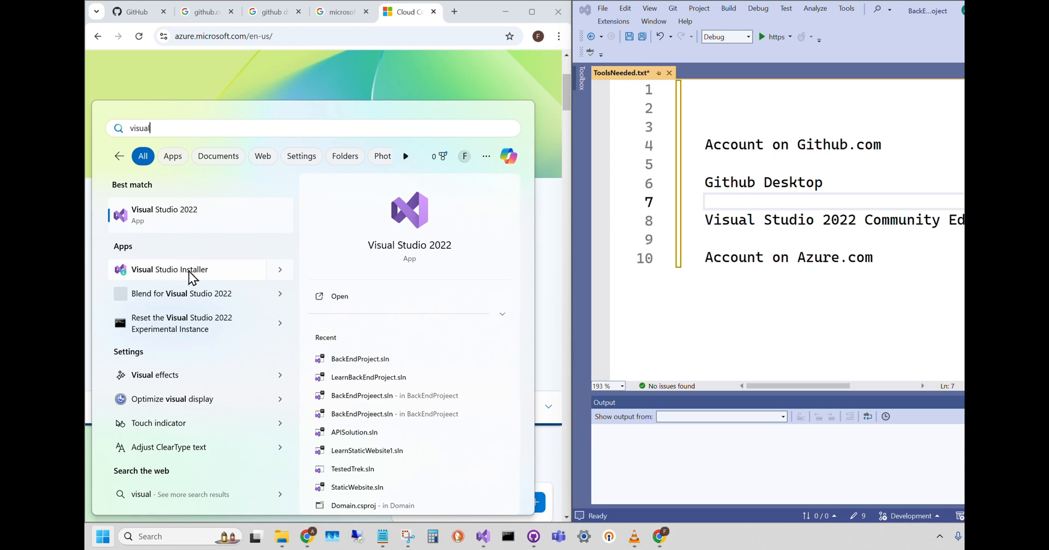
Open Visual Studio Installer to review Community 2022's checked workloads, including ASP.NET and web development.
{"action": "left_click", "coordinate": [169, 268]}
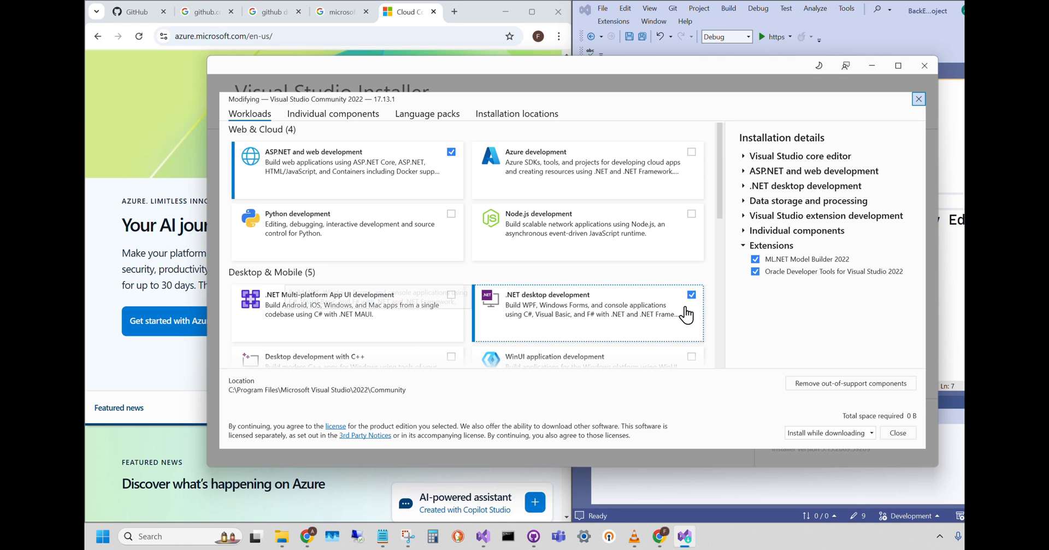
{"action": "scroll", "scroll_direction": "down", "scroll_amount": 3}
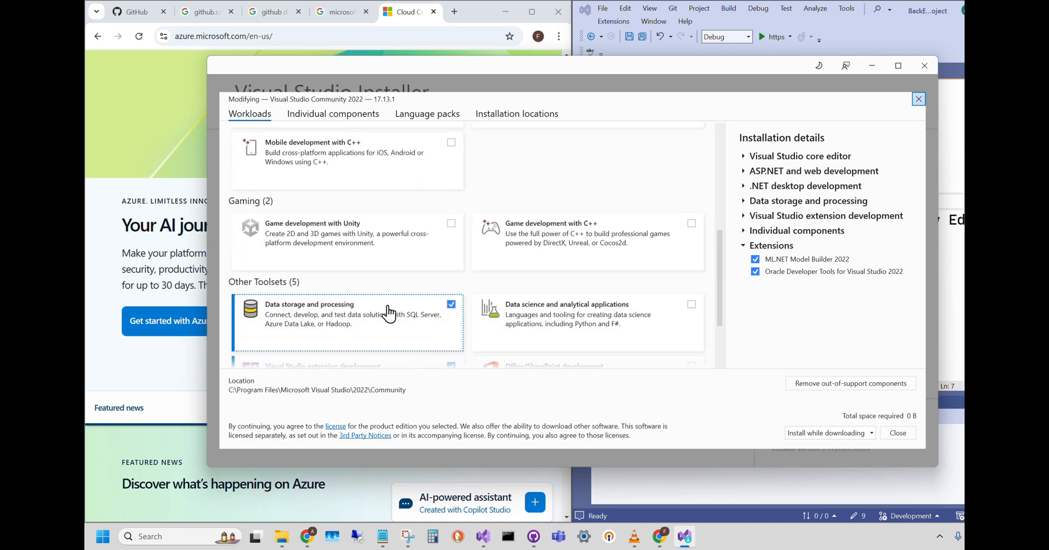
{"action": "left_click", "coordinate": [898, 65]}
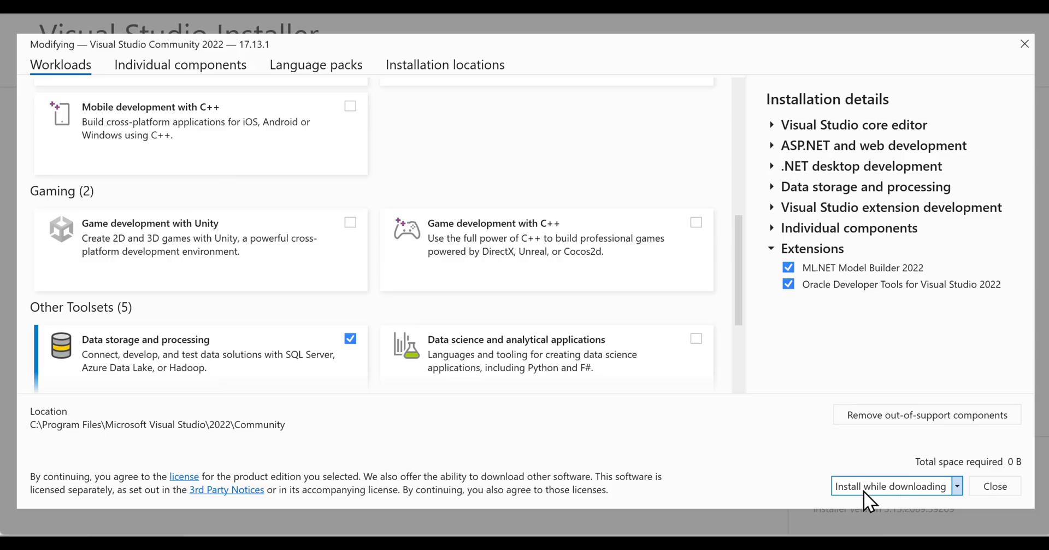
{"action": "mouse_move", "coordinate": [926, 414]}
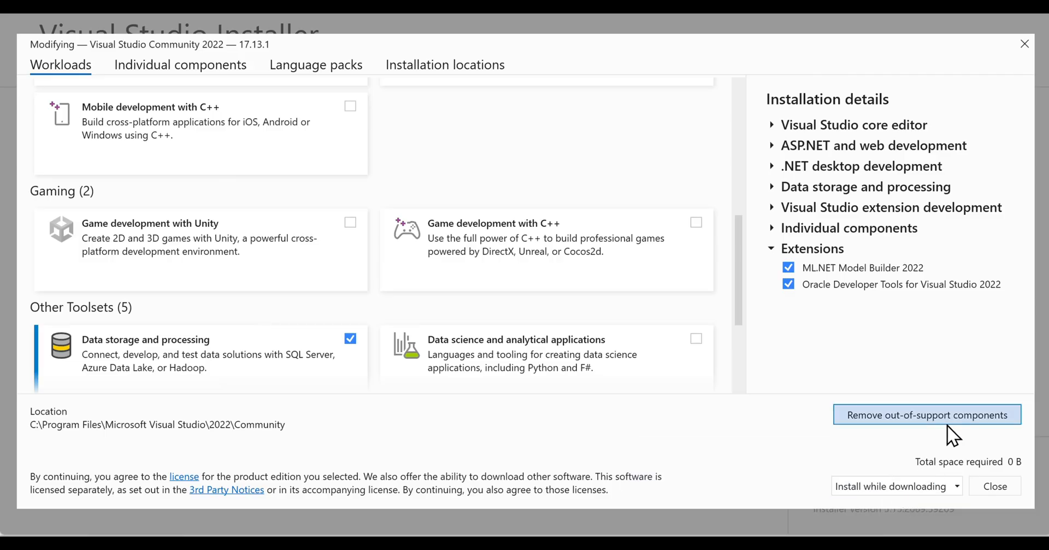
{"action": "mouse_move", "coordinate": [869, 287]}
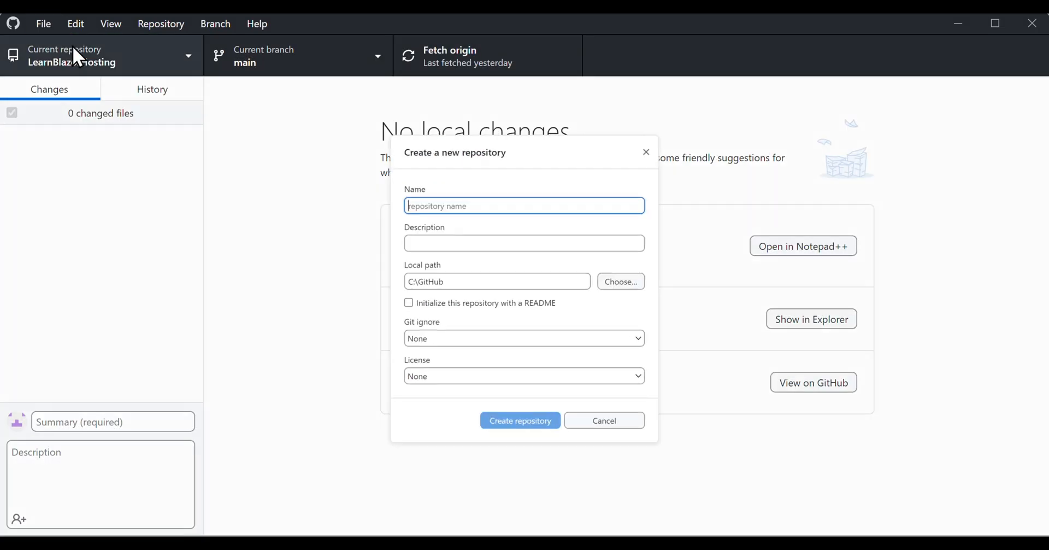
Create a repository named LearnBackEndAPI with the VisualStudio gitignore template.
{"action": "left_click", "coordinate": [603, 420]}
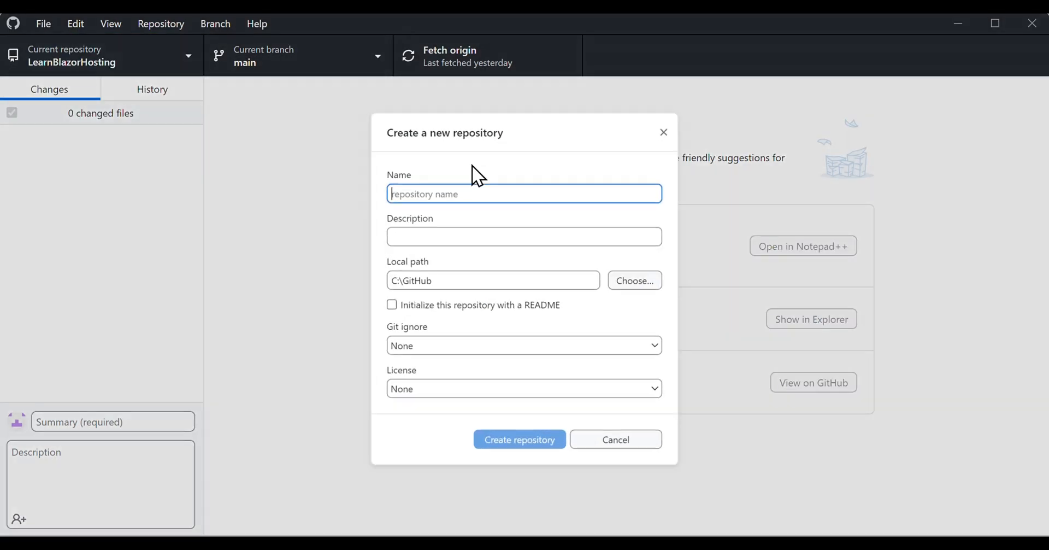
{"action": "type", "text": "LearnBackEndAP"}
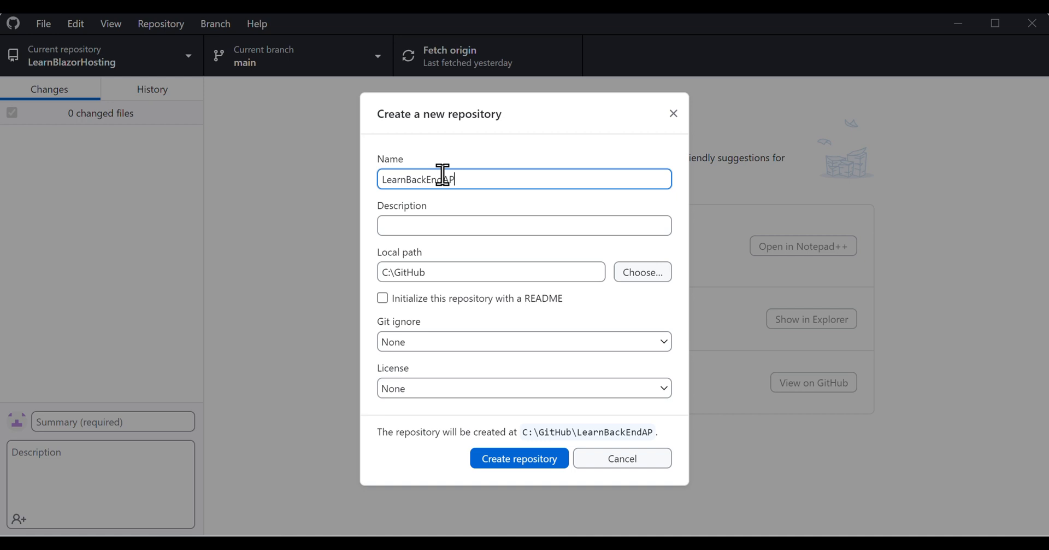
{"action": "type", "text": "I"}
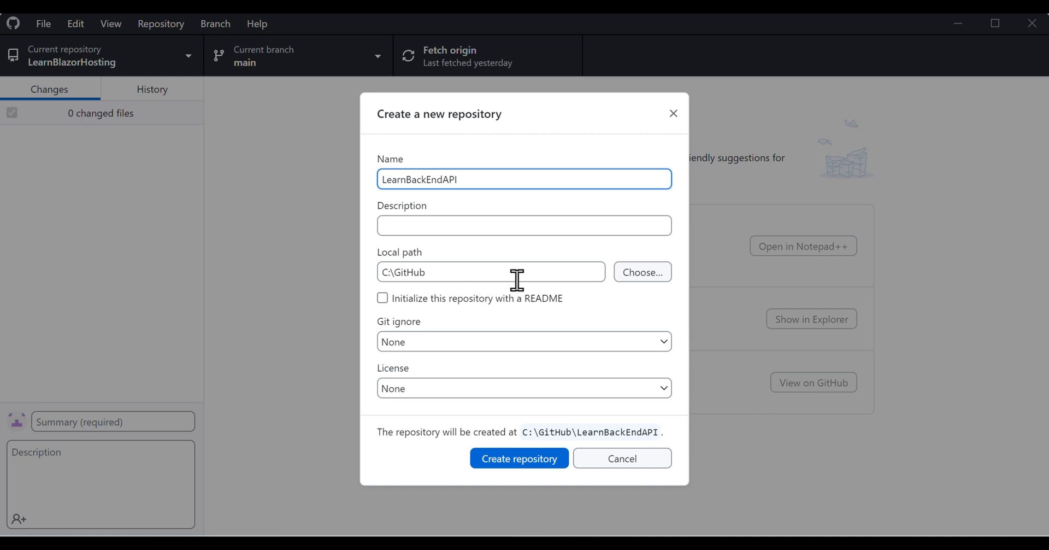
{"action": "left_click", "coordinate": [524, 342]}
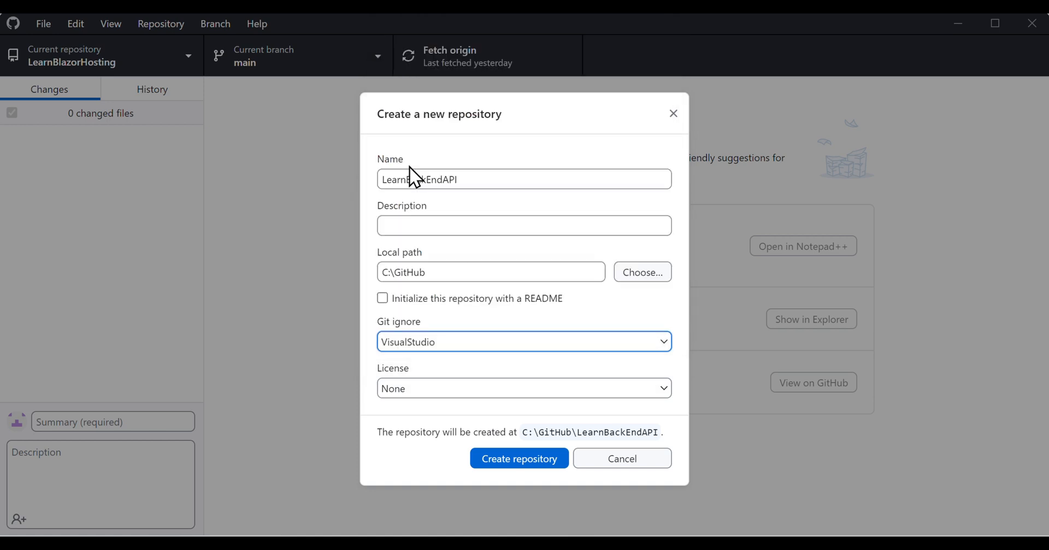
{"action": "mouse_move", "coordinate": [519, 458]}
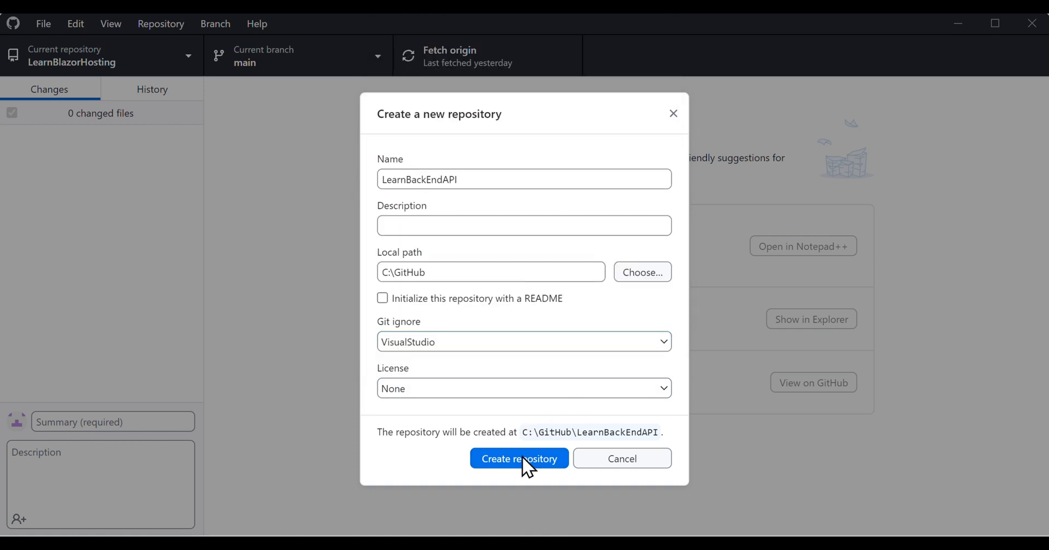
{"action": "left_click", "coordinate": [519, 458]}
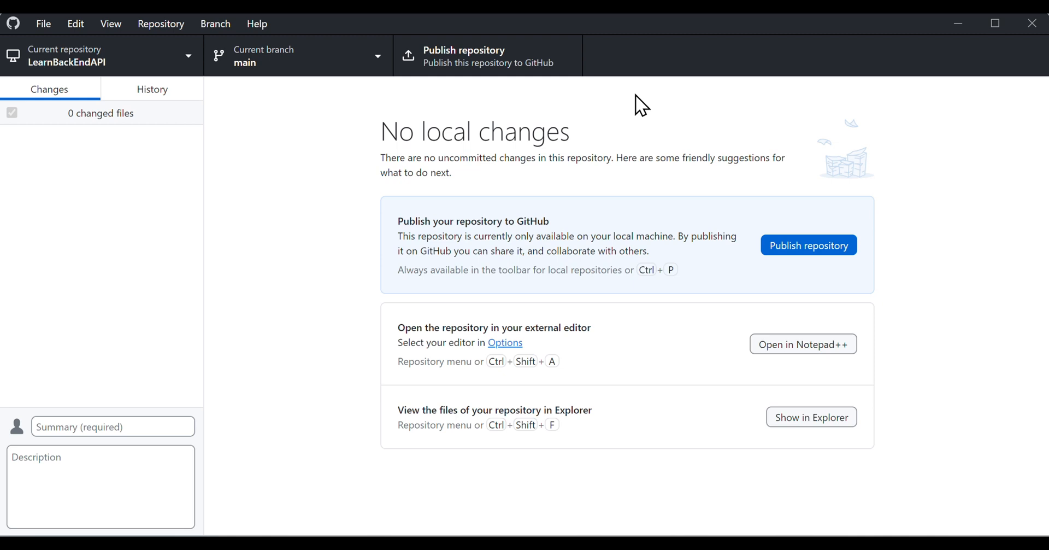
Publish LearnBackEndAPI to GitHub and inspect the generated gitignore in History.
{"action": "left_click", "coordinate": [808, 245]}
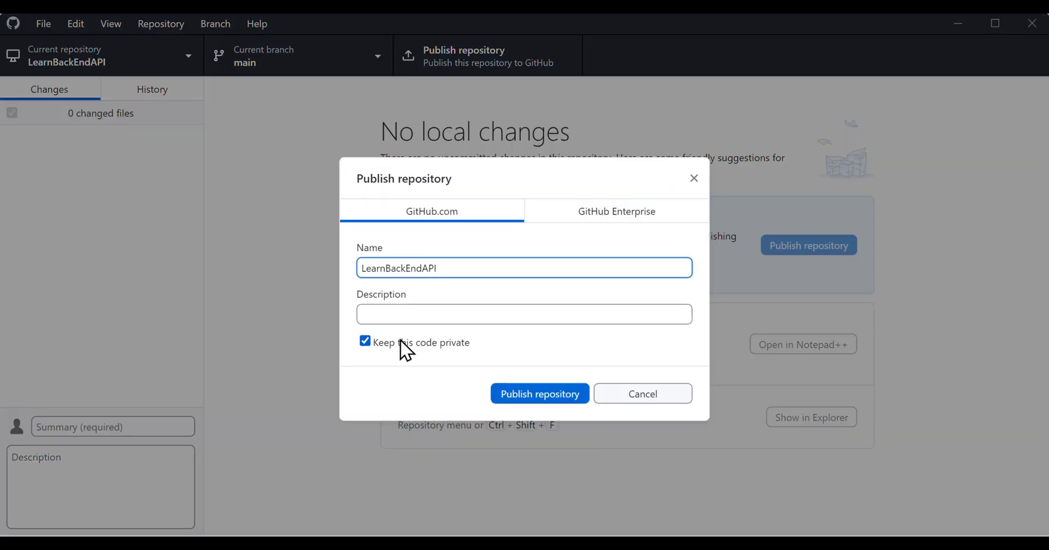
{"action": "left_click", "coordinate": [364, 342]}
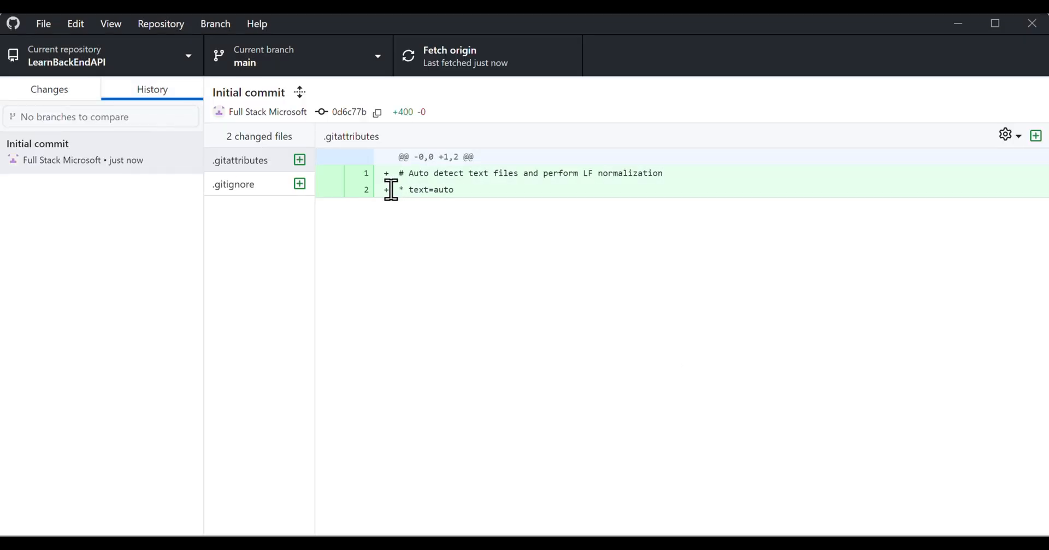
{"action": "left_click", "coordinate": [233, 184]}
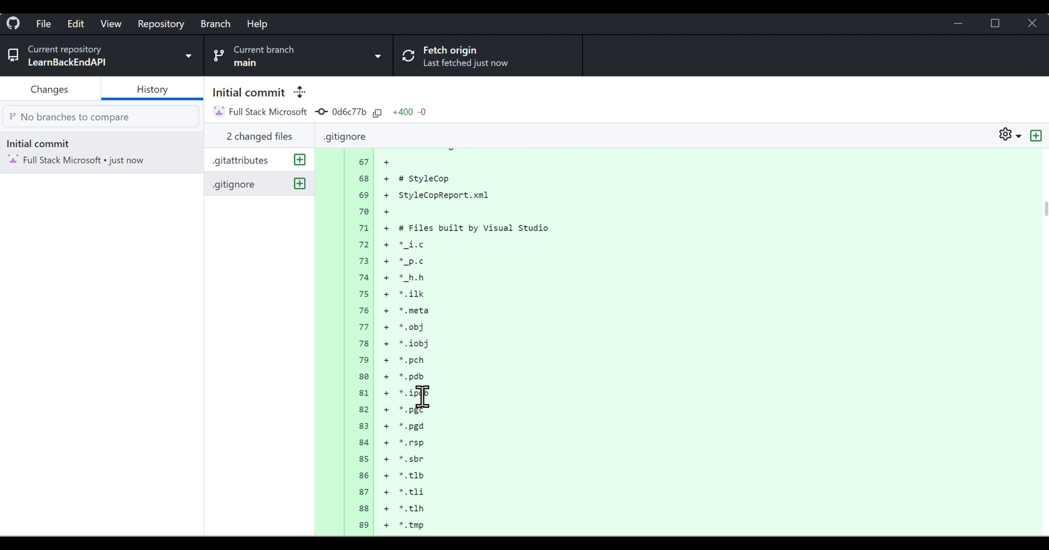
{"action": "mouse_move", "coordinate": [435, 414]}
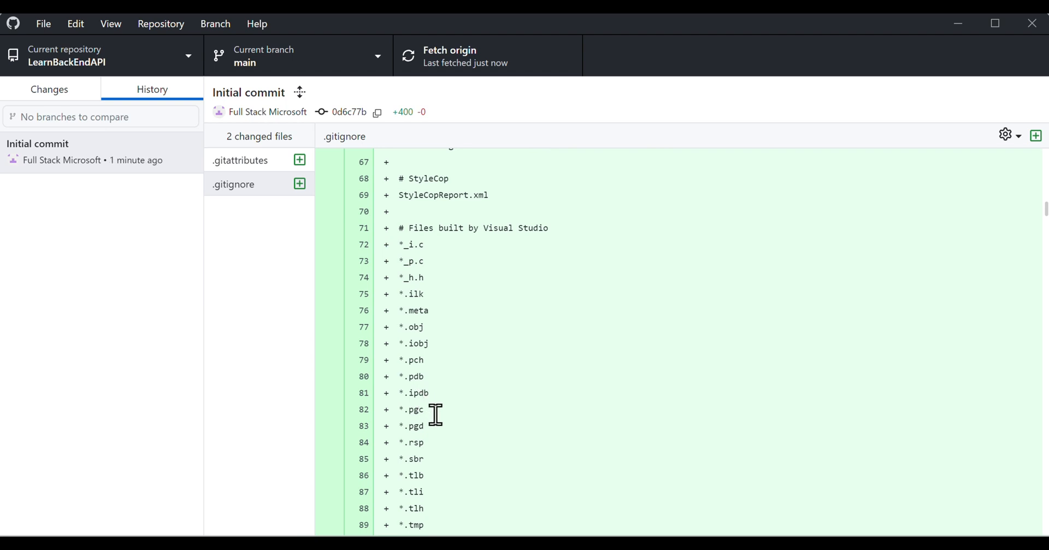
{"action": "mouse_move", "coordinate": [466, 286]}
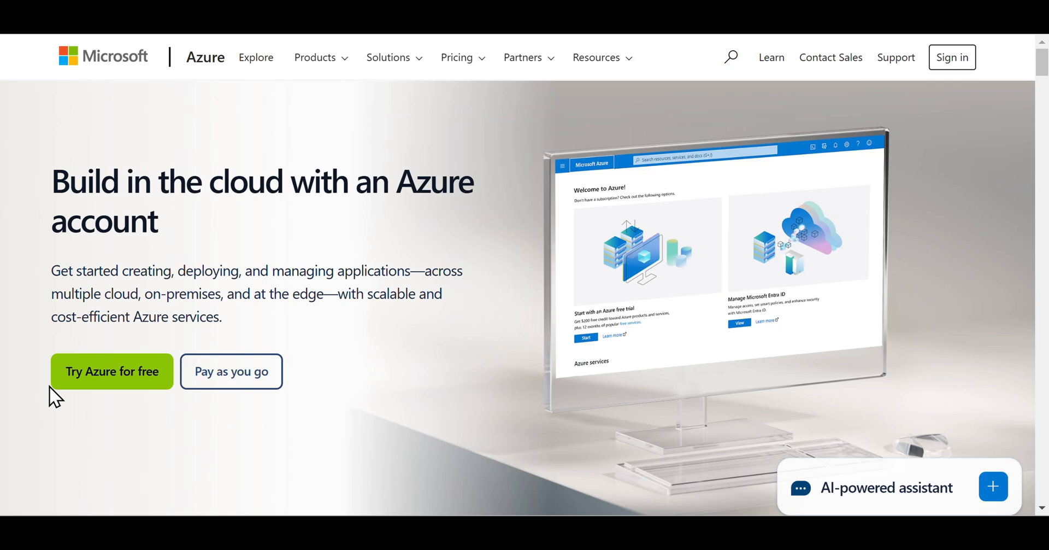
Start the free Azure sign-up and accept the Microsoft Customer Agreement.
{"action": "left_click", "coordinate": [111, 371]}
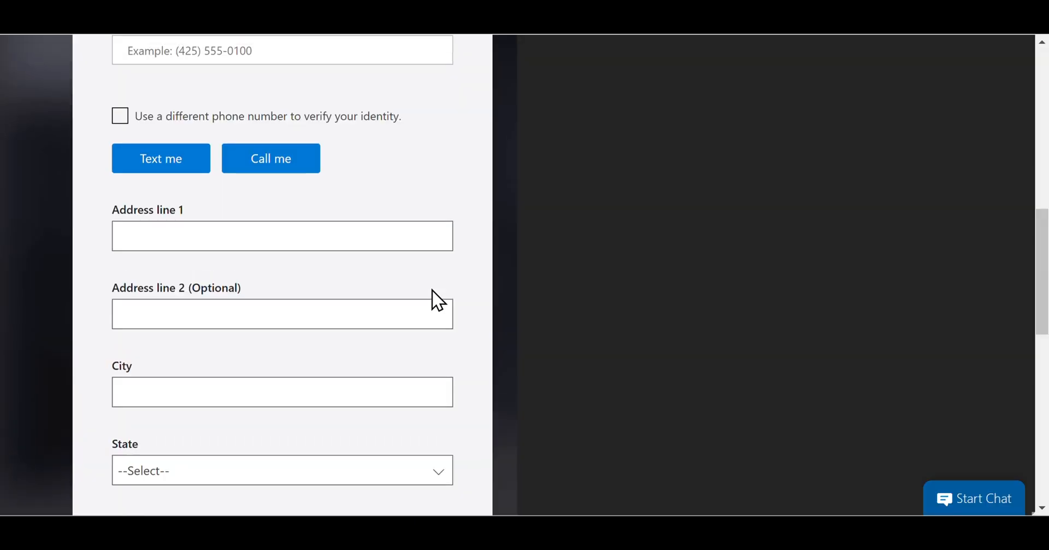
{"action": "scroll", "scroll_direction": "down", "scroll_amount": 3}
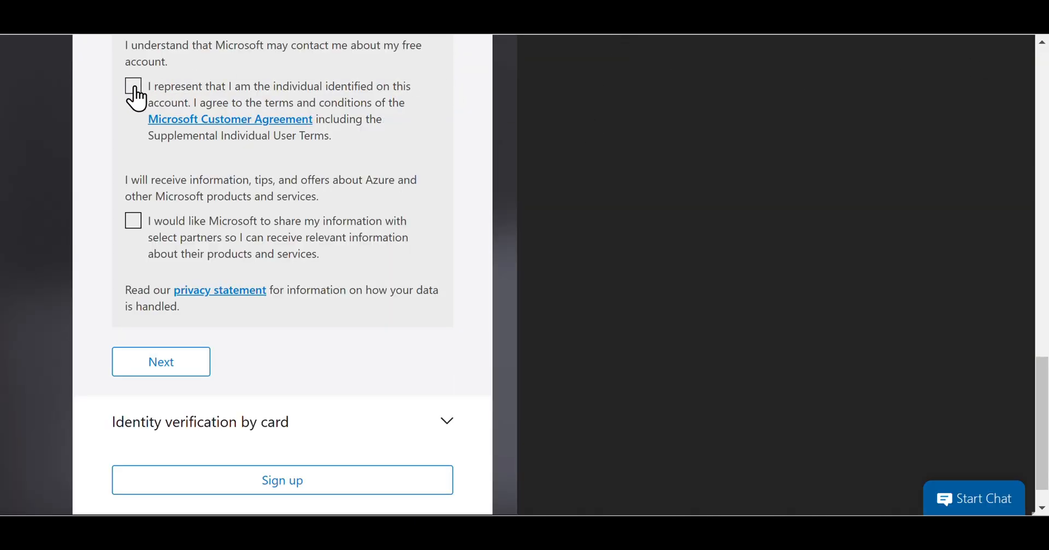
{"action": "left_click", "coordinate": [132, 86]}
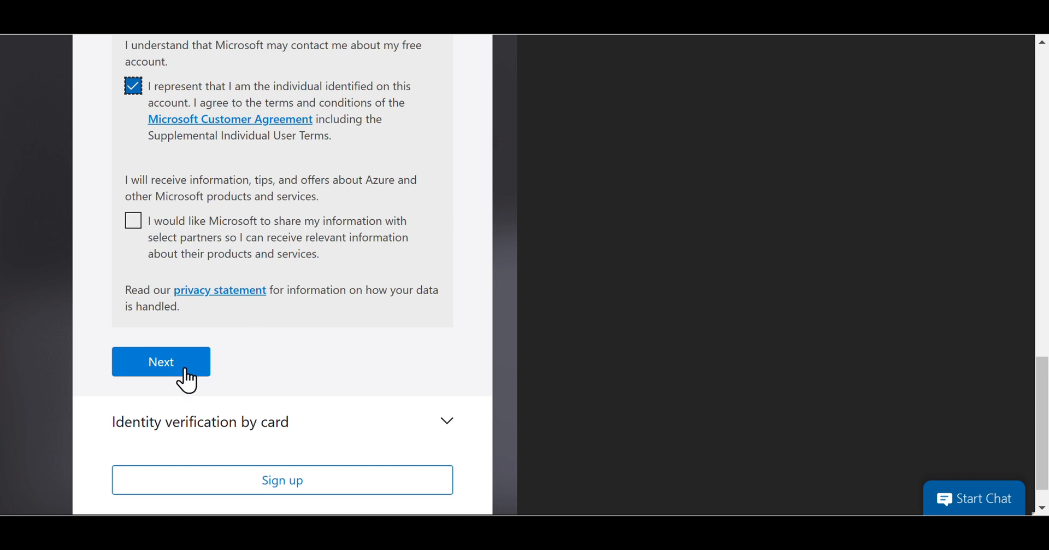
{"action": "left_click", "coordinate": [161, 361]}
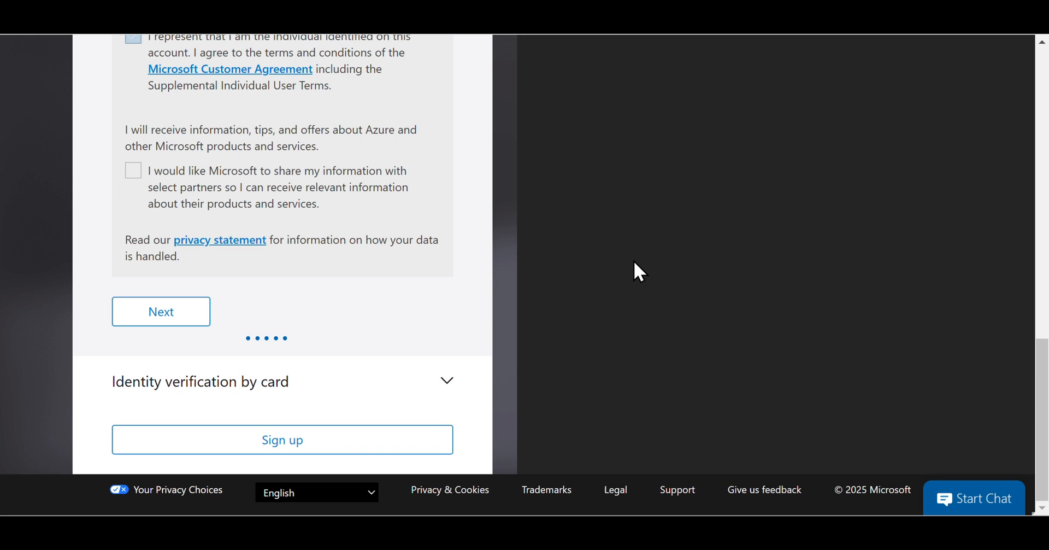
{"action": "left_click", "coordinate": [282, 440]}
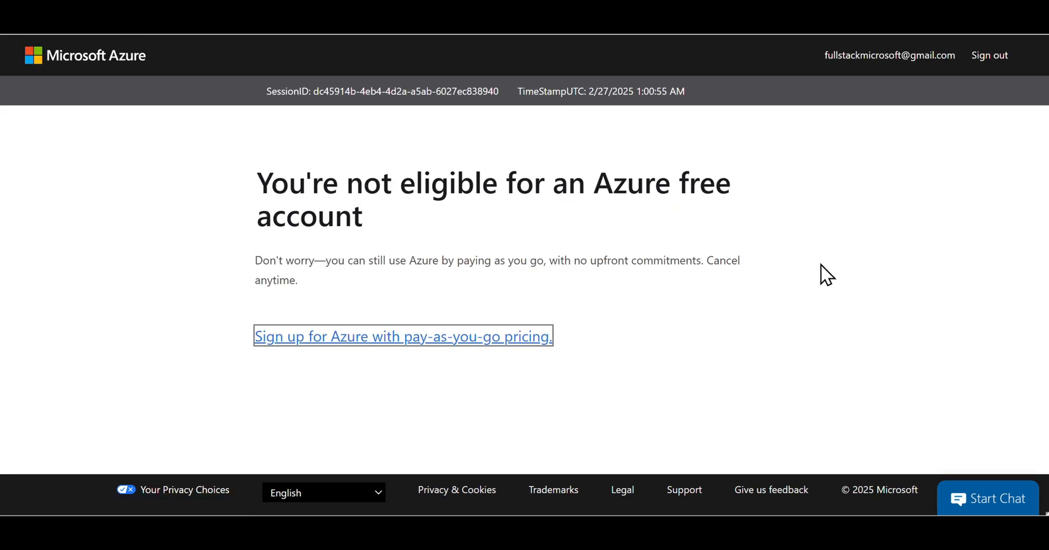
Sign up with pay-as-you-go pricing and no technical support plan.
{"action": "left_click", "coordinate": [402, 336]}
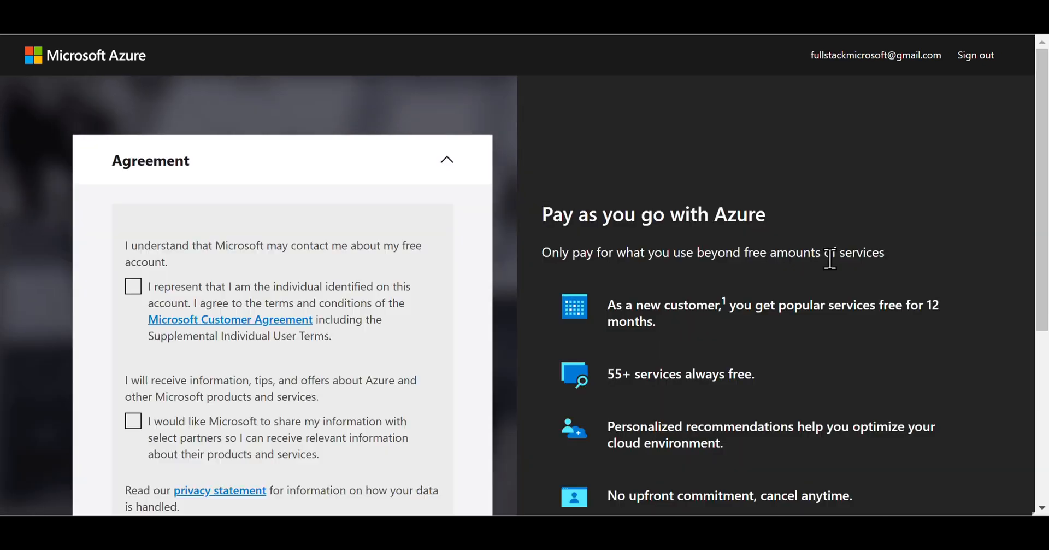
{"action": "scroll", "scroll_direction": "down", "scroll_amount": 3}
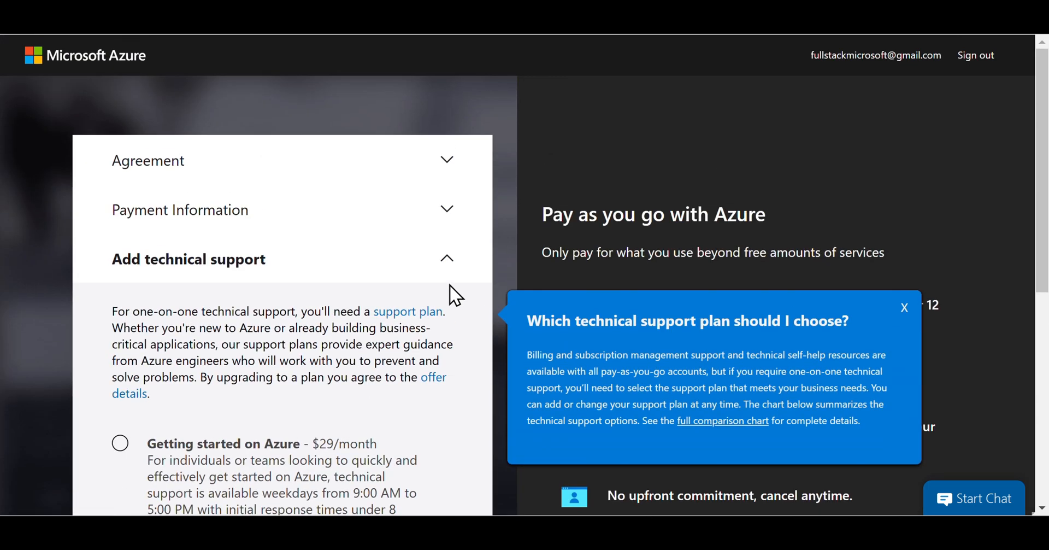
{"action": "scroll", "scroll_direction": "down", "scroll_amount": 3}
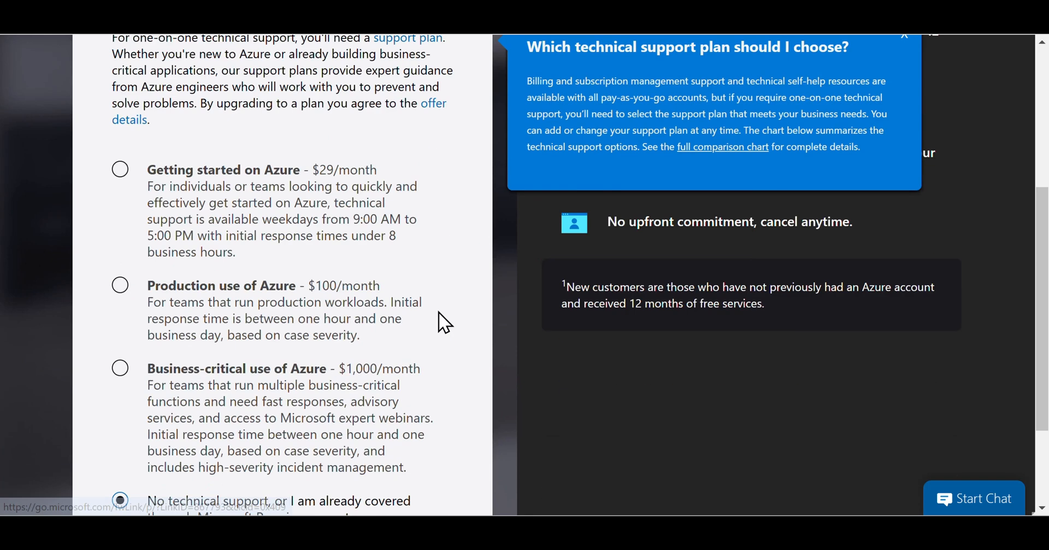
{"action": "scroll", "scroll_direction": "down", "scroll_amount": 3}
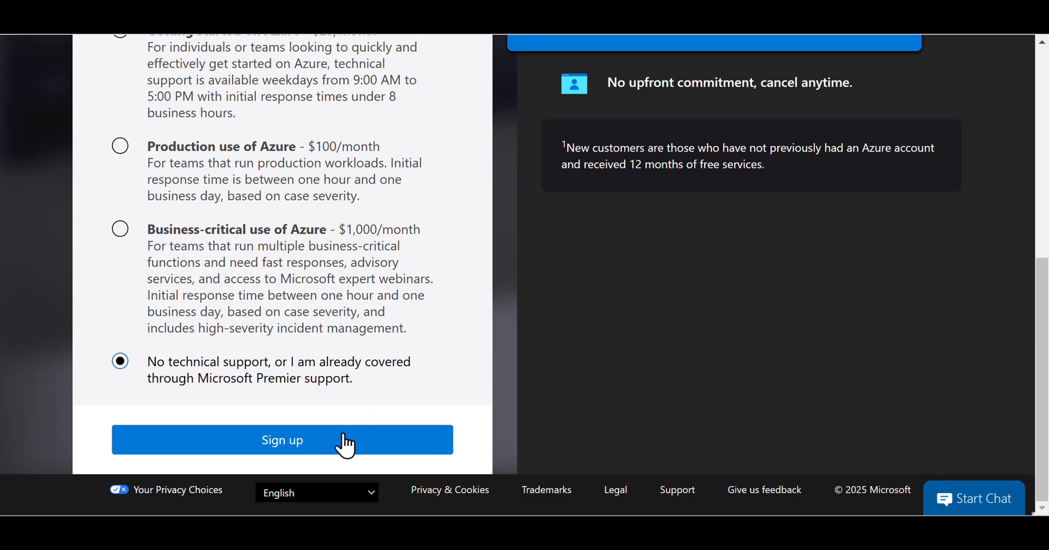
{"action": "left_click", "coordinate": [282, 439]}
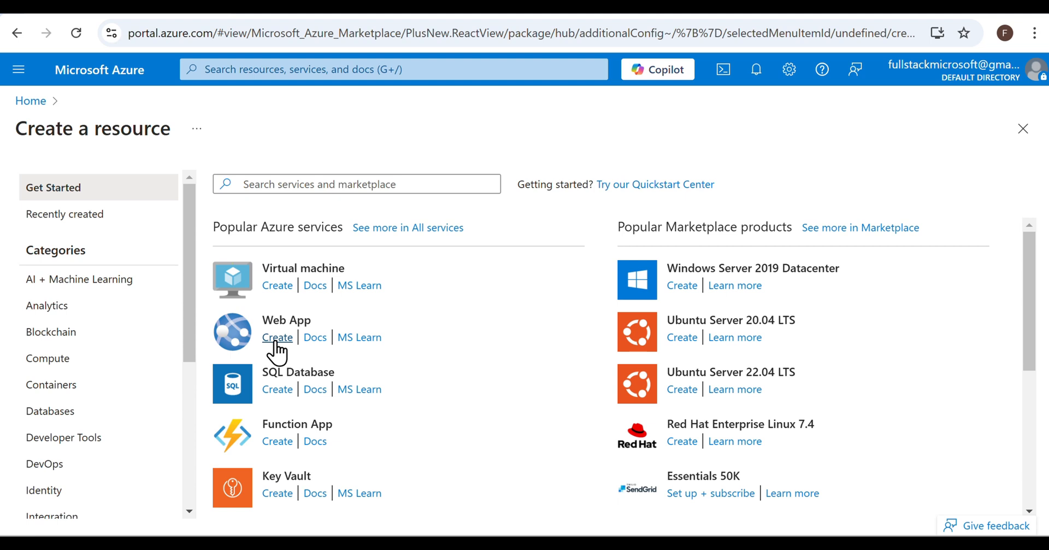
{"action": "mouse_move", "coordinate": [512, 316]}
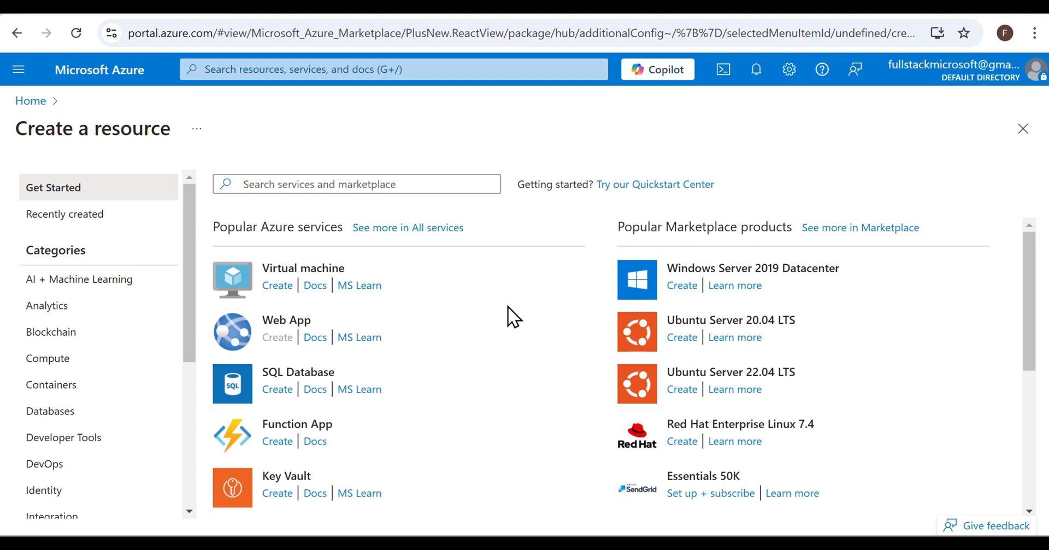
Start a Web App on Azure subscription 1 with a new FullStackCSharp resource group.
{"action": "left_click", "coordinate": [277, 336]}
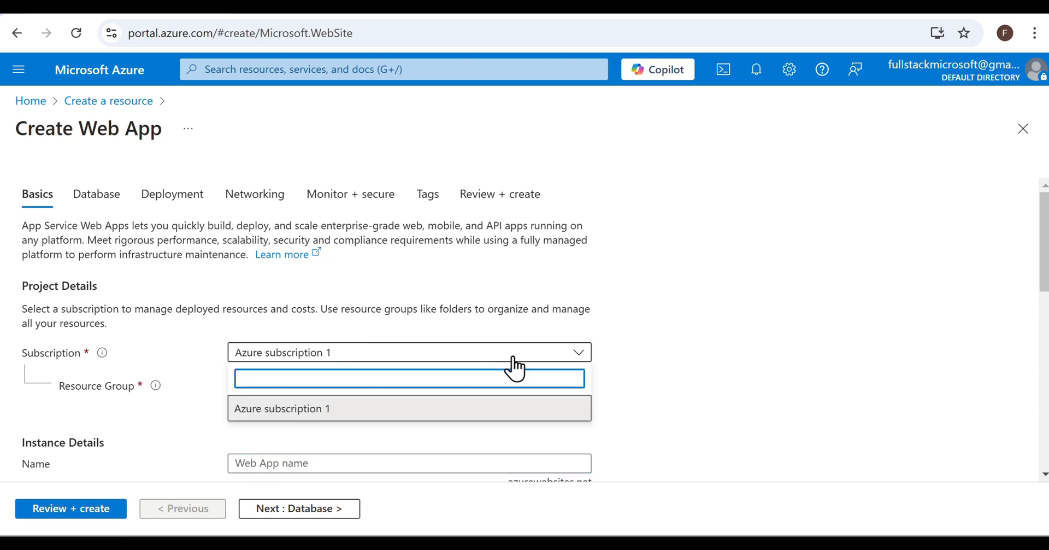
{"action": "left_click", "coordinate": [283, 408]}
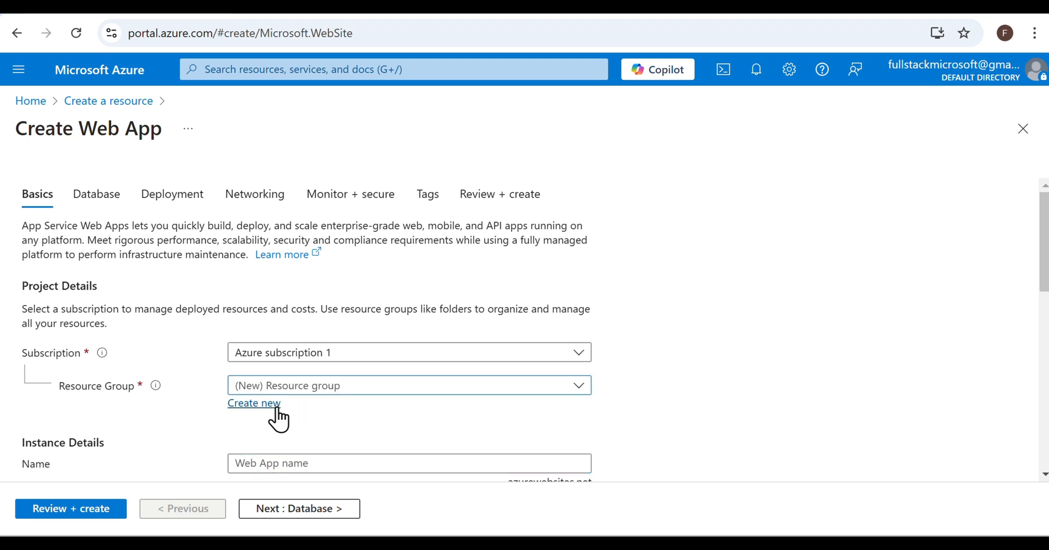
{"action": "left_click", "coordinate": [254, 403]}
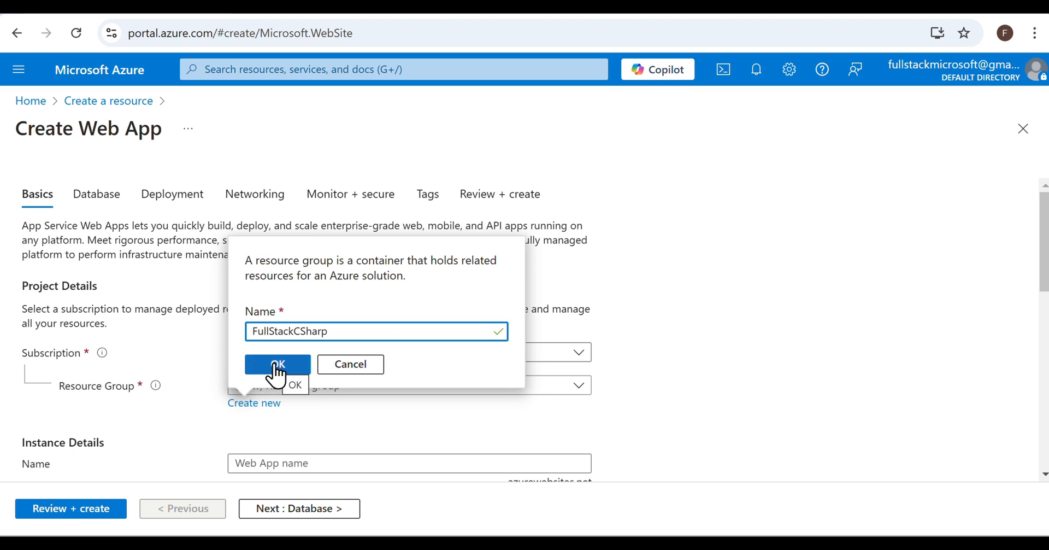
{"action": "mouse_move", "coordinate": [528, 408]}
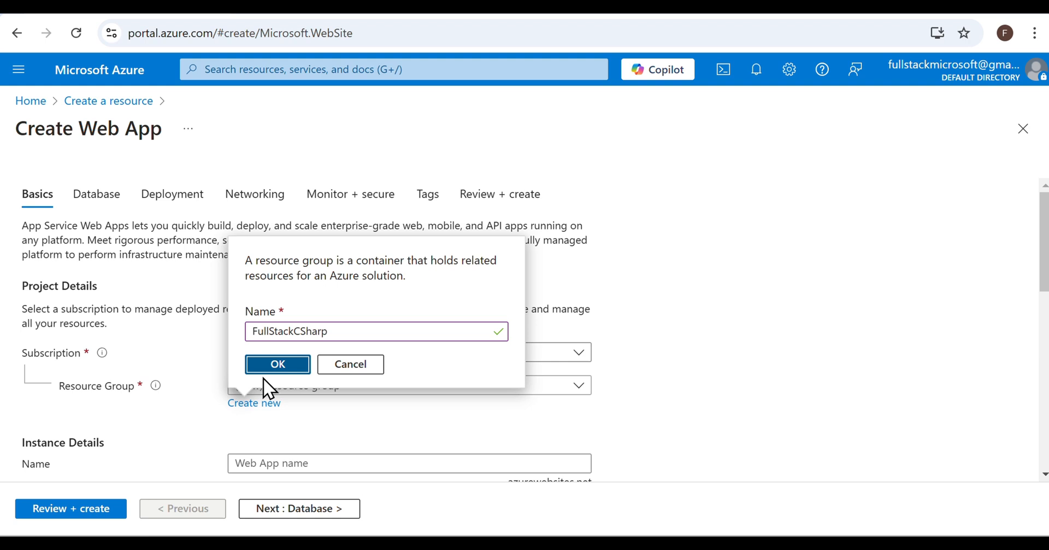
Confirm the FullStackCSharp group, name the app LearnBackEndApi, leave the unique hostname off.
{"action": "left_click", "coordinate": [277, 364]}
{"action": "type", "text": "LearnBackEndApi"}
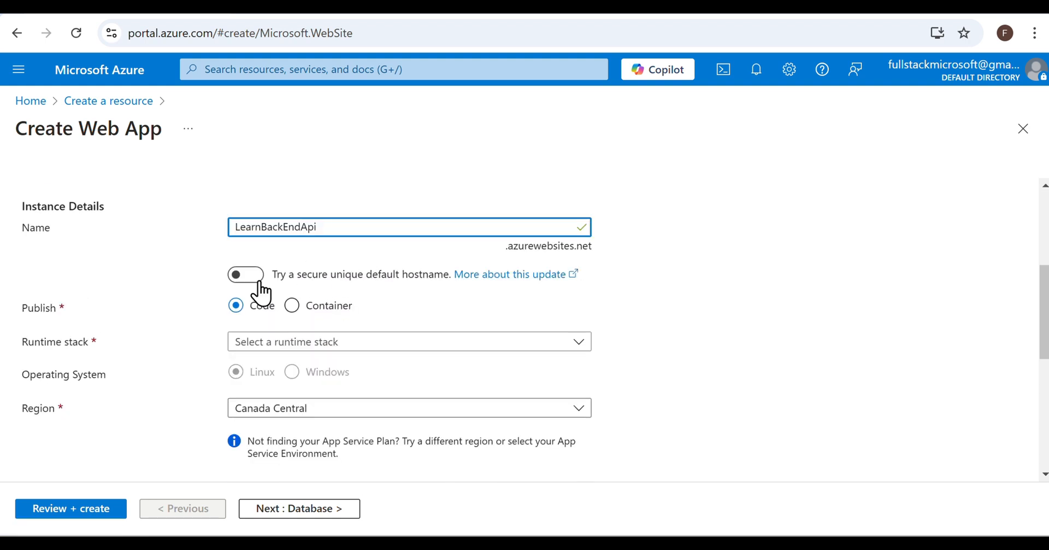
{"action": "left_click", "coordinate": [245, 274]}
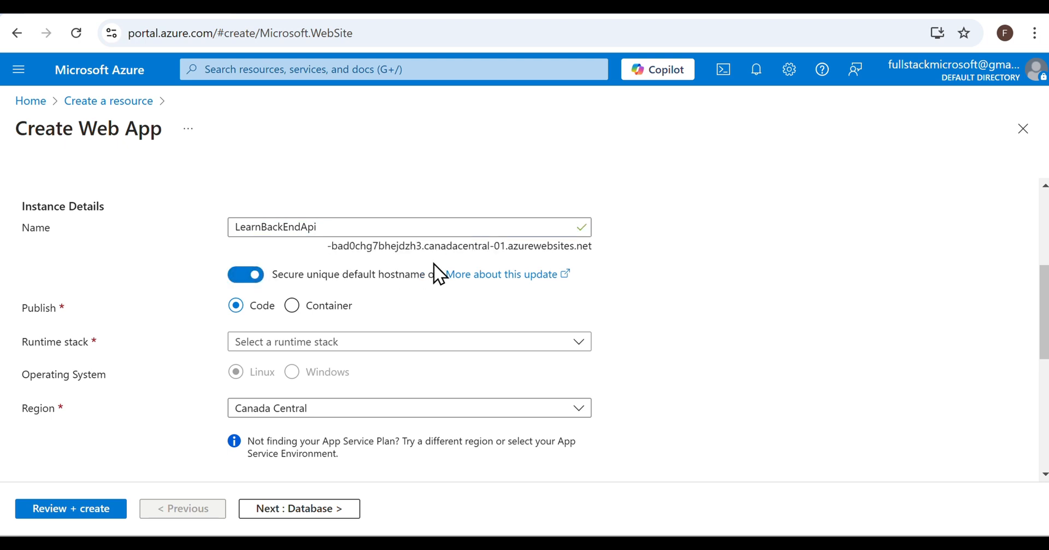
{"action": "mouse_move", "coordinate": [508, 261]}
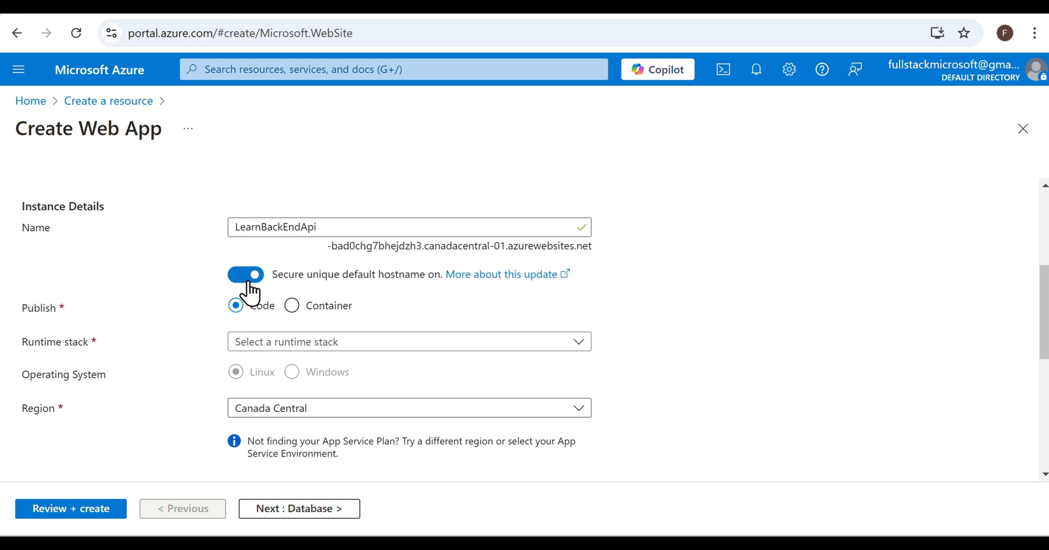
{"action": "left_click", "coordinate": [246, 274]}
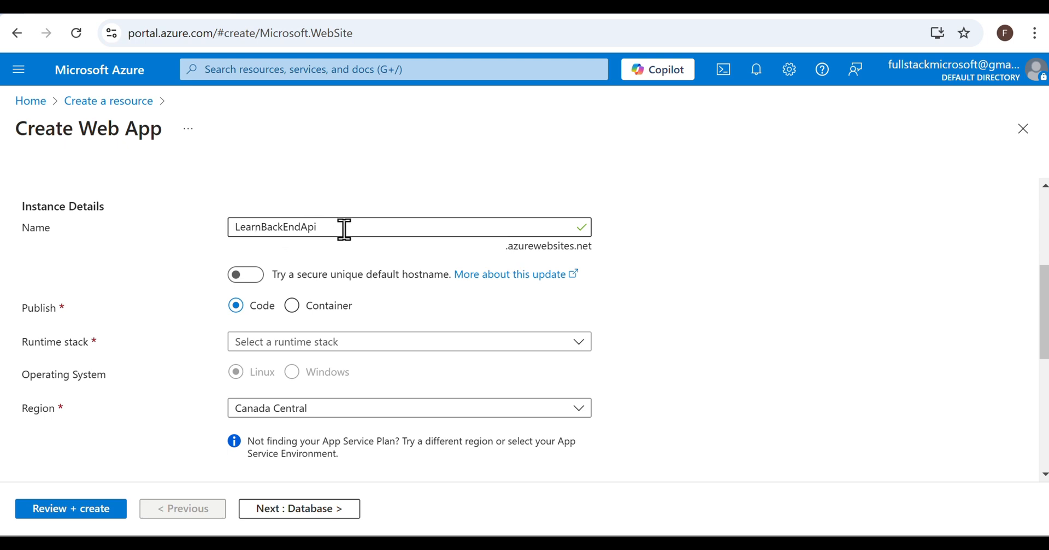
{"action": "mouse_move", "coordinate": [145, 338]}
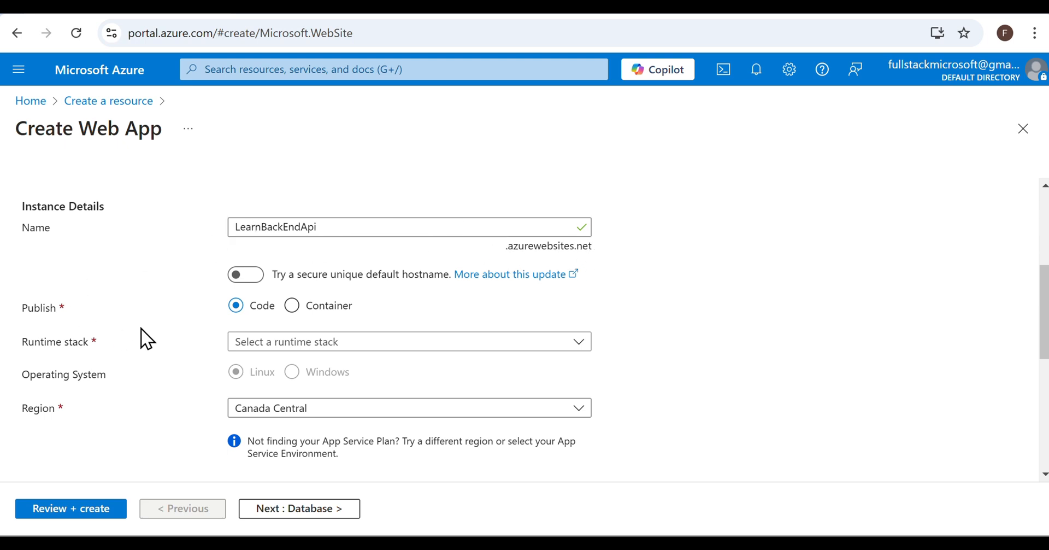
{"action": "mouse_move", "coordinate": [605, 247]}
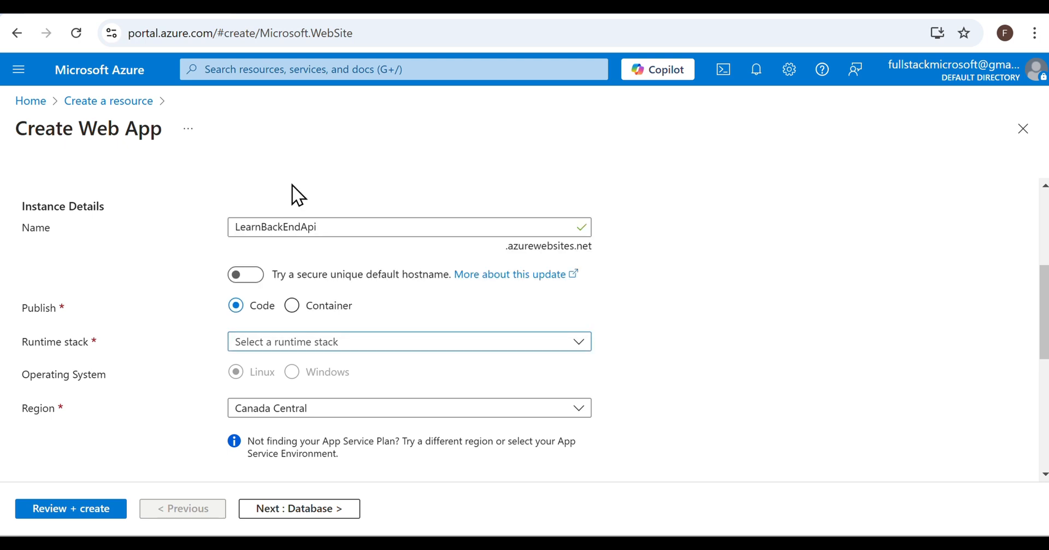
Choose .NET 9 (STS) on Windows and the Central US region, then scroll to Pricing plans.
{"action": "left_click", "coordinate": [408, 341]}
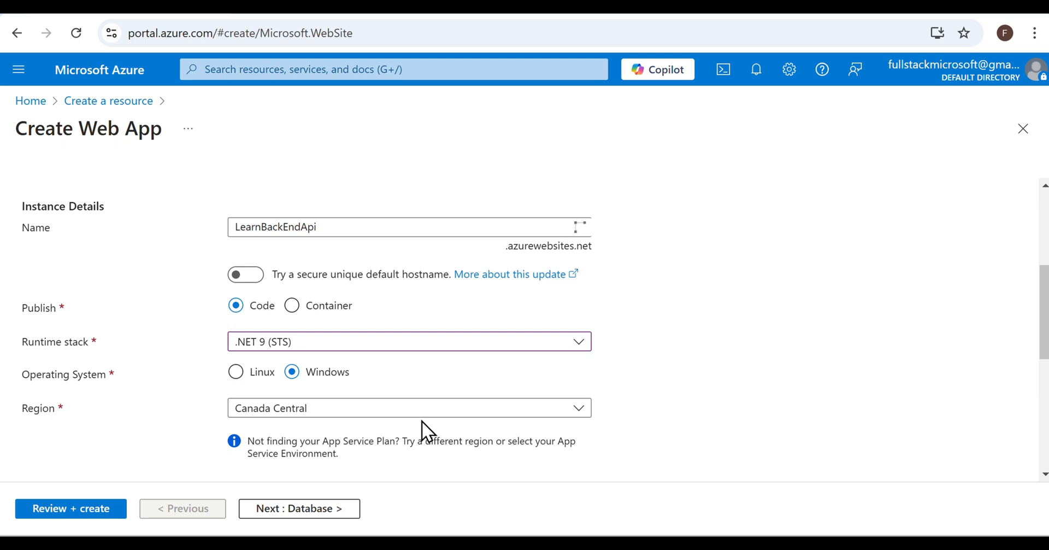
{"action": "left_click", "coordinate": [409, 408]}
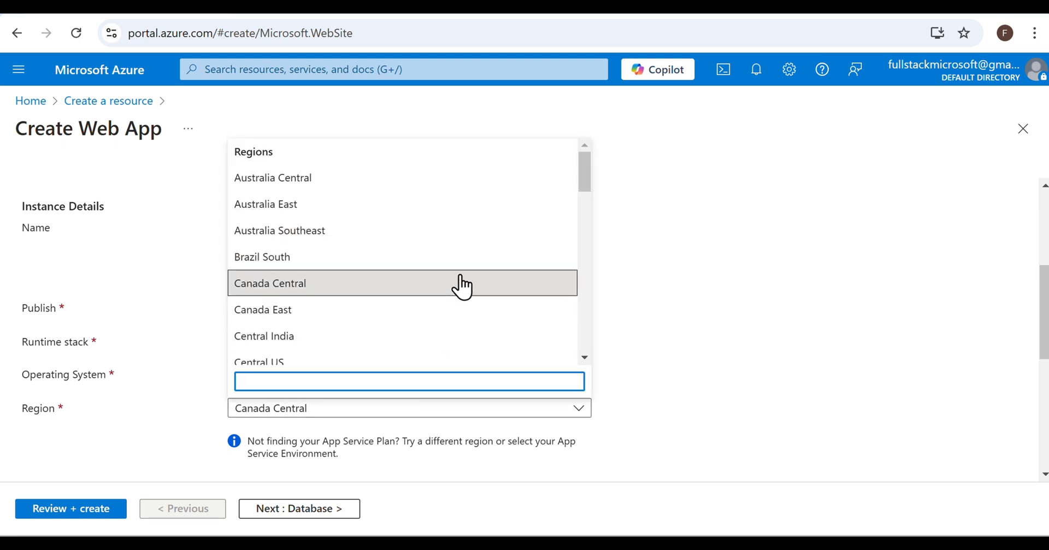
{"action": "mouse_move", "coordinate": [575, 204]}
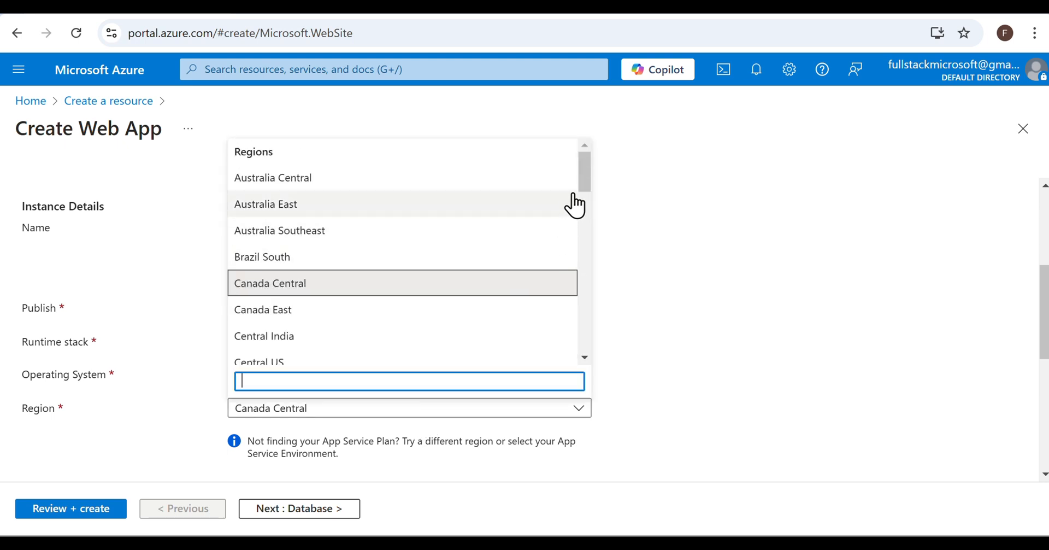
{"action": "scroll", "scroll_direction": "down", "scroll_amount": 3}
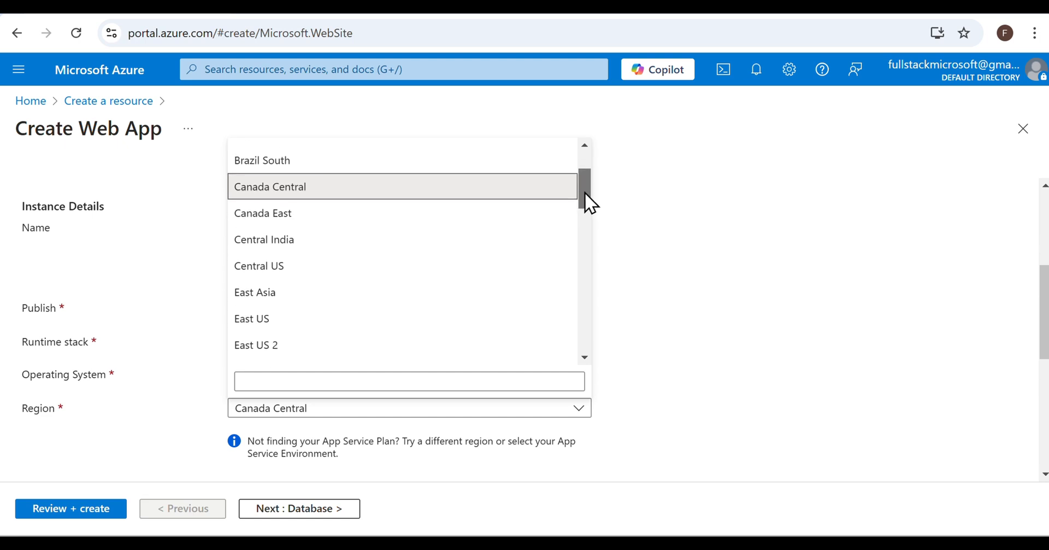
{"action": "scroll", "scroll_direction": "down", "scroll_amount": 3}
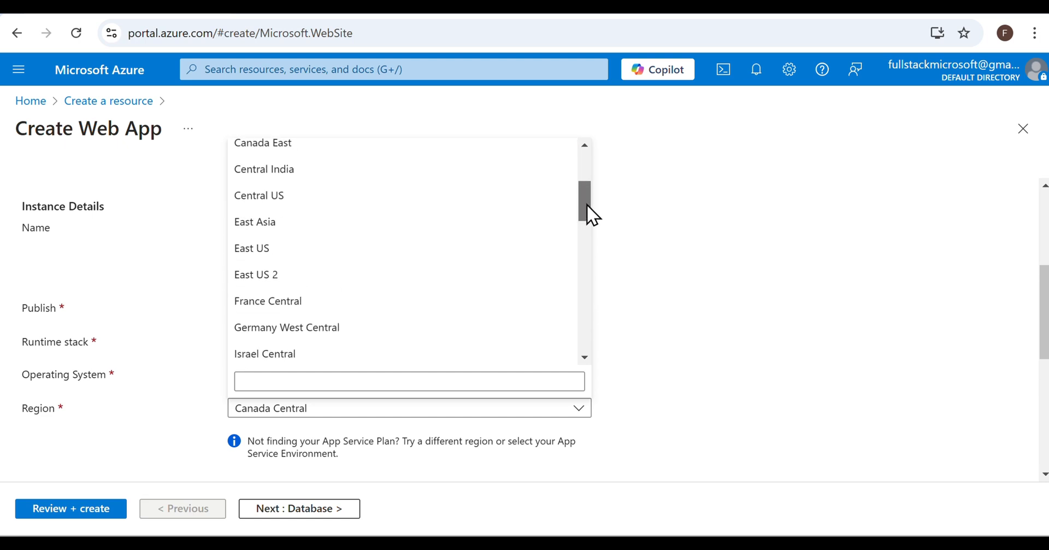
{"action": "left_click", "coordinate": [259, 195]}
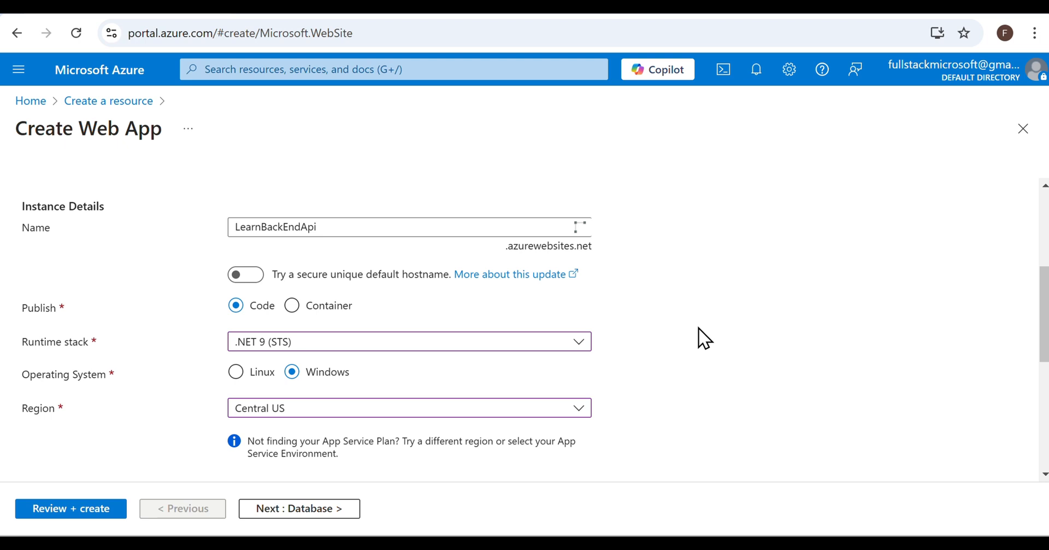
{"action": "scroll", "scroll_direction": "down", "scroll_amount": 3}
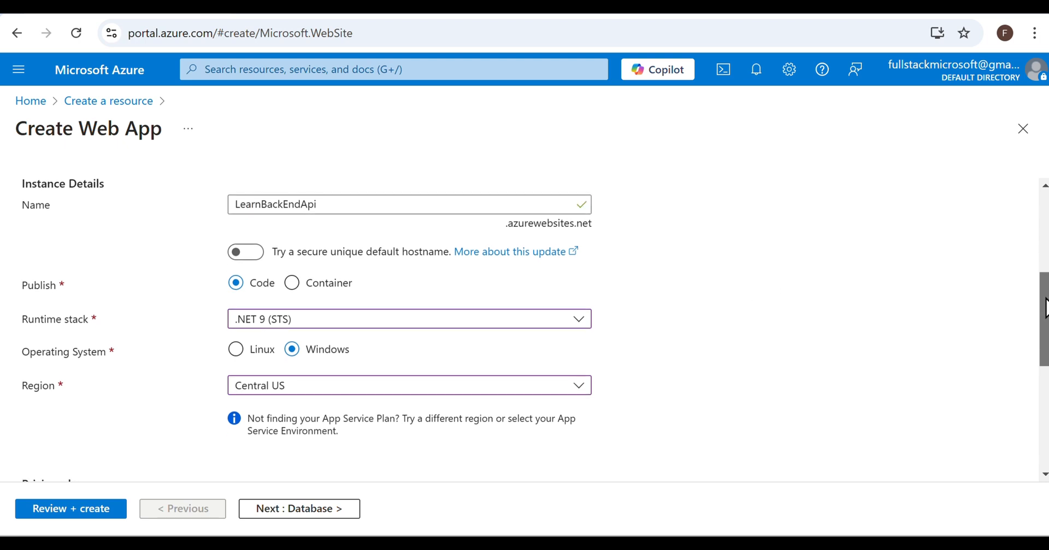
{"action": "scroll", "scroll_direction": "down", "scroll_amount": 3}
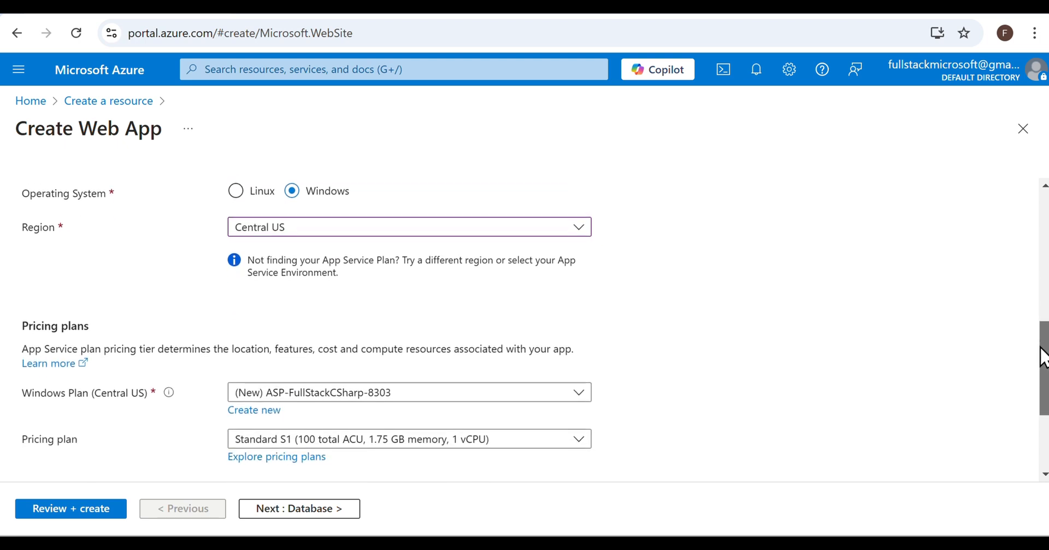
{"action": "scroll", "scroll_direction": "down", "scroll_amount": 3}
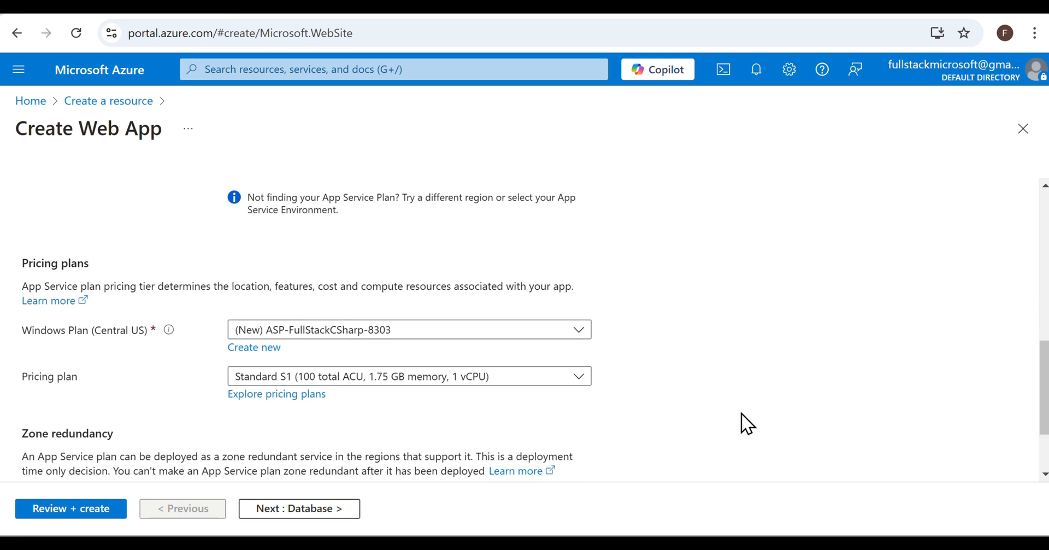
Replace Standard S1 with the Free F1 (Shared infrastructure) pricing plan.
{"action": "left_click", "coordinate": [409, 376]}
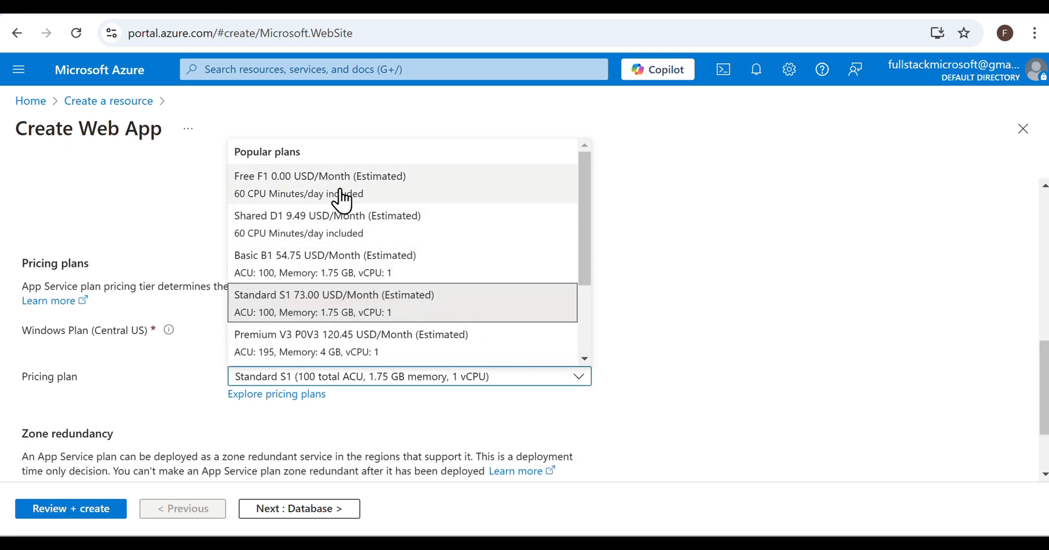
{"action": "mouse_move", "coordinate": [378, 198]}
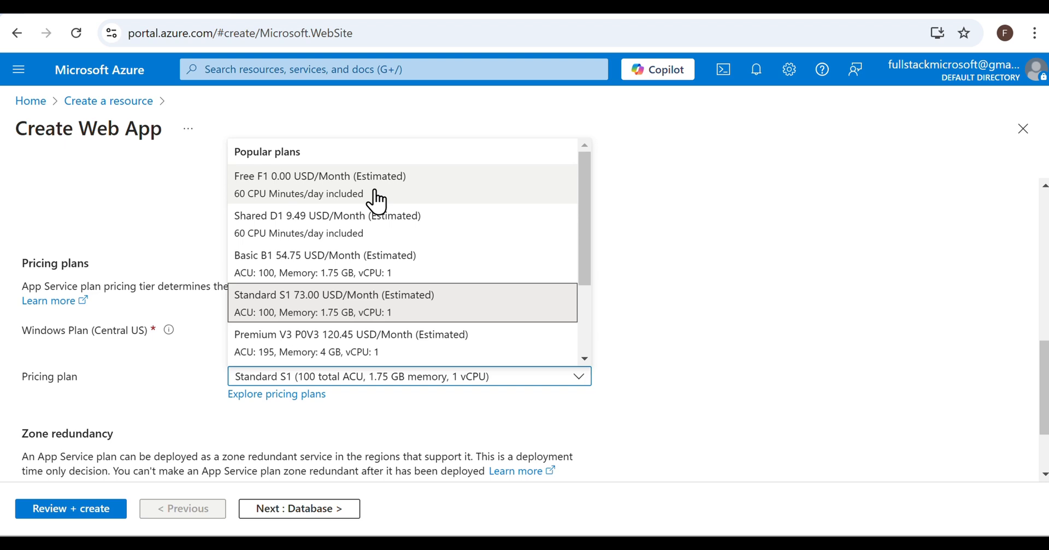
{"action": "mouse_move", "coordinate": [331, 188]}
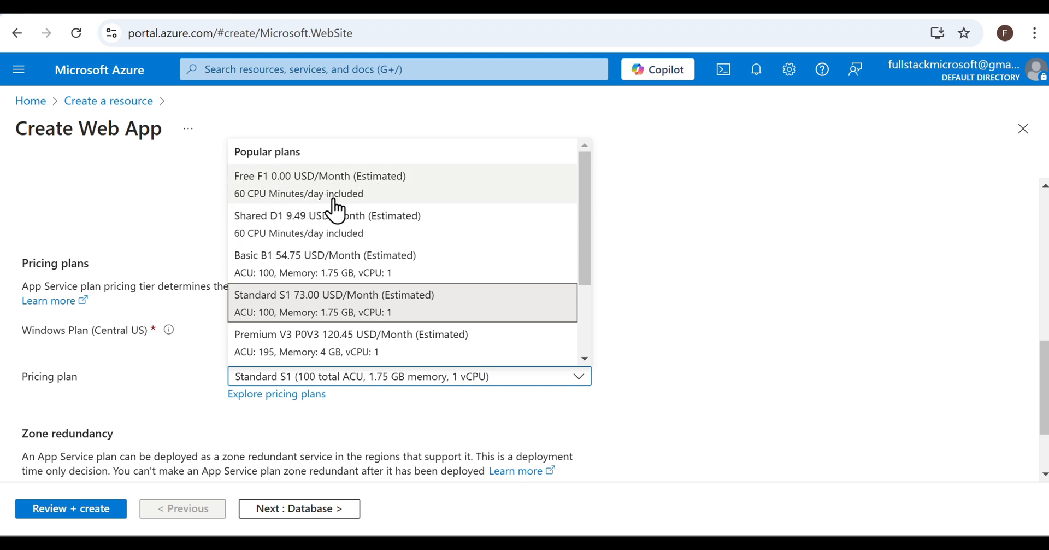
{"action": "mouse_move", "coordinate": [322, 188]}
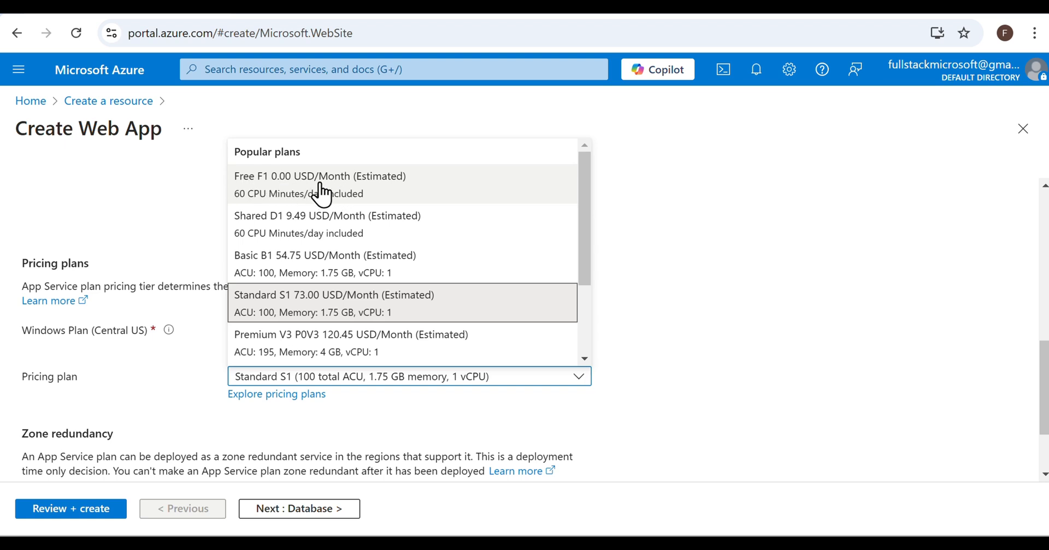
{"action": "mouse_move", "coordinate": [288, 206]}
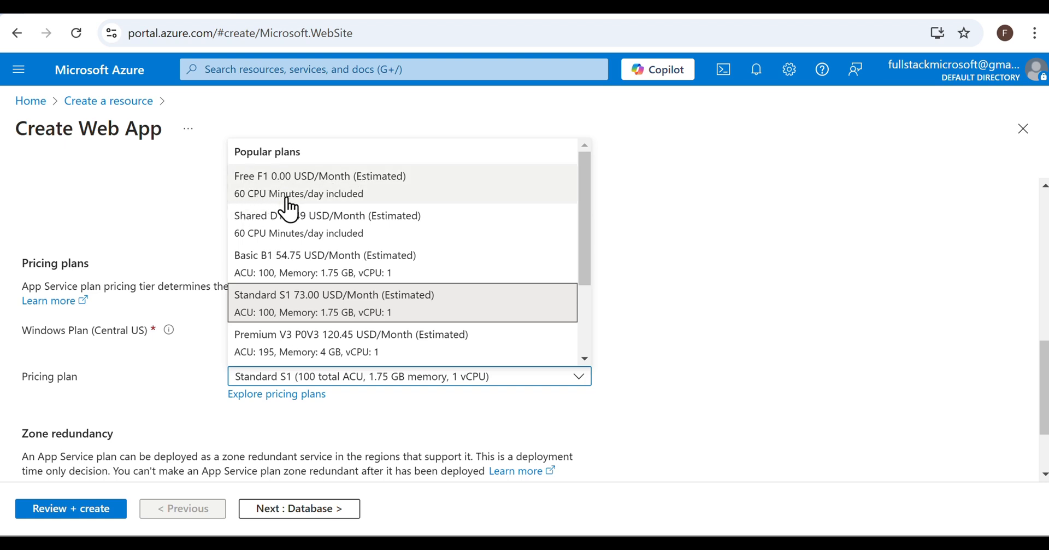
{"action": "mouse_move", "coordinate": [314, 191]}
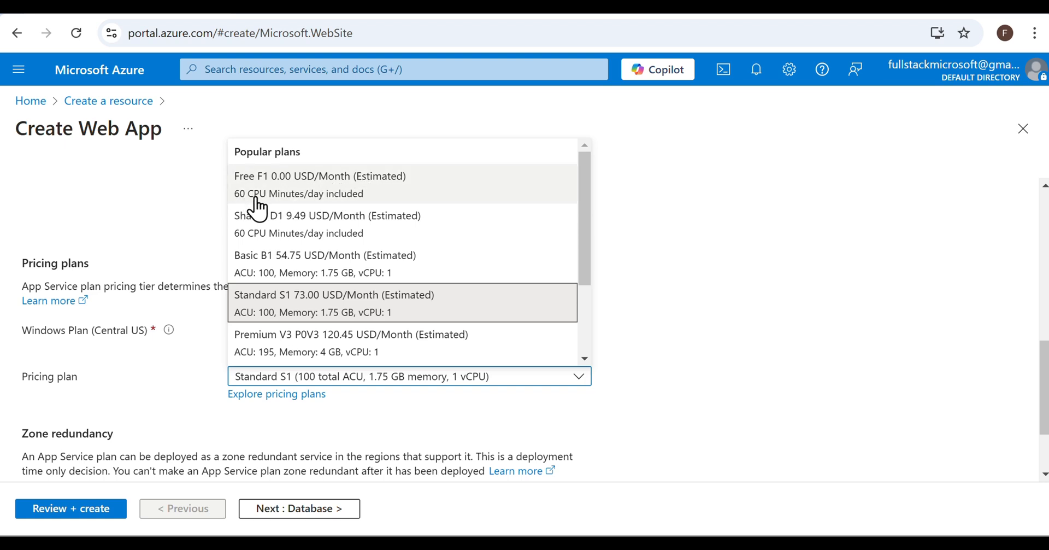
{"action": "mouse_move", "coordinate": [278, 188]}
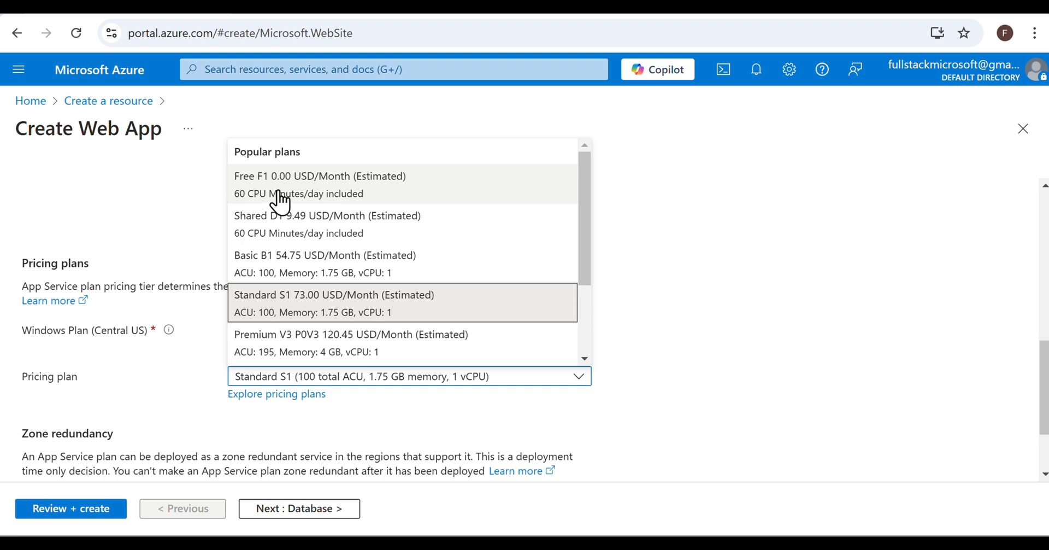
{"action": "mouse_move", "coordinate": [334, 212]}
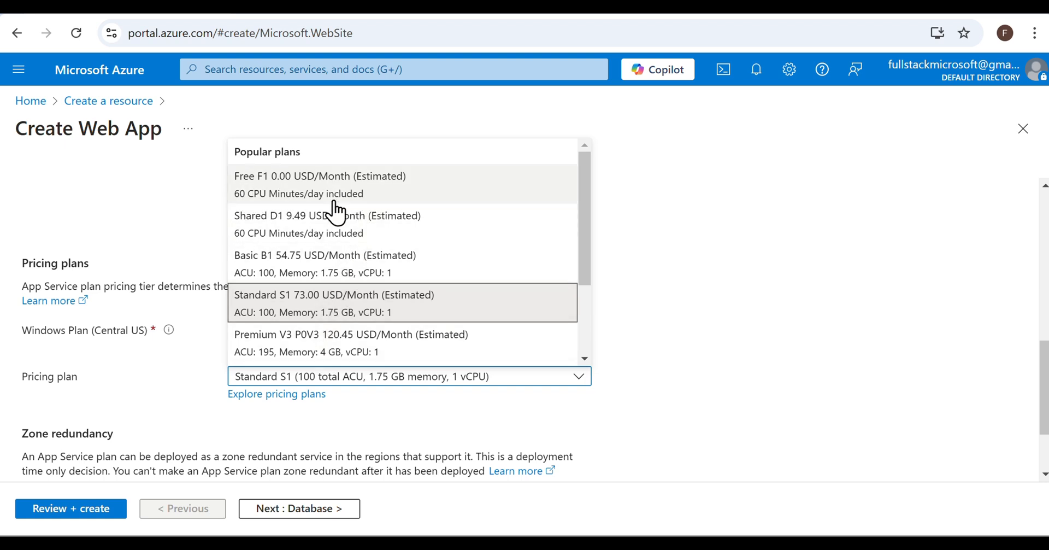
{"action": "left_click", "coordinate": [321, 176]}
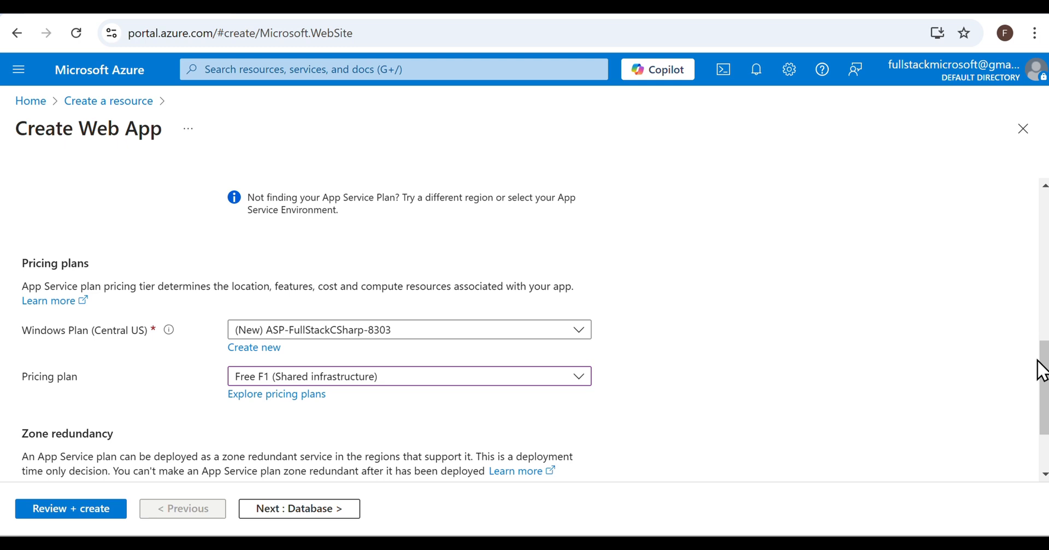
{"action": "scroll", "scroll_direction": "down", "scroll_amount": 3}
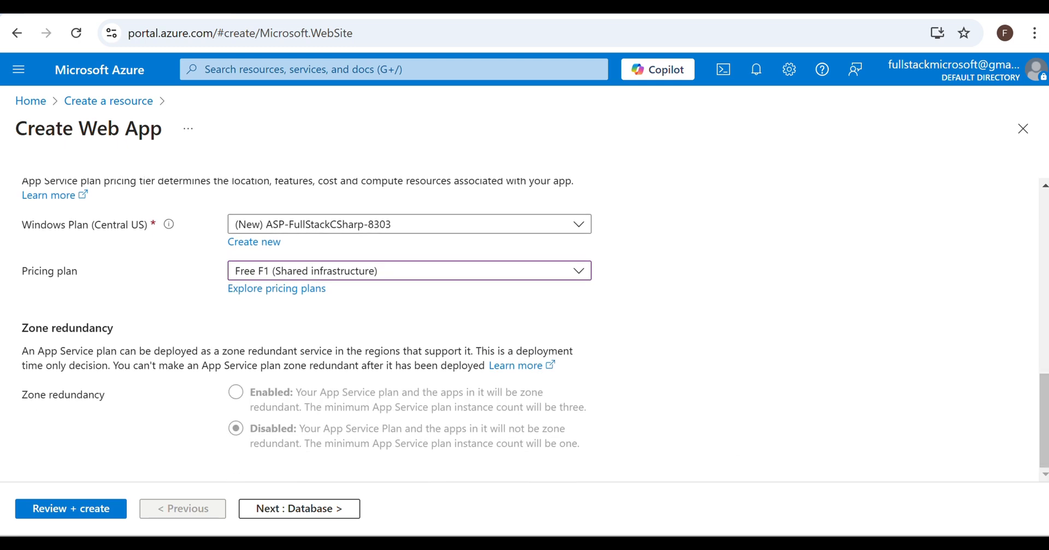
Skip past the Database tab and enable GitHub Actions continuous deployment.
{"action": "left_click", "coordinate": [298, 508]}
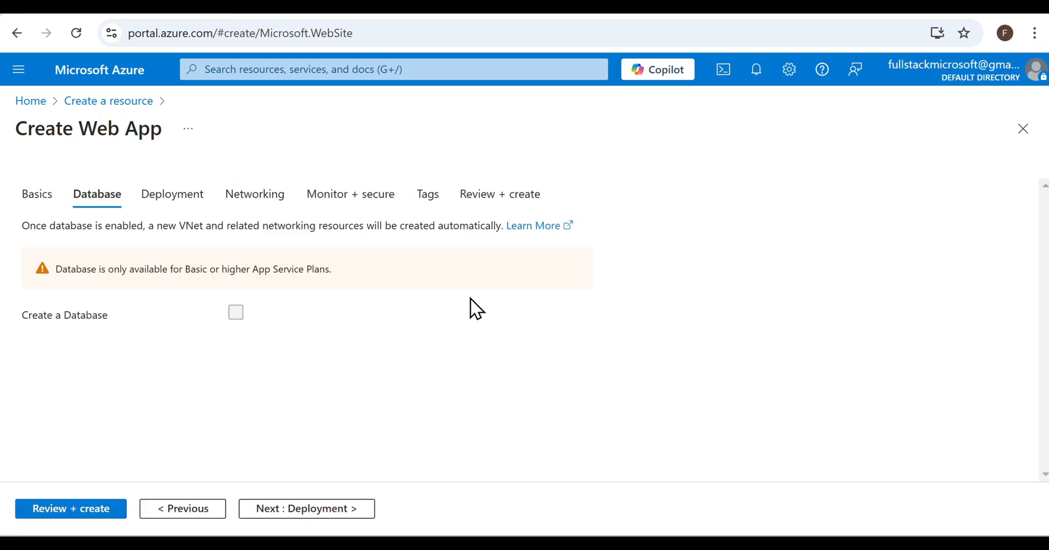
{"action": "mouse_move", "coordinate": [307, 508]}
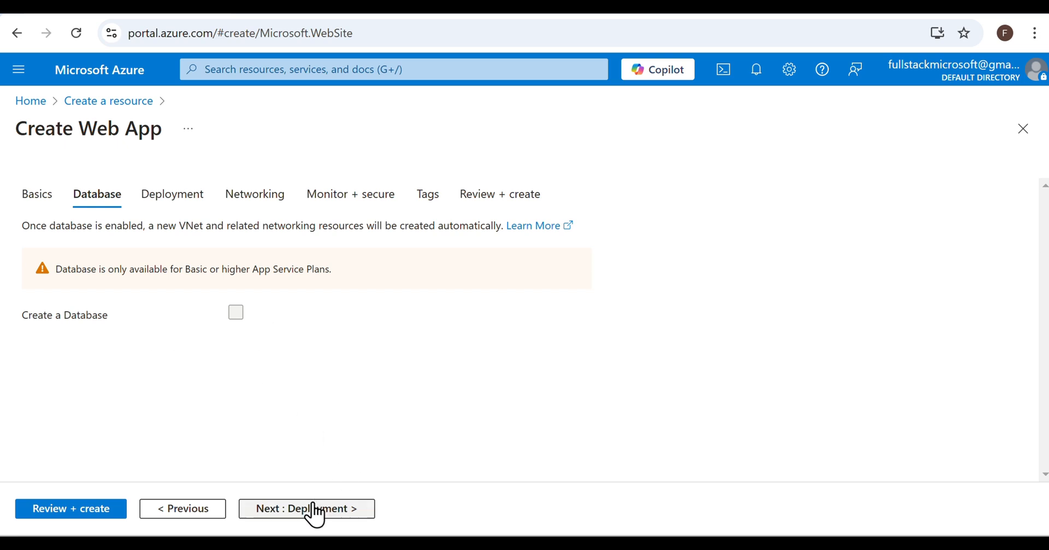
{"action": "left_click", "coordinate": [306, 508]}
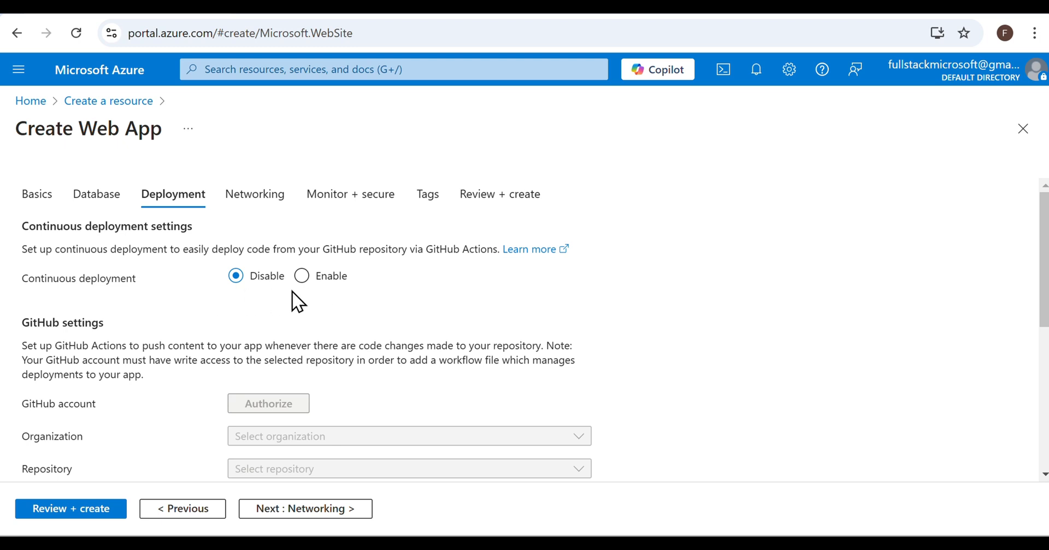
{"action": "left_click", "coordinate": [302, 275]}
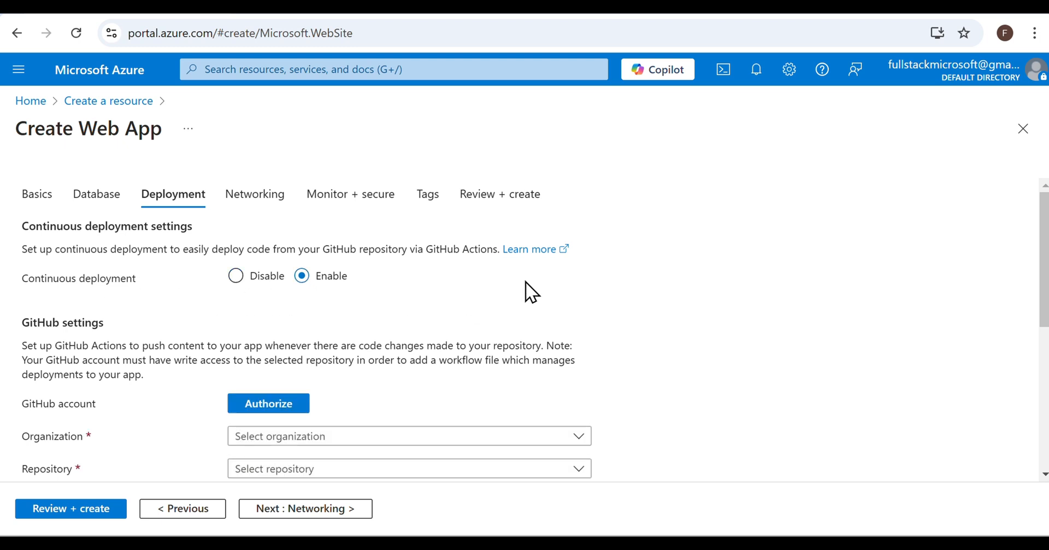
{"action": "mouse_move", "coordinate": [268, 403]}
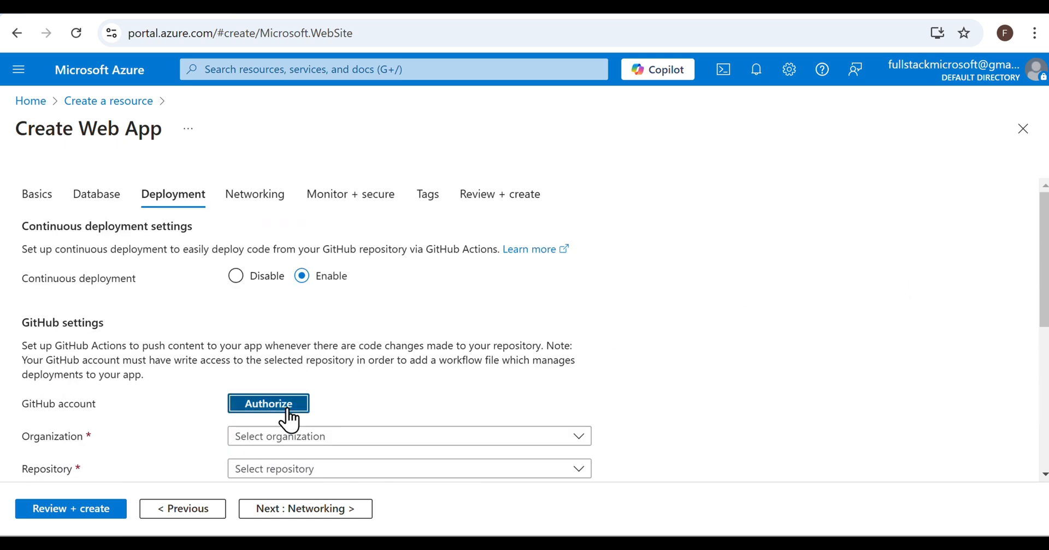
Authorize AzureAppService in GitHub to link the Csharpfullstack account.
{"action": "left_click", "coordinate": [268, 403]}
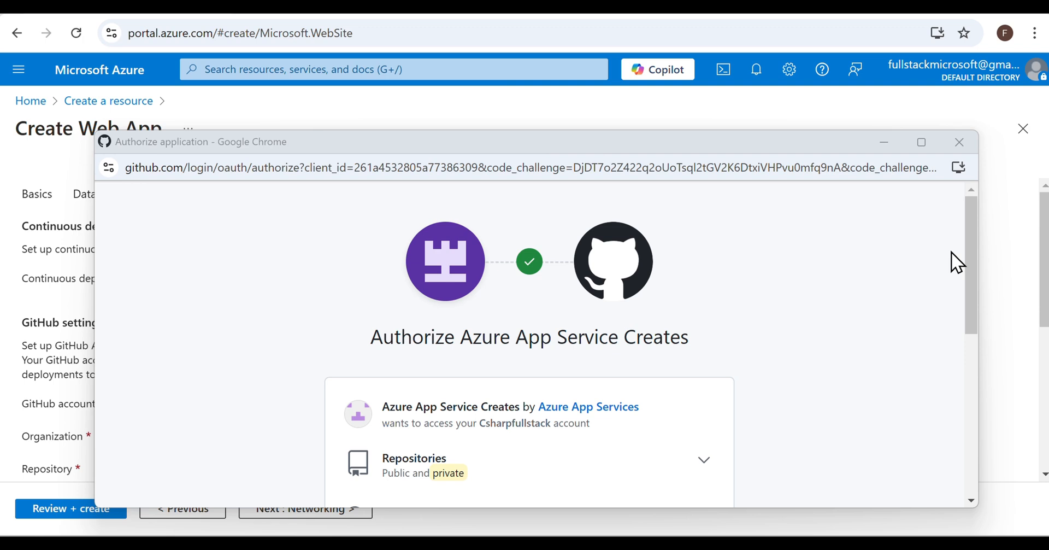
{"action": "scroll", "scroll_direction": "down", "scroll_amount": 3}
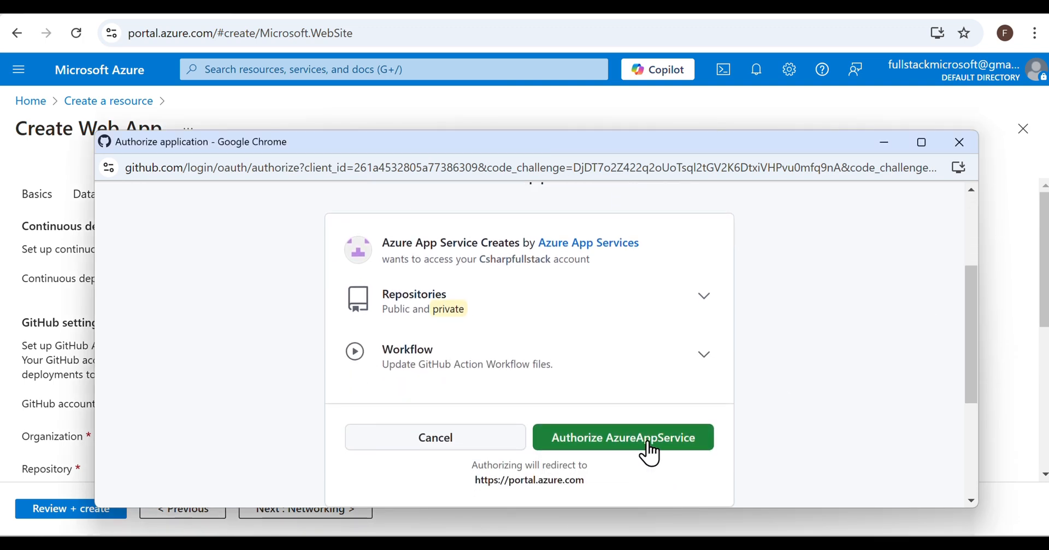
{"action": "left_click", "coordinate": [622, 436]}
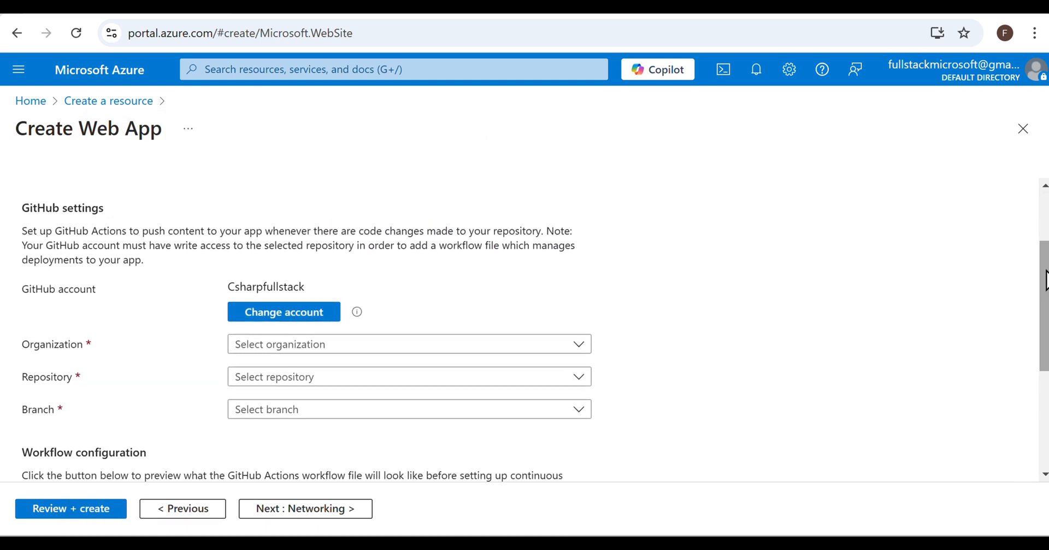
Set deployment to the Csharpfullstack organization, LearnBackEndAPI repository and main branch, then go to Networking.
{"action": "left_click", "coordinate": [409, 344]}
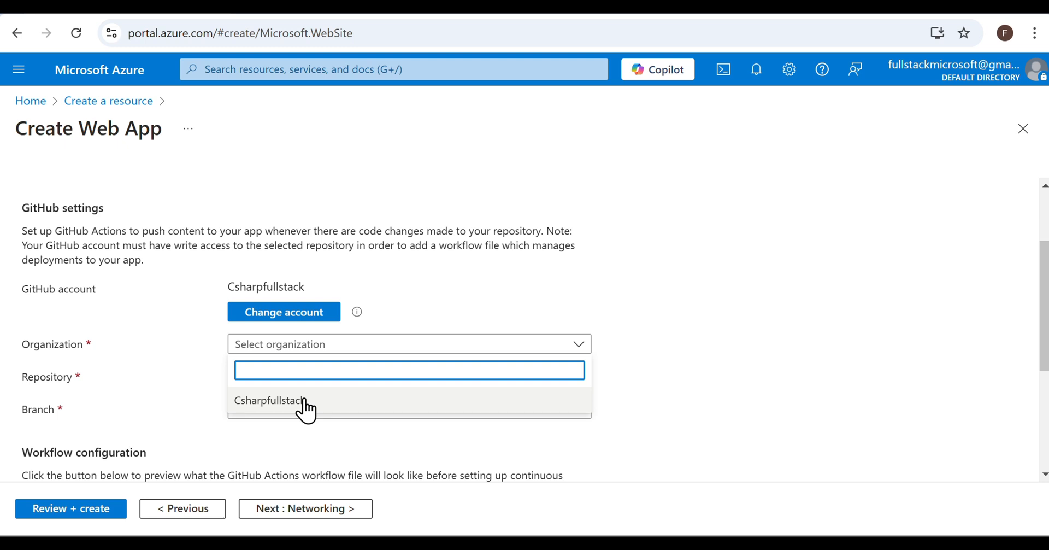
{"action": "type", "text": "Lea"}
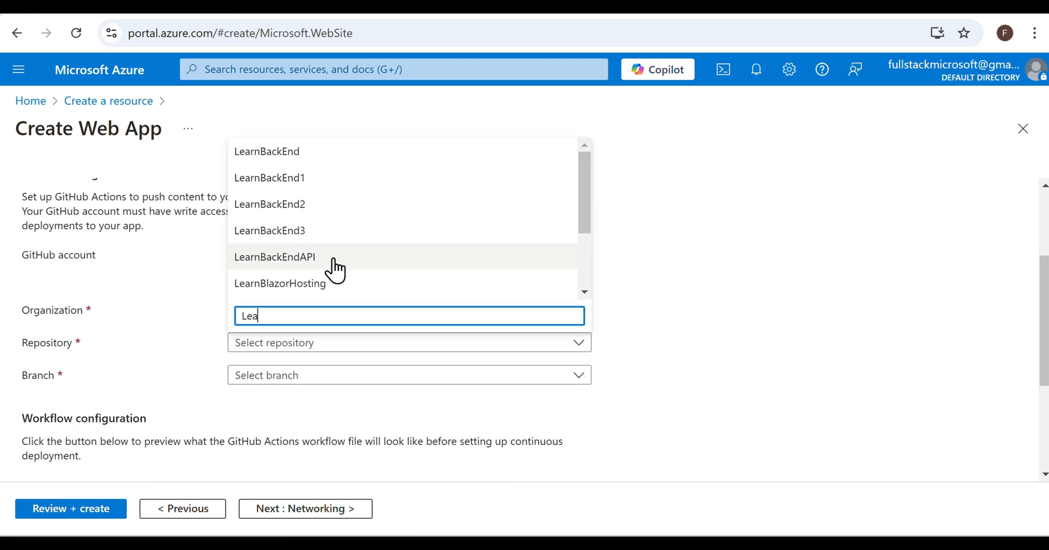
{"action": "left_click", "coordinate": [275, 256]}
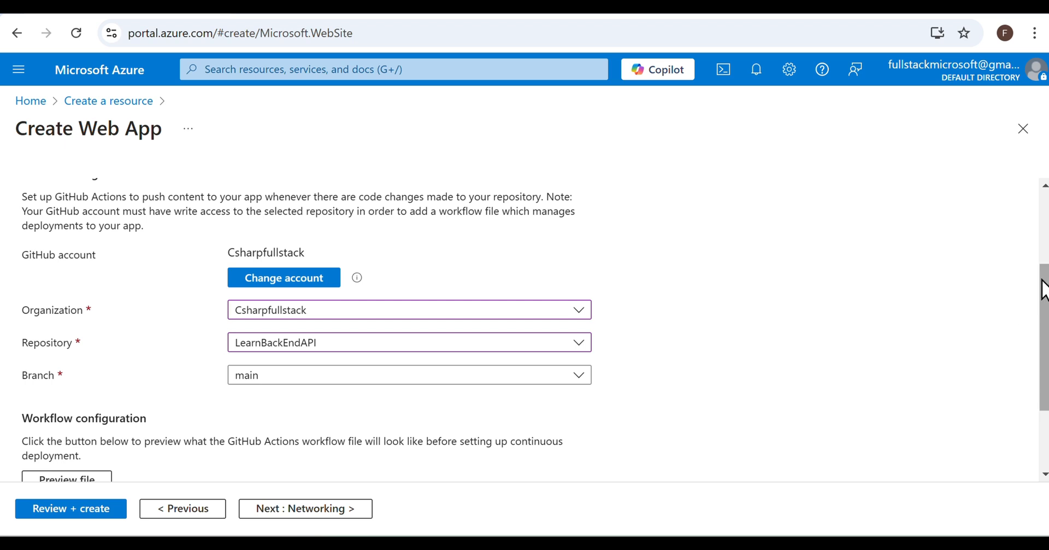
{"action": "scroll", "scroll_direction": "down", "scroll_amount": 3}
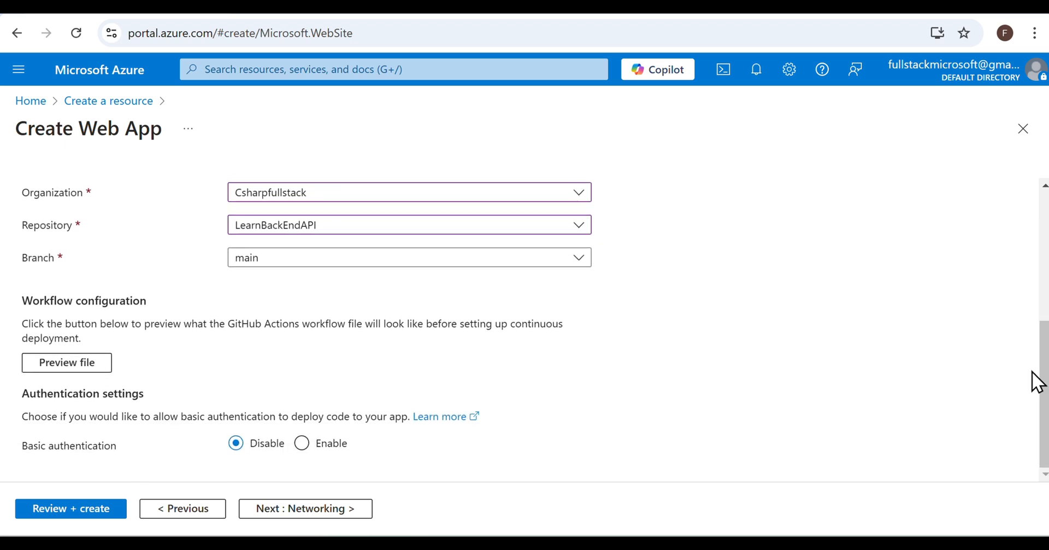
{"action": "left_click", "coordinate": [305, 508]}
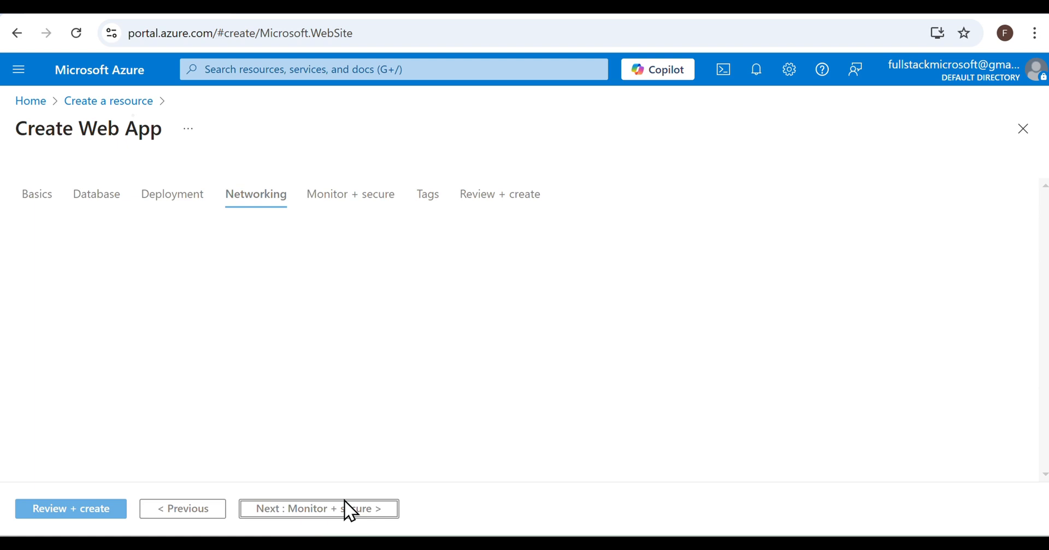
Keep public access On and default Monitoring and Tags, reaching Review + create.
{"action": "left_click", "coordinate": [256, 194]}
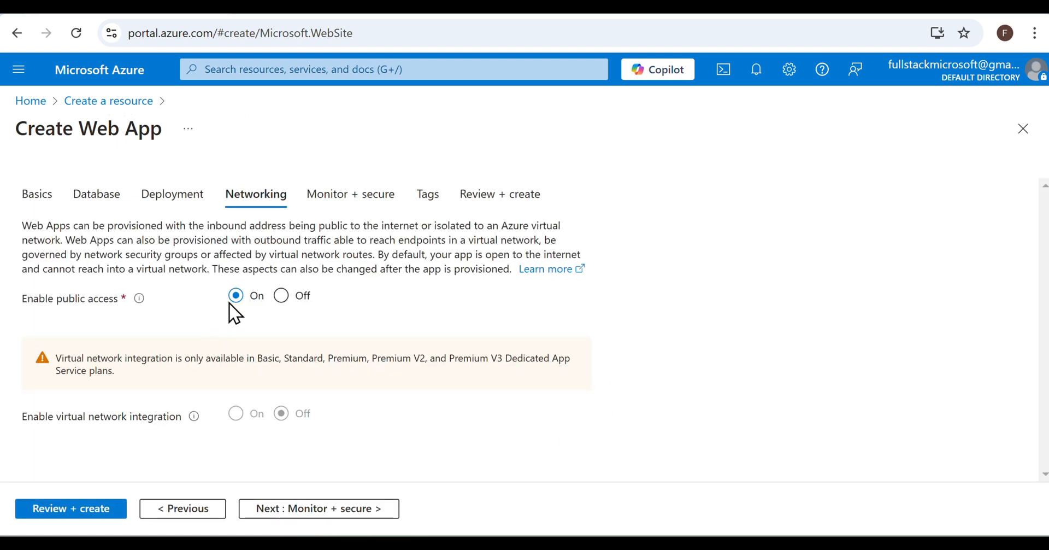
{"action": "mouse_move", "coordinate": [139, 299]}
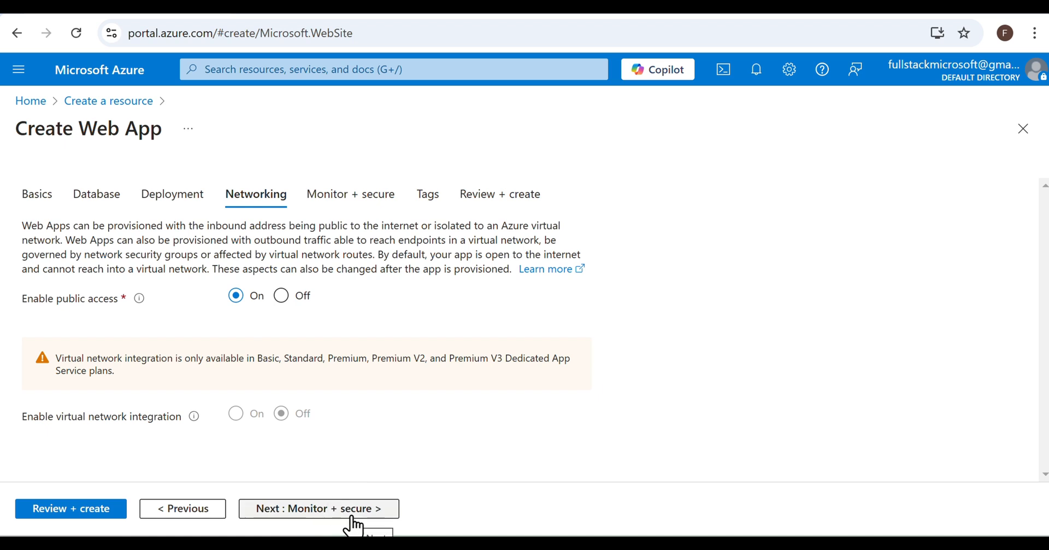
{"action": "left_click", "coordinate": [319, 508]}
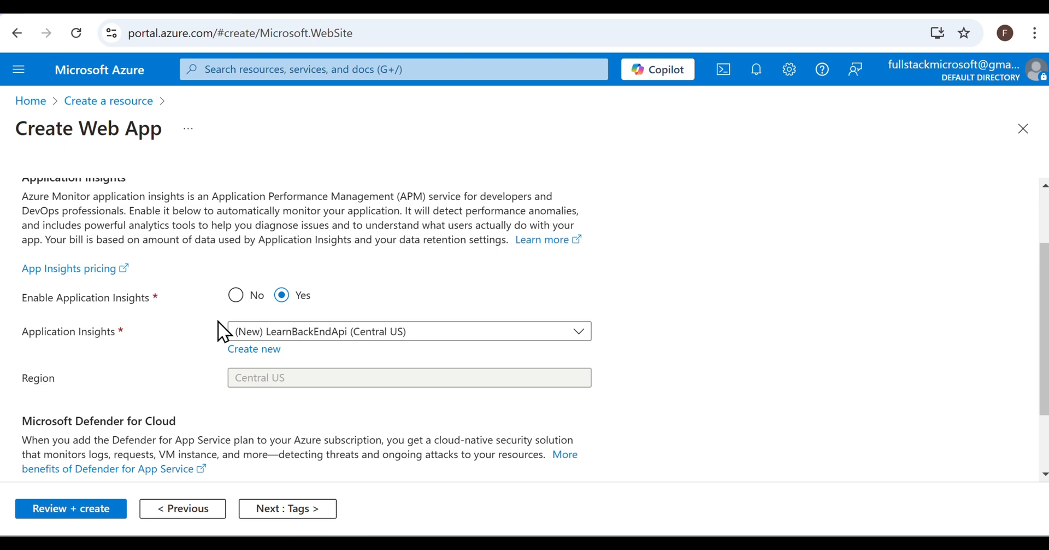
{"action": "scroll", "scroll_direction": "down", "scroll_amount": 3}
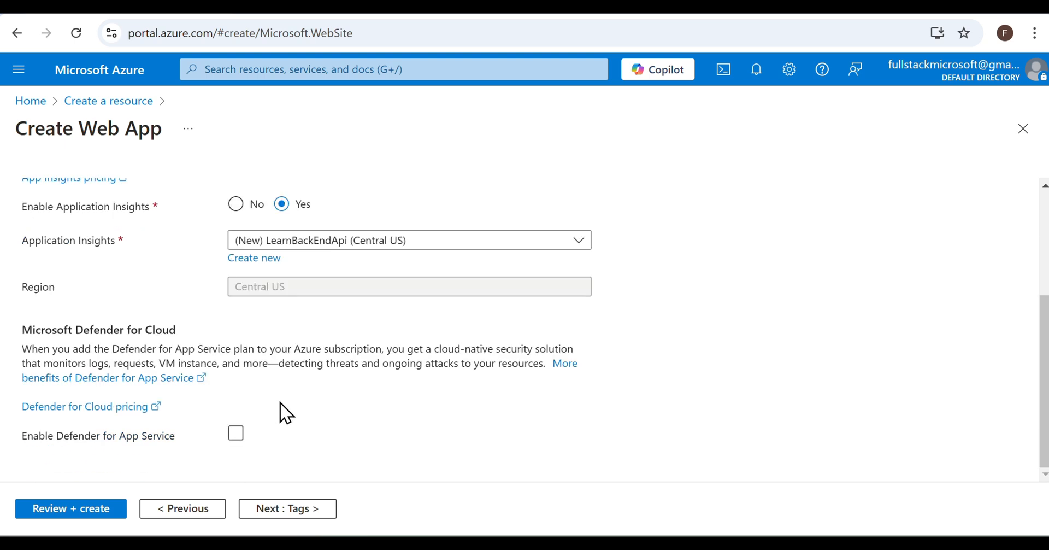
{"action": "left_click", "coordinate": [286, 509]}
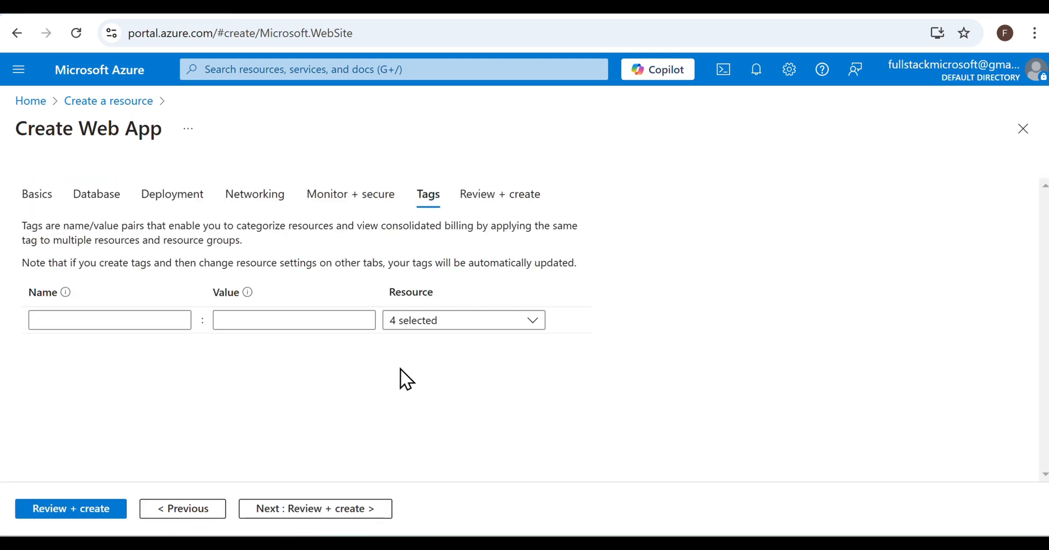
{"action": "left_click", "coordinate": [315, 508]}
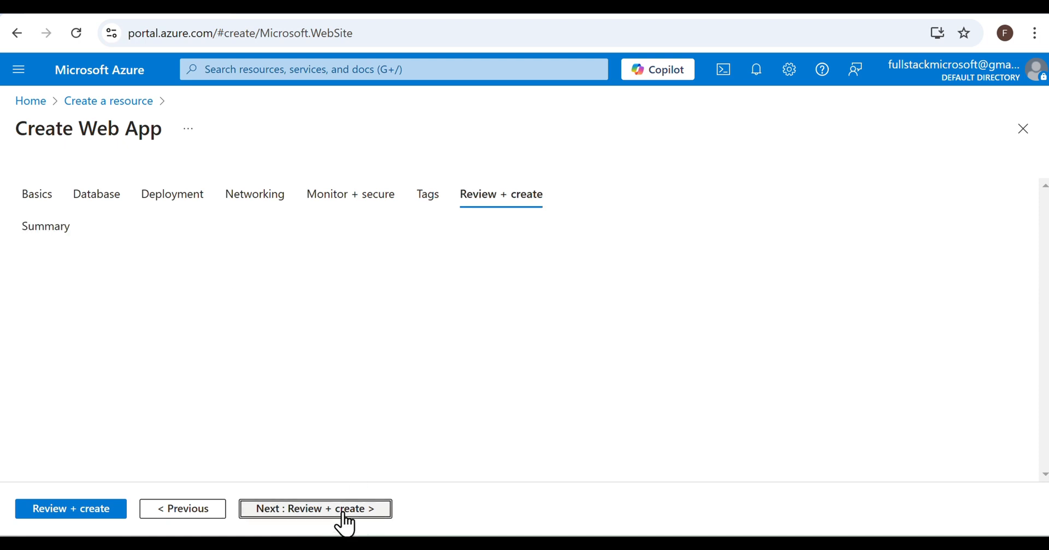
Review the free-tier summary and create the LearnBackEndApi web app in FullStackCSharp.
{"action": "left_click", "coordinate": [314, 509]}
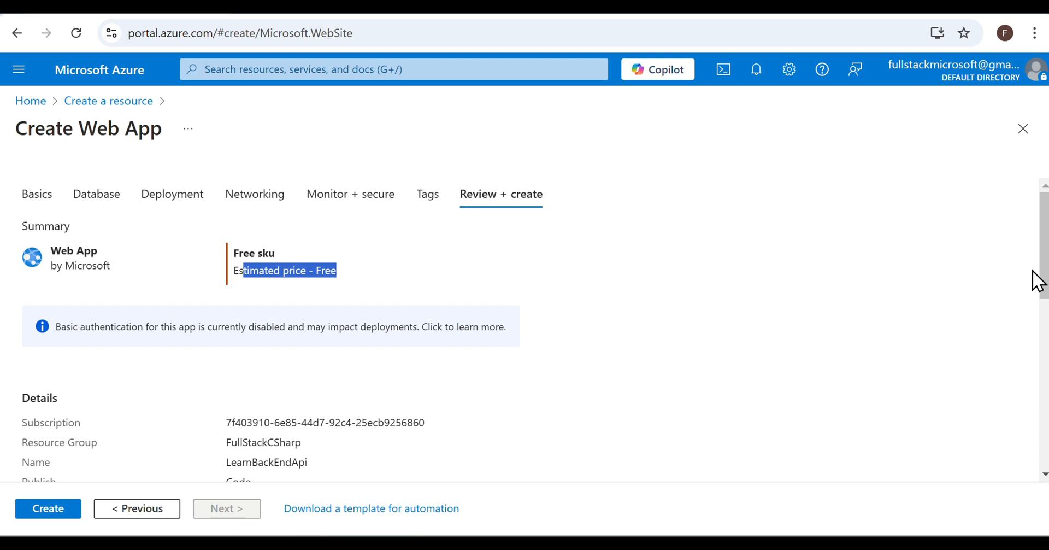
{"action": "scroll", "scroll_direction": "down", "scroll_amount": 3}
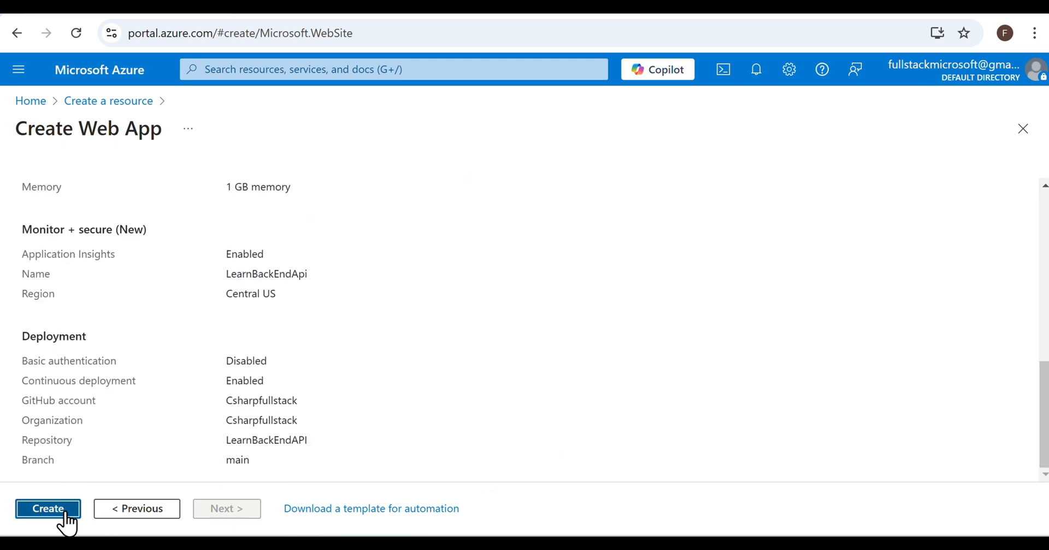
{"action": "left_click", "coordinate": [48, 509]}
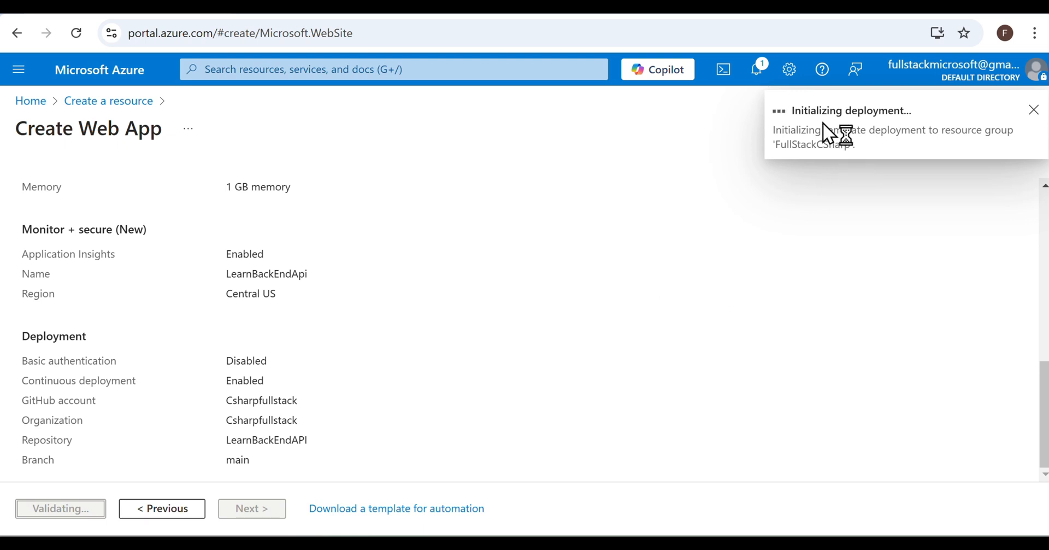
{"action": "mouse_move", "coordinate": [317, 200]}
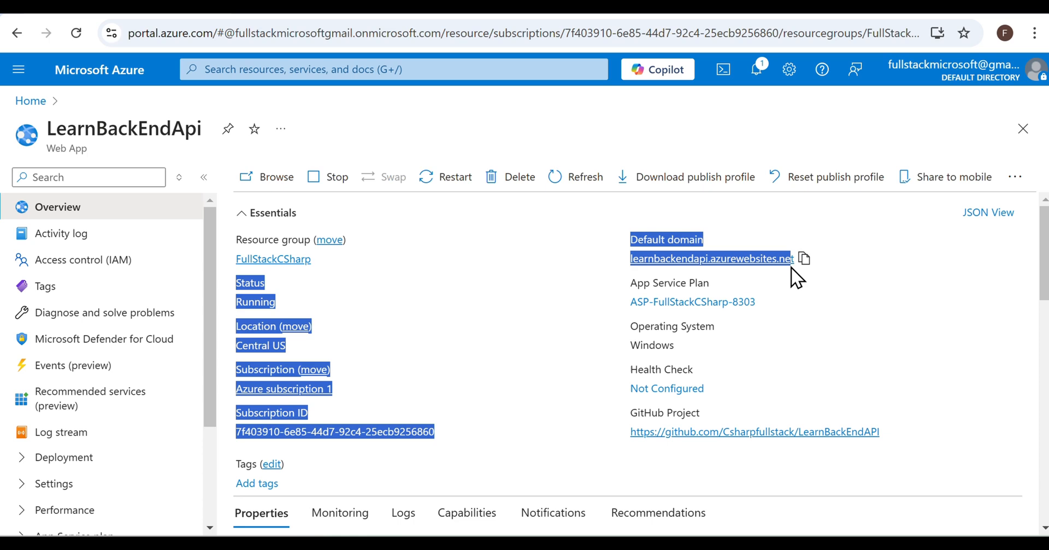
{"action": "scroll", "scroll_direction": "down", "scroll_amount": 3}
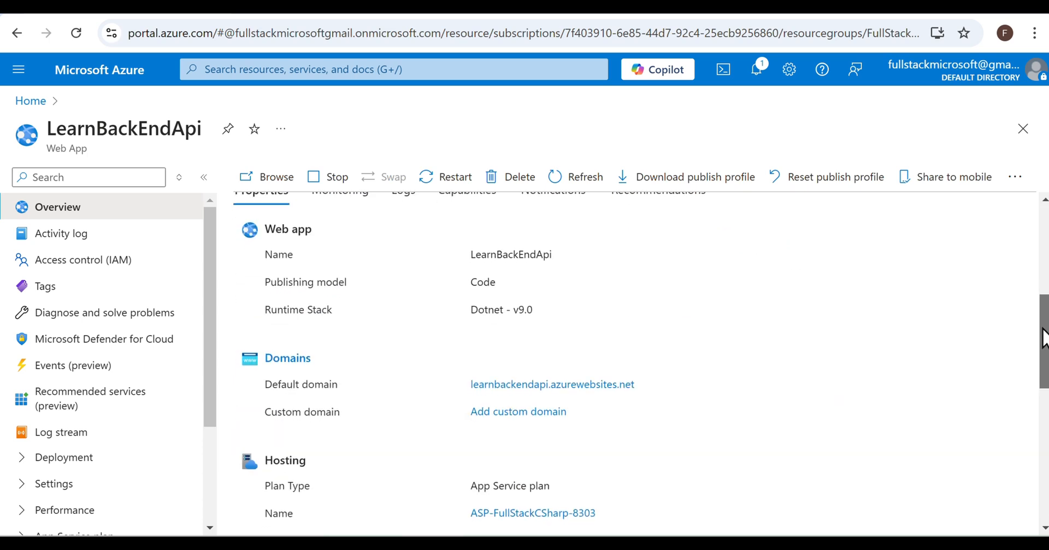
{"action": "scroll", "scroll_direction": "down", "scroll_amount": 3}
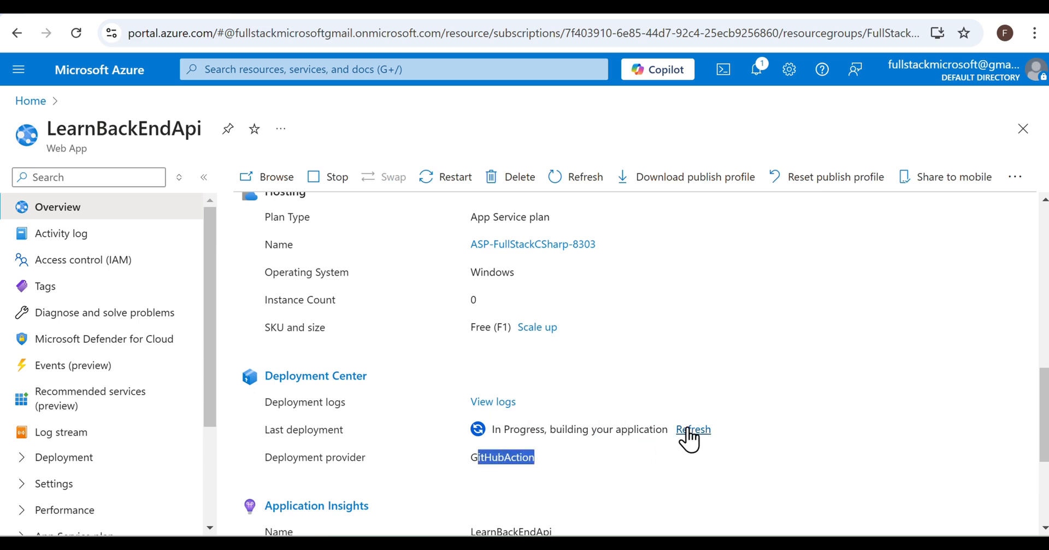
{"action": "scroll", "scroll_direction": "up", "scroll_amount": 3}
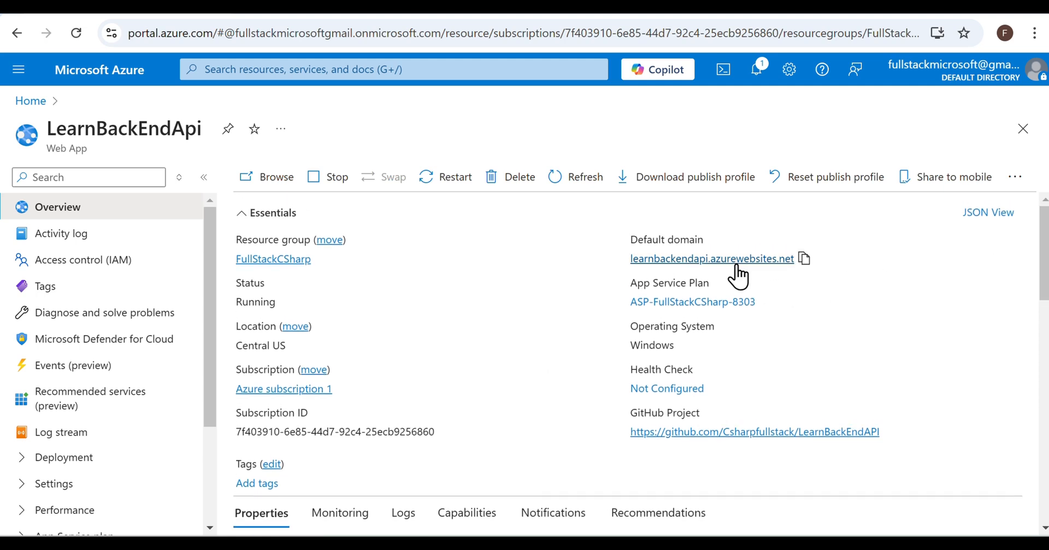
{"action": "left_click", "coordinate": [709, 259]}
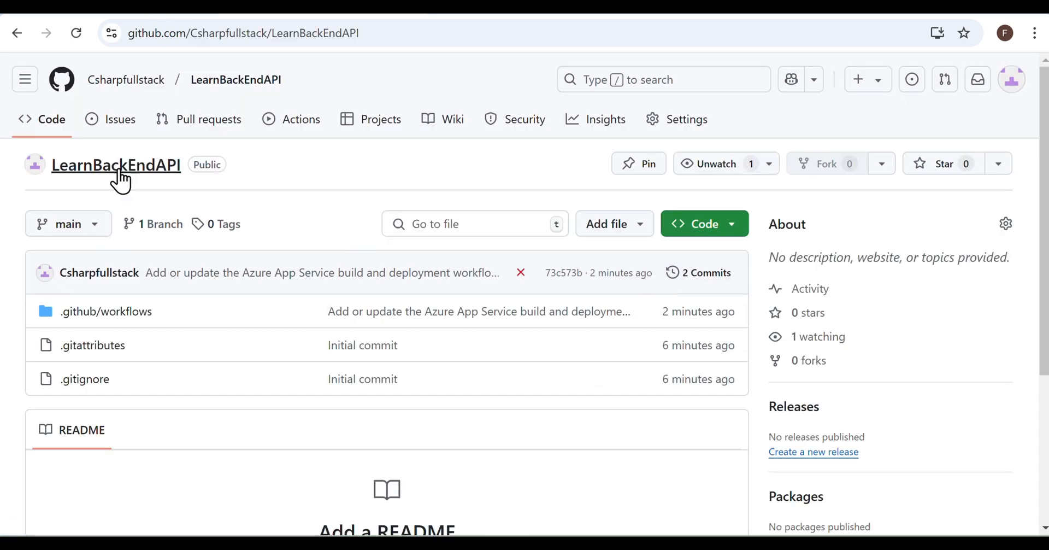
Open the LearnBackEndAPI repository from the GitHub project link.
{"action": "left_click", "coordinate": [301, 119]}
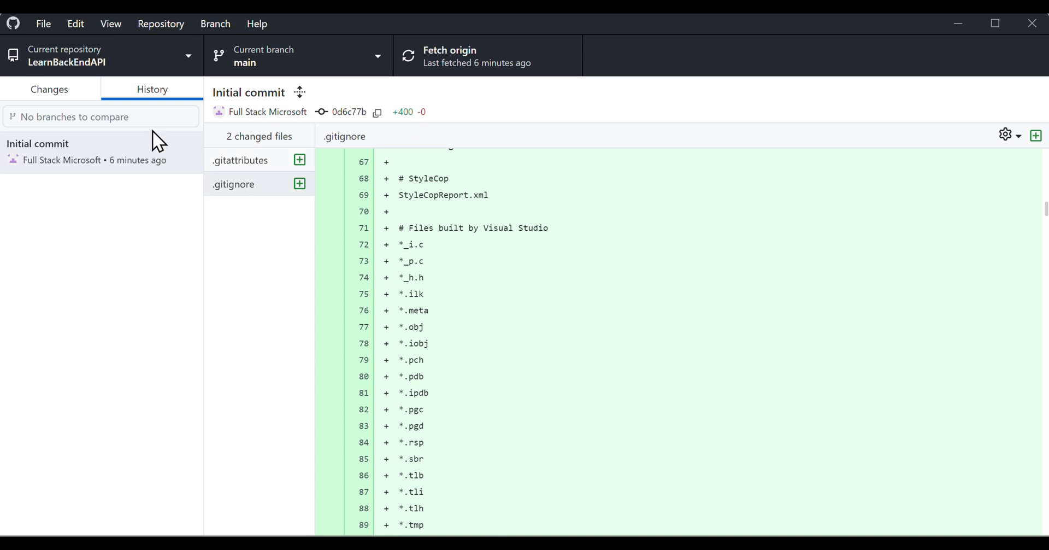
Fetch origin in GitHub Desktop to pull the main_learnbackendapi.yml workflow commit.
{"action": "left_click", "coordinate": [101, 151]}
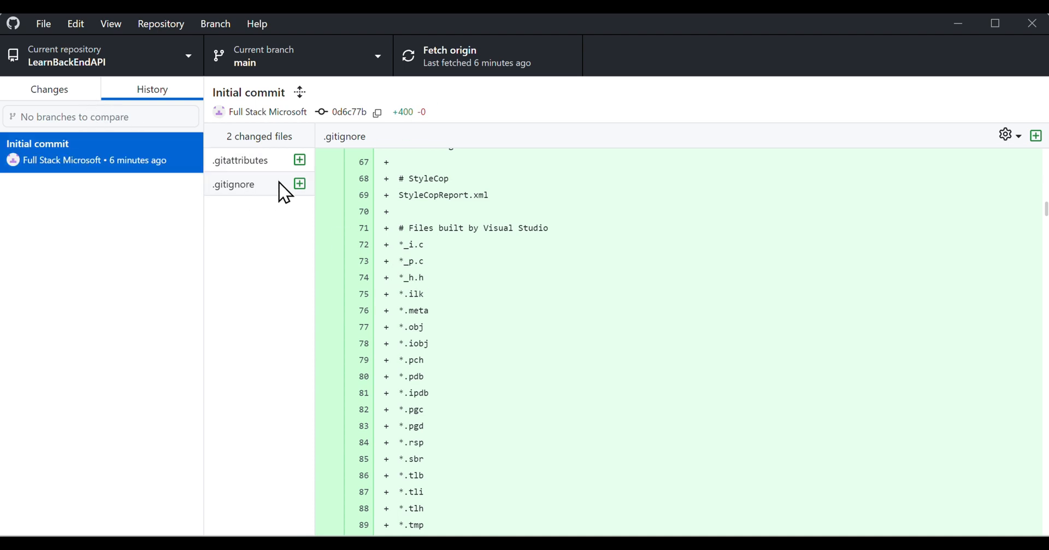
{"action": "mouse_move", "coordinate": [73, 159]}
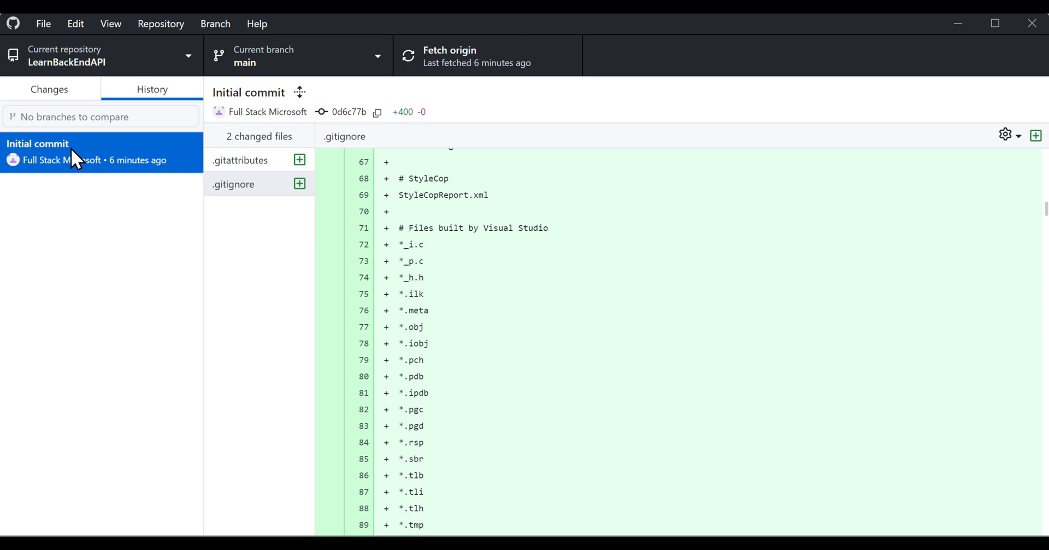
{"action": "left_click", "coordinate": [487, 56]}
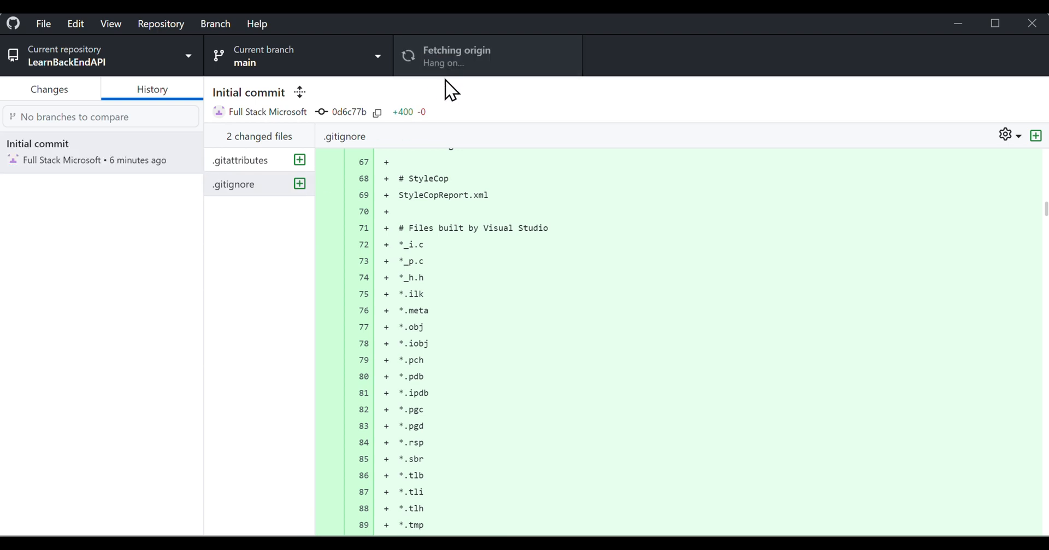
{"action": "scroll", "scroll_direction": "up", "scroll_amount": 3}
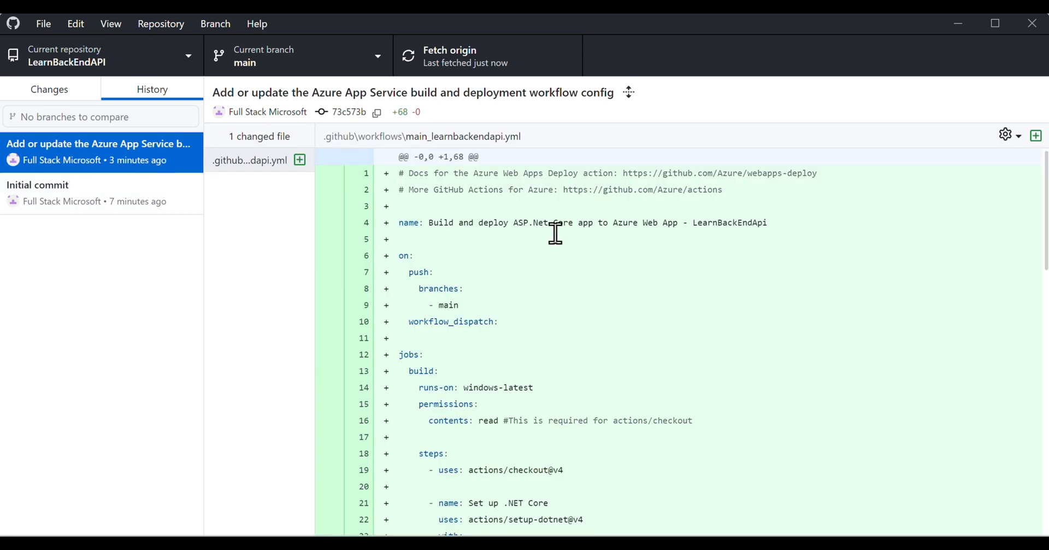
{"action": "mouse_move", "coordinate": [644, 317]}
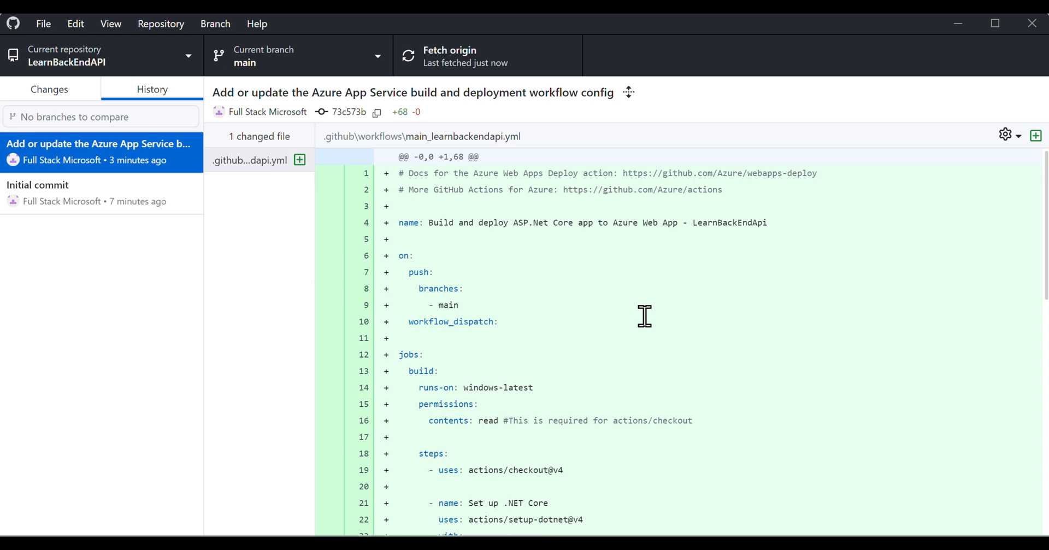
{"action": "scroll", "scroll_direction": "down", "scroll_amount": 3}
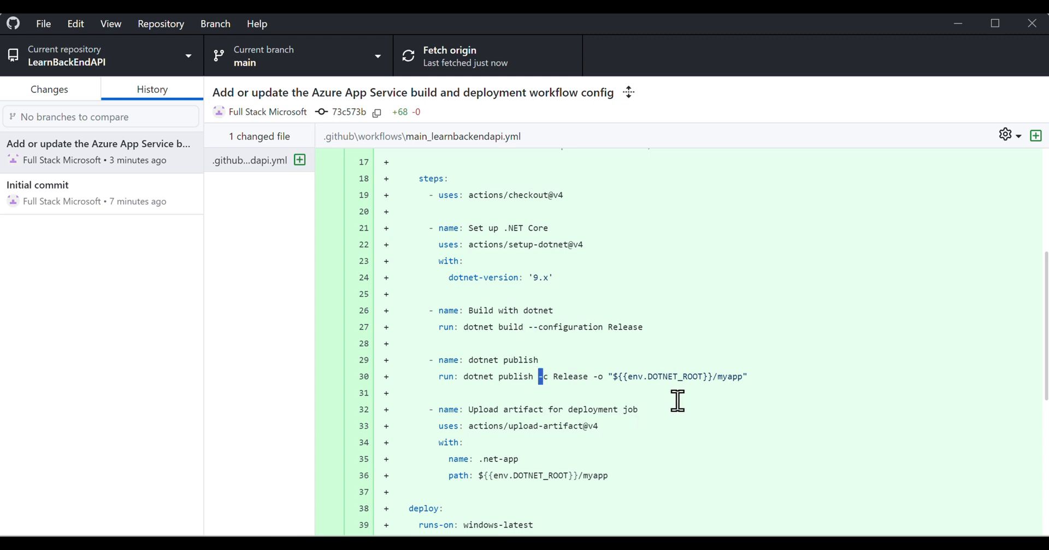
{"action": "mouse_move", "coordinate": [731, 343]}
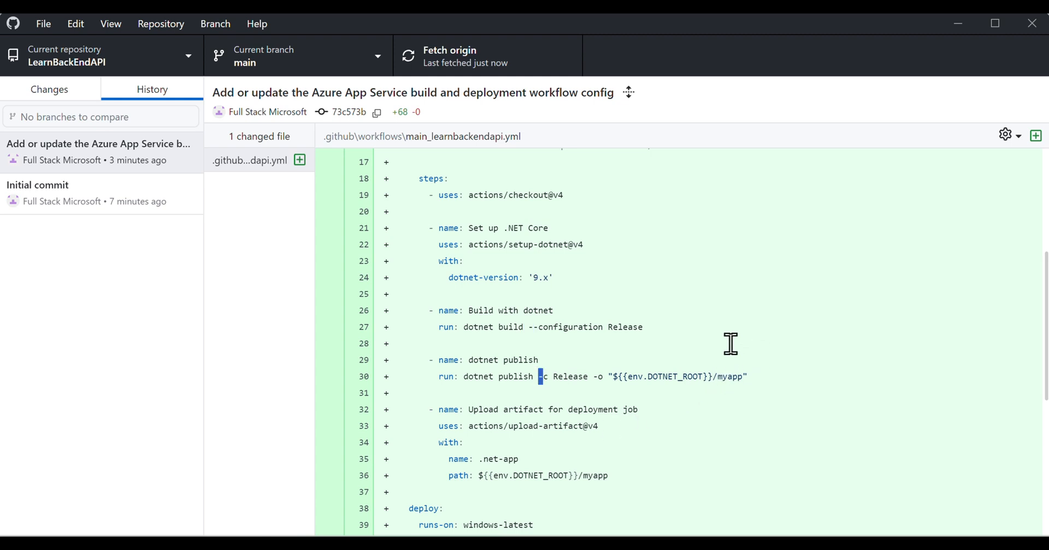
{"action": "mouse_move", "coordinate": [774, 347]}
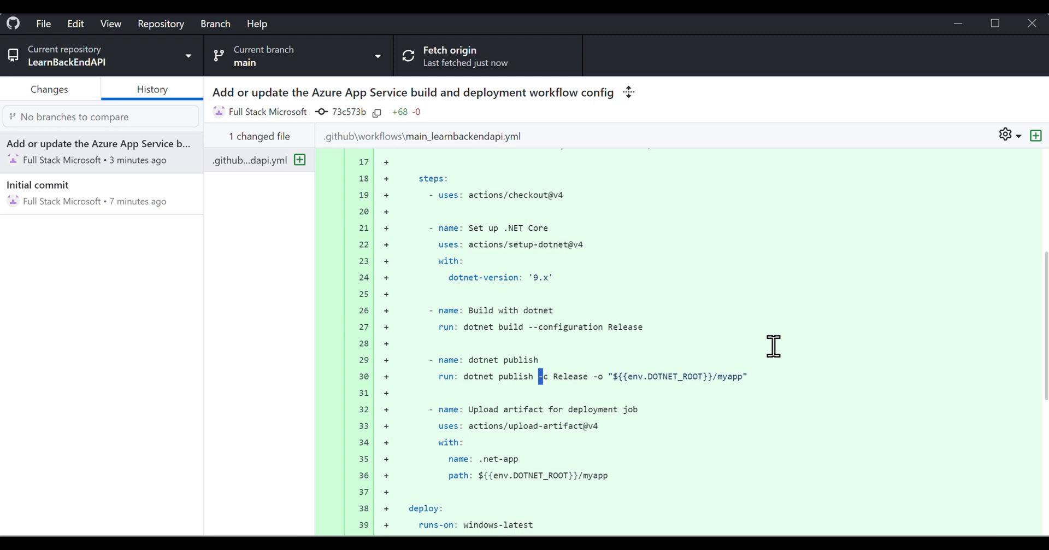
{"action": "scroll", "scroll_direction": "down", "scroll_amount": 3}
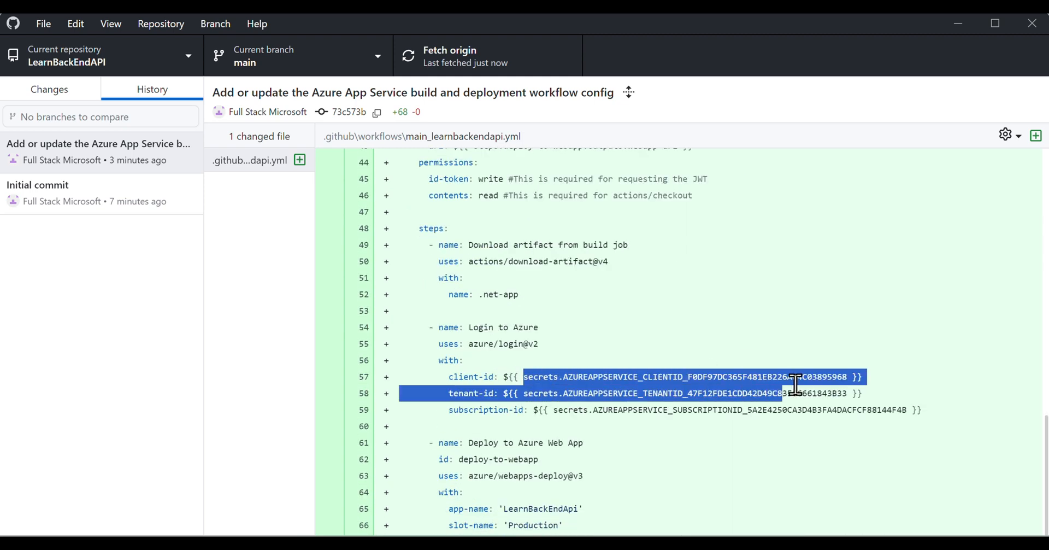
{"action": "left_click", "coordinate": [525, 392]}
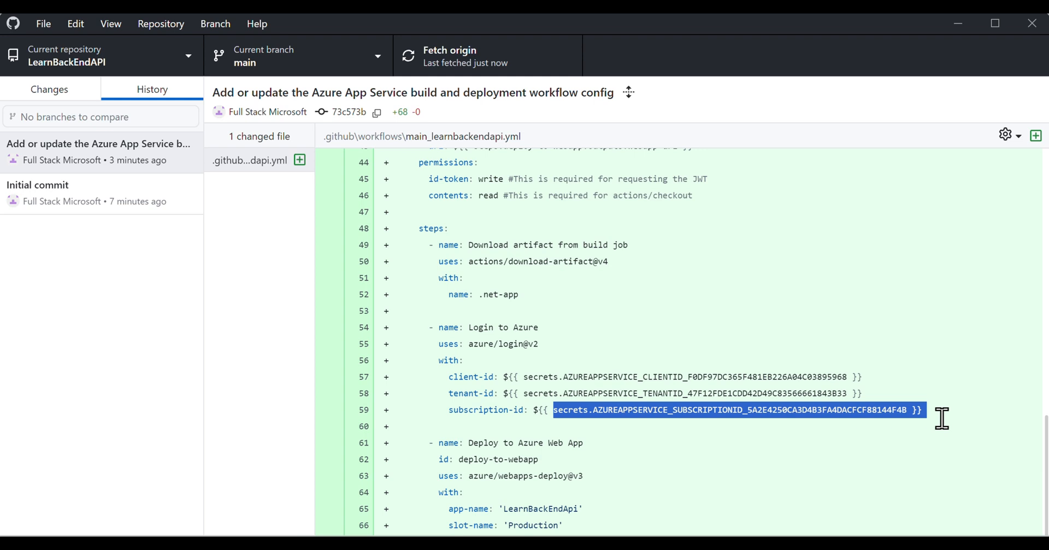
{"action": "mouse_move", "coordinate": [701, 430]}
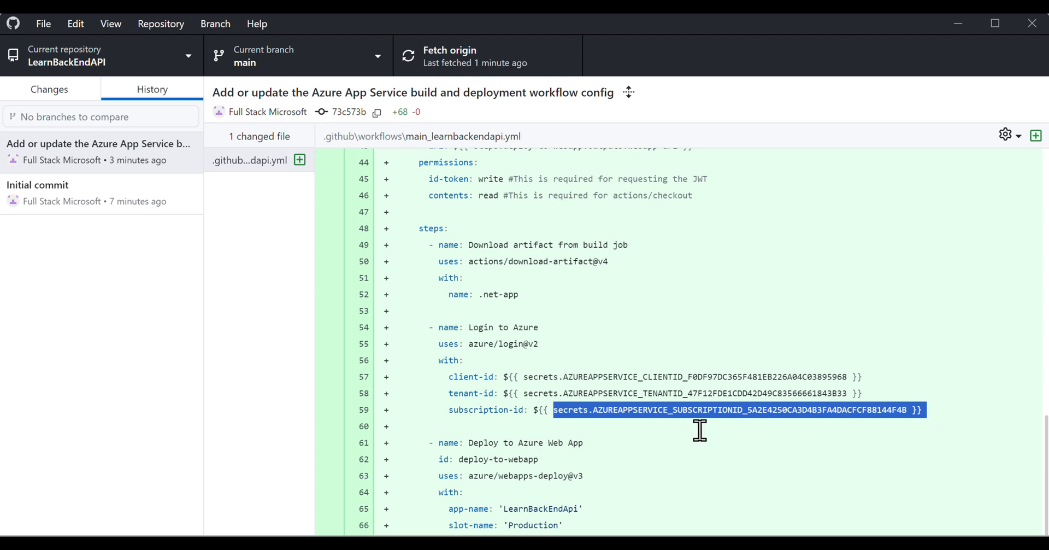
{"action": "mouse_move", "coordinate": [698, 453]}
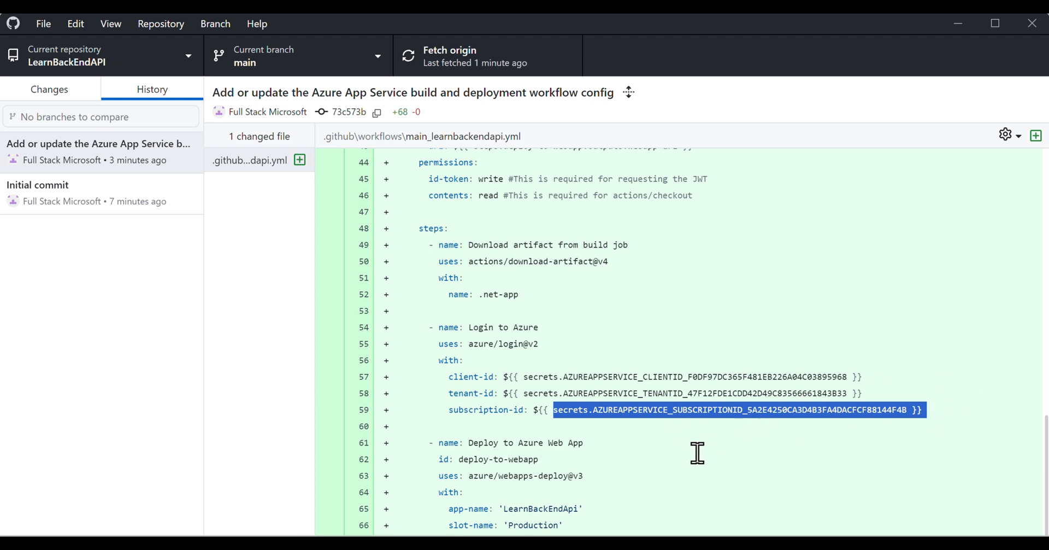
{"action": "double_click", "coordinate": [540, 508]}
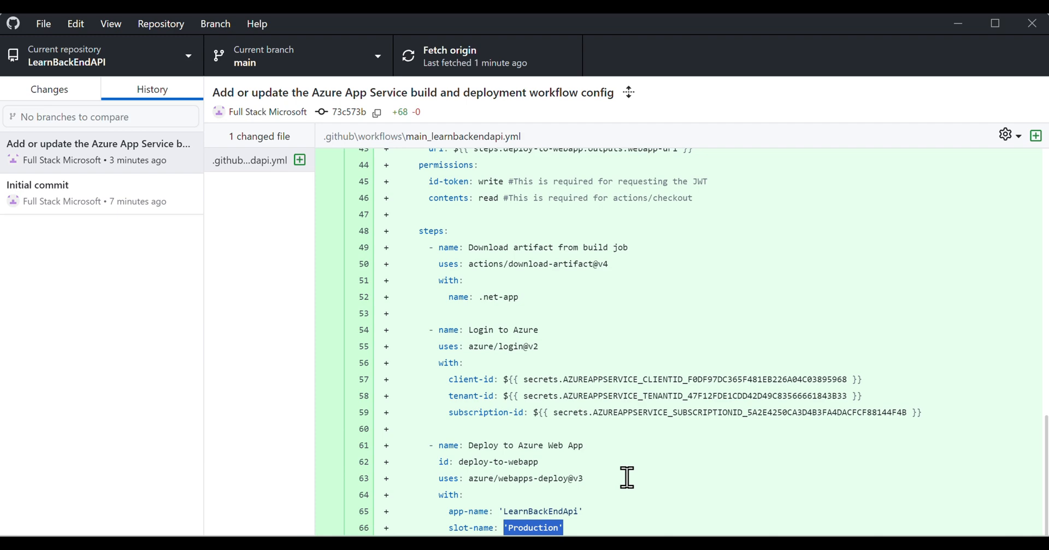
{"action": "scroll", "scroll_direction": "up", "scroll_amount": 3}
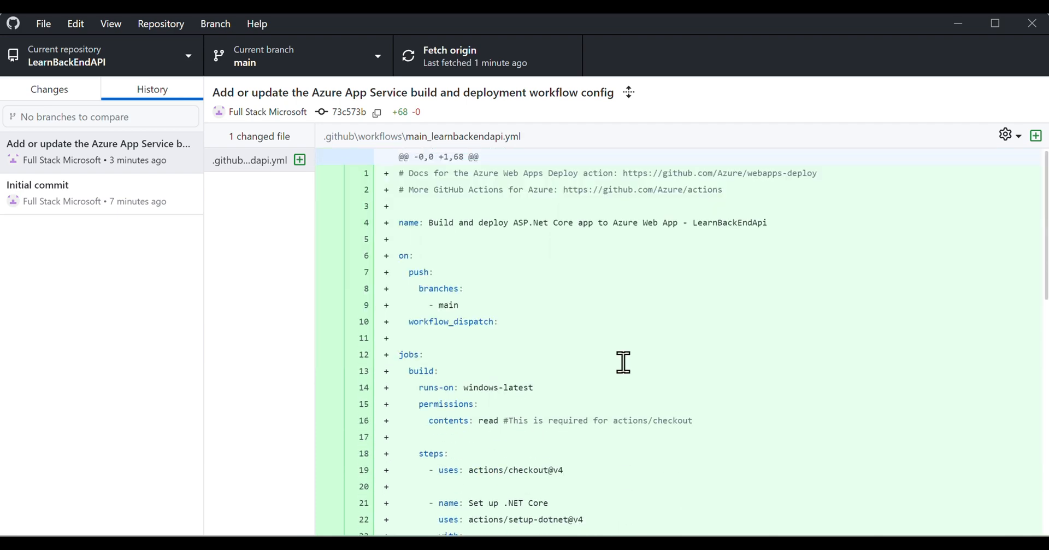
{"action": "mouse_move", "coordinate": [419, 284]}
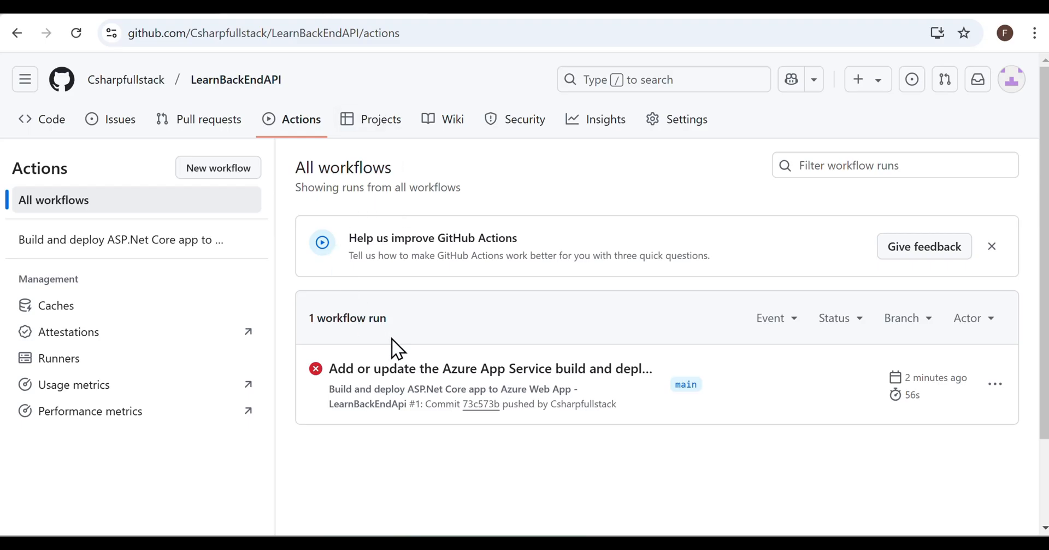
Open the failed Azure deployment workflow run: build failed, deploy skipped.
{"action": "left_click", "coordinate": [490, 368]}
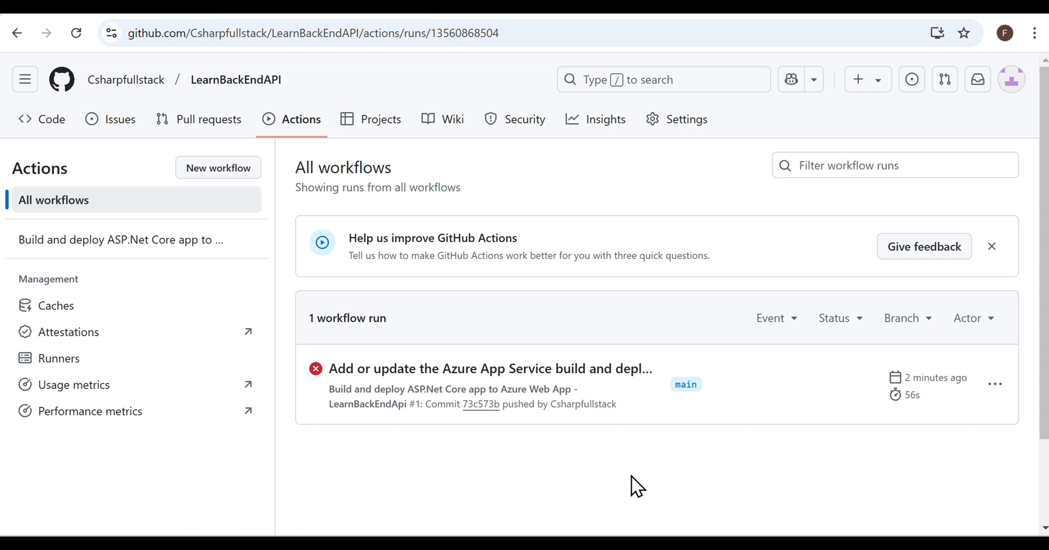
{"action": "left_click", "coordinate": [490, 368]}
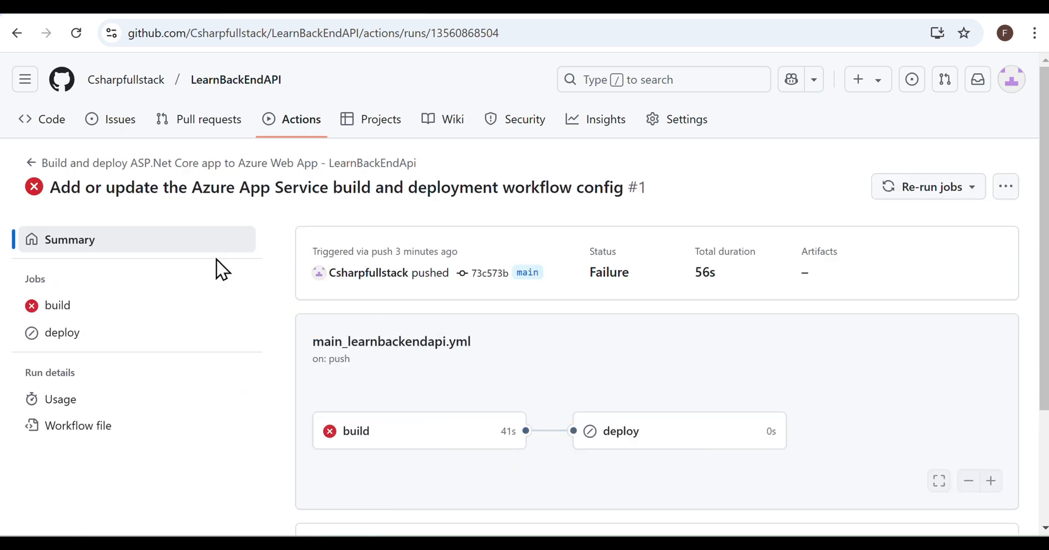
{"action": "mouse_move", "coordinate": [606, 194]}
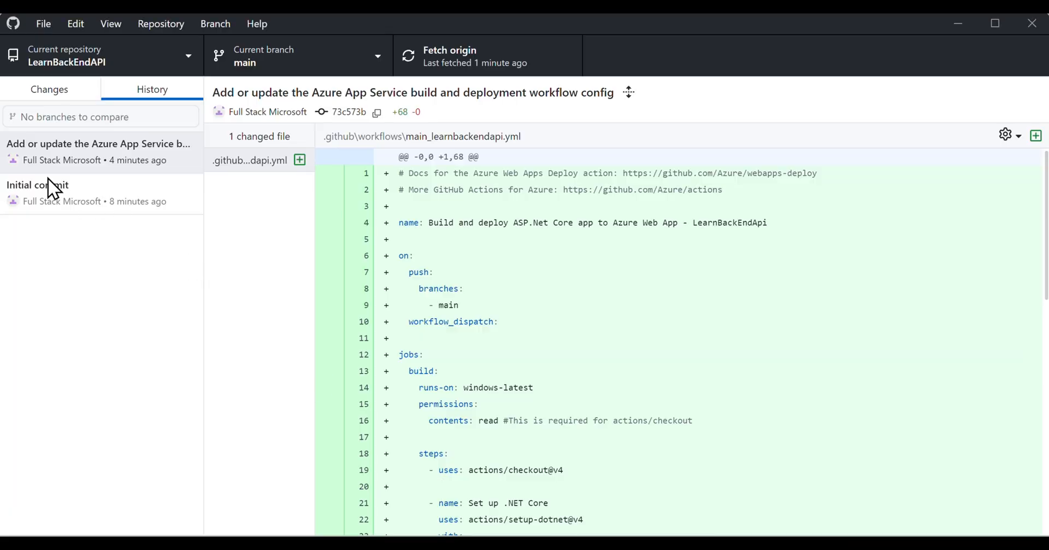
{"action": "mouse_move", "coordinate": [40, 158]}
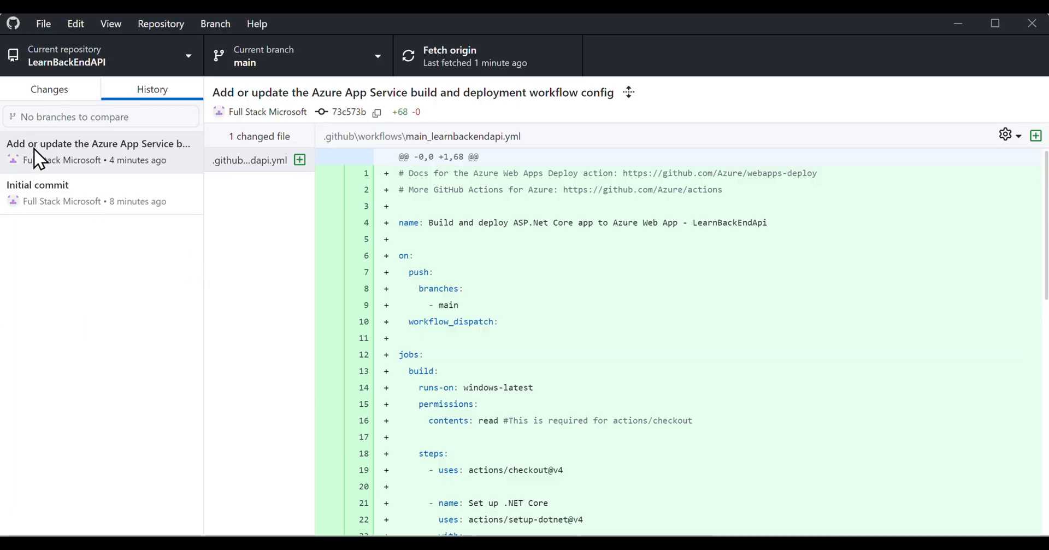
{"action": "mouse_move", "coordinate": [342, 259]}
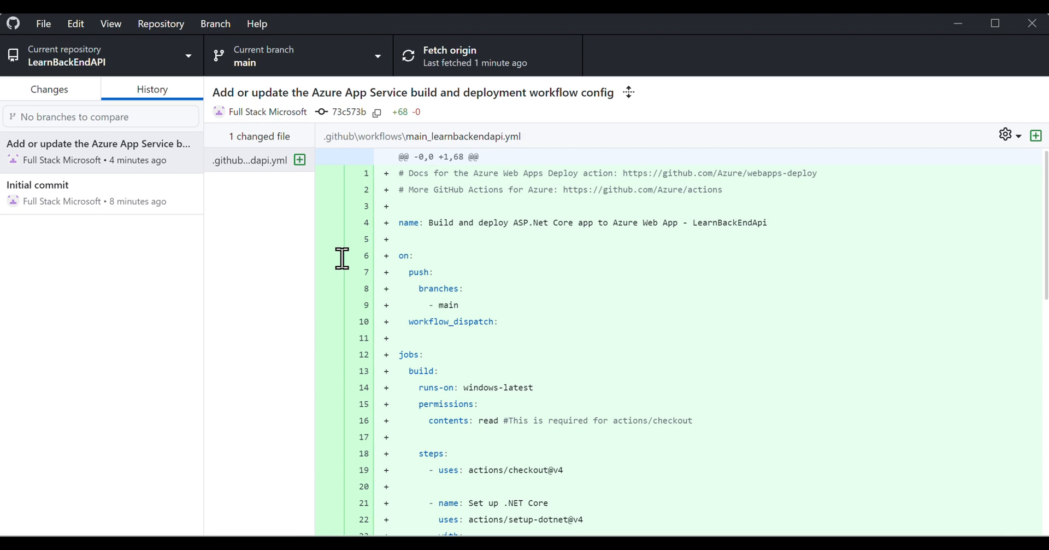
{"action": "mouse_move", "coordinate": [315, 77]}
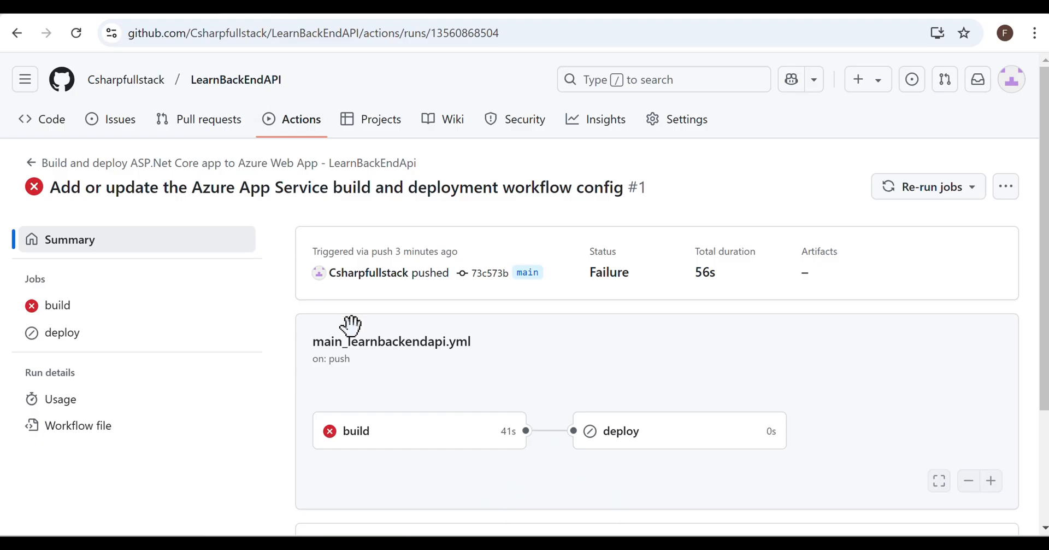
{"action": "mouse_move", "coordinate": [56, 305]}
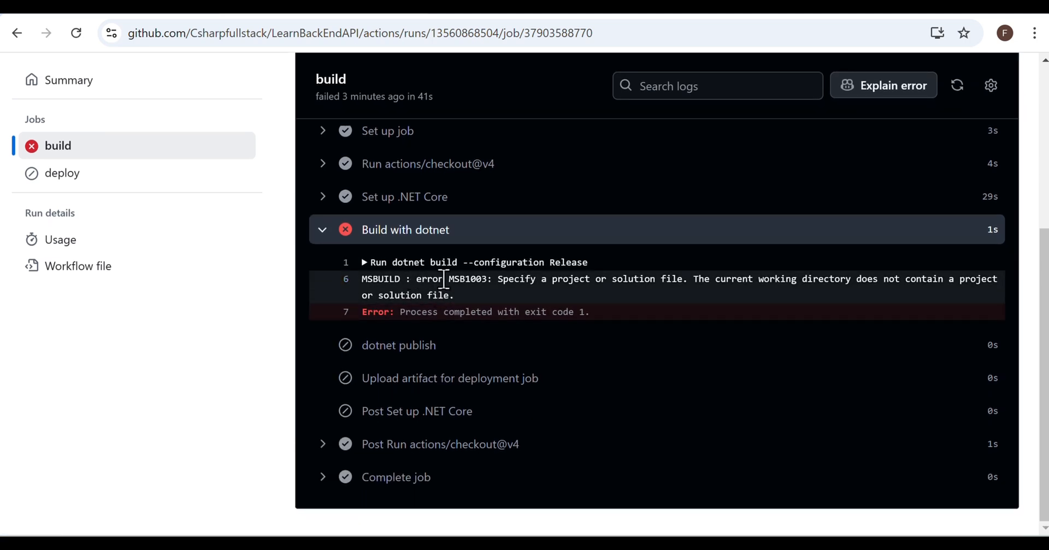
Highlight the MSB1003 'no project or solution file' error in the build log.
{"action": "left_click_drag", "start_coordinate": [504, 278], "coordinate": [686, 278]}
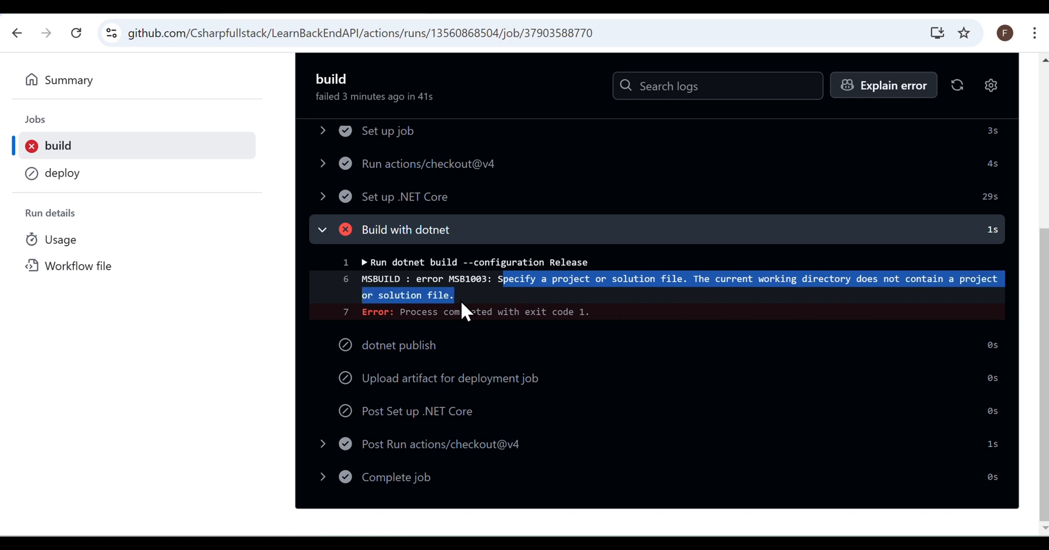
{"action": "mouse_move", "coordinate": [605, 298]}
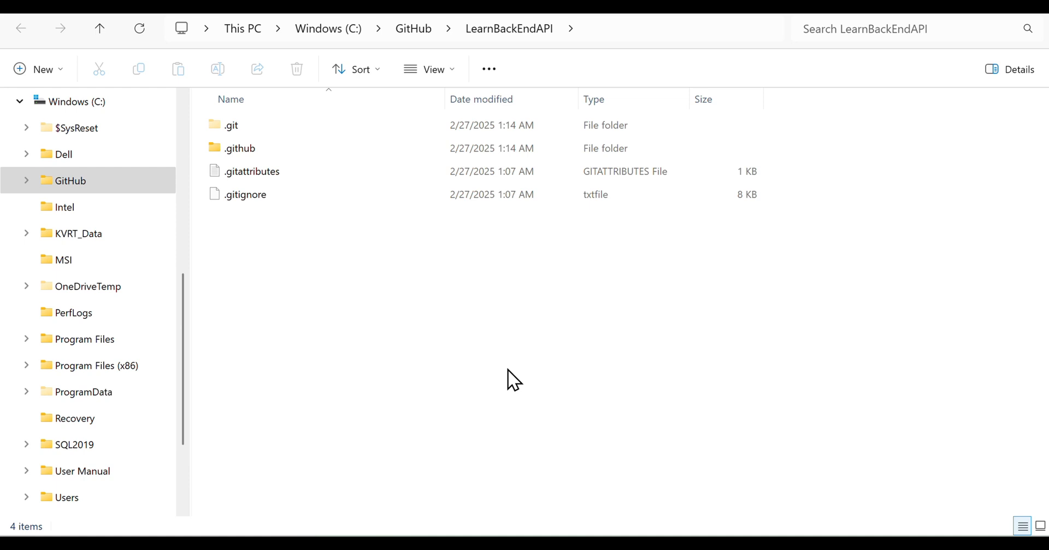
{"action": "mouse_move", "coordinate": [271, 211]}
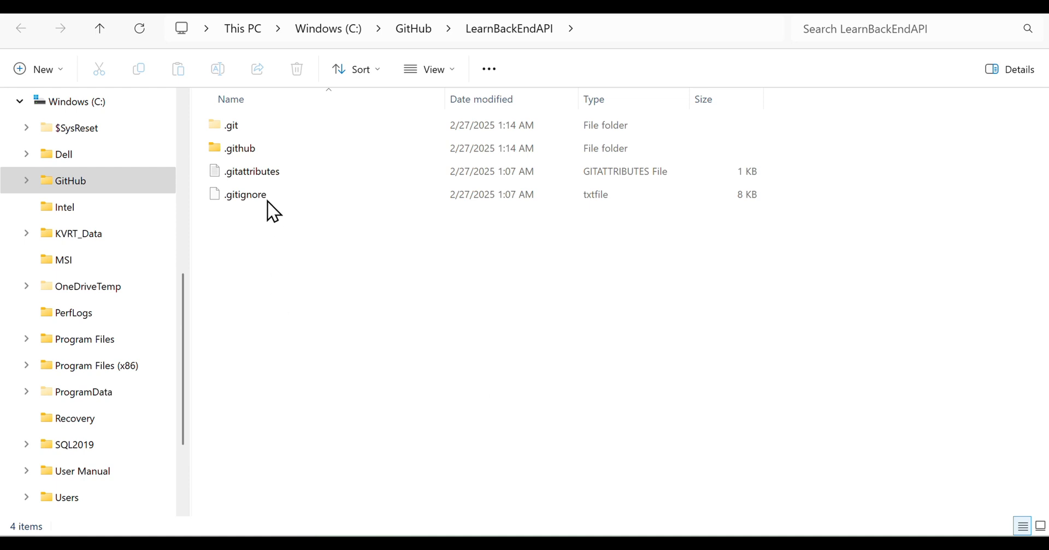
{"action": "mouse_move", "coordinate": [271, 248]}
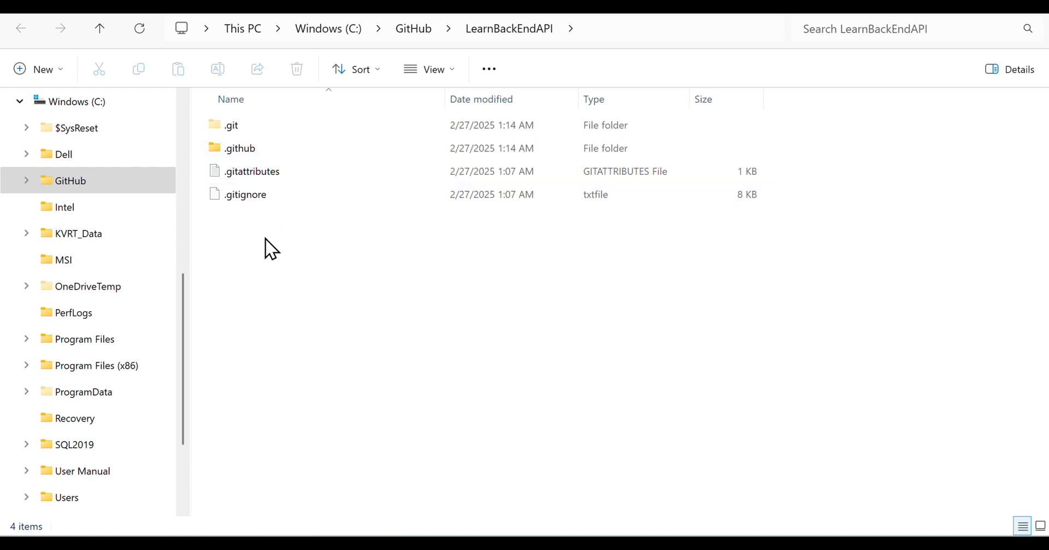
{"action": "mouse_move", "coordinate": [264, 253]}
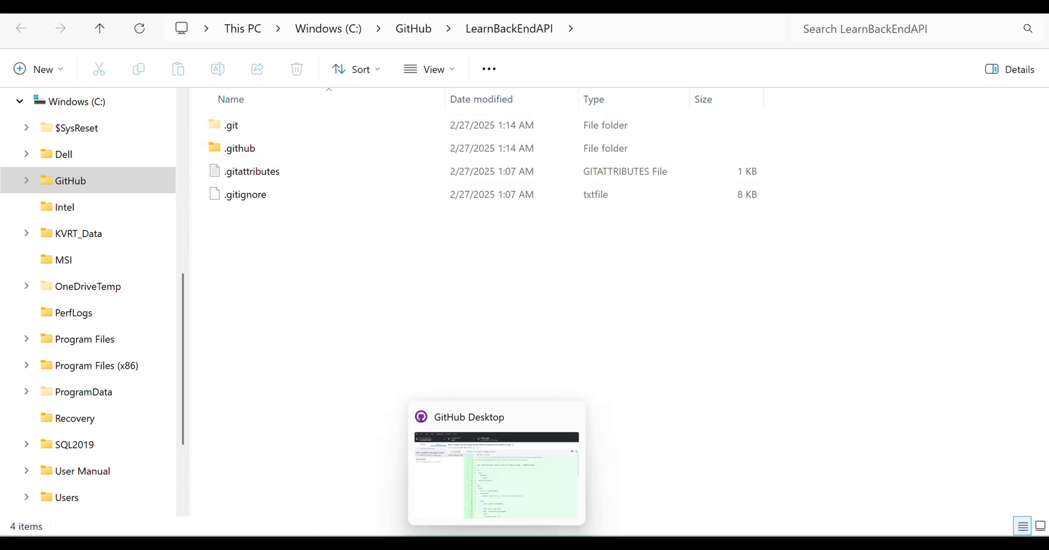
View the files in the 'Add or update the Azure App Service' commit.
{"action": "left_click", "coordinate": [495, 464]}
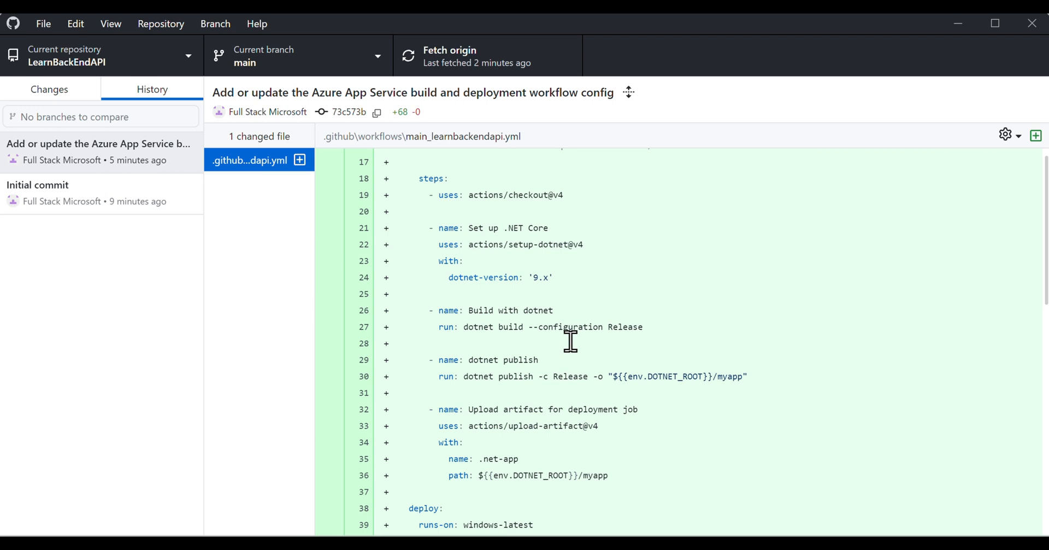
{"action": "mouse_move", "coordinate": [504, 344]}
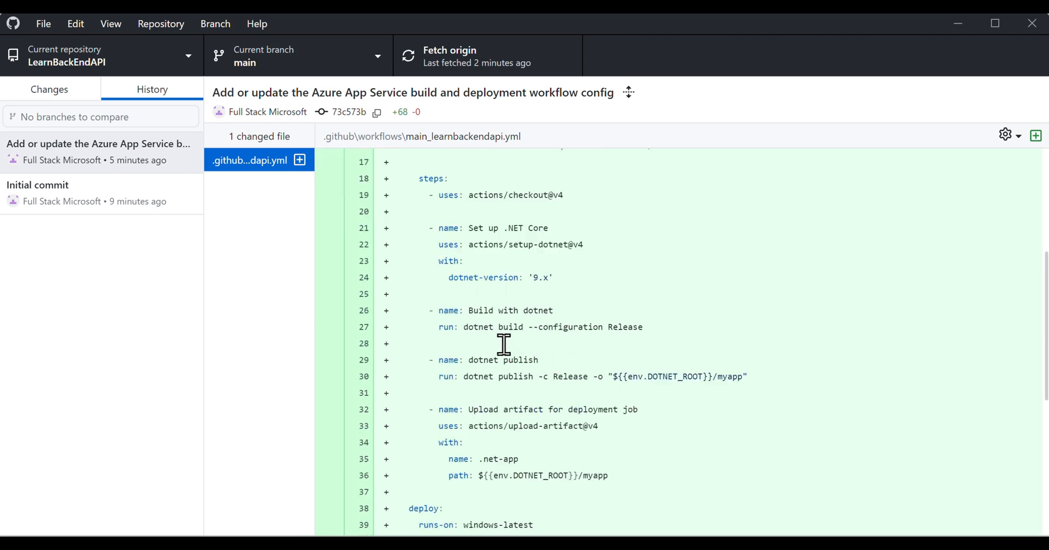
{"action": "mouse_move", "coordinate": [529, 327]}
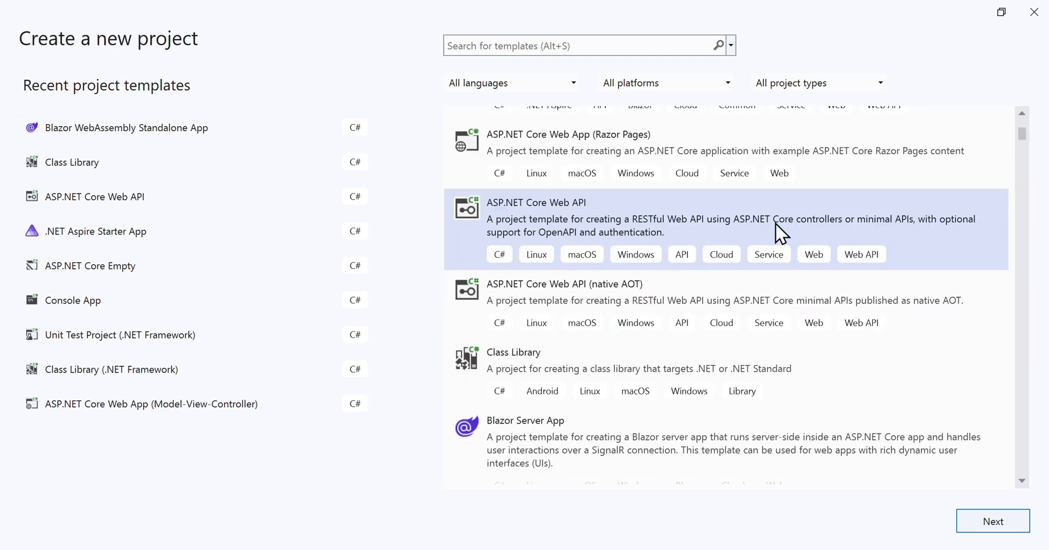
Create BackEndAPIProject from the ASP.NET Core Web API template on .NET 9.0, with solution and project in one folder.
{"action": "left_click", "coordinate": [993, 521]}
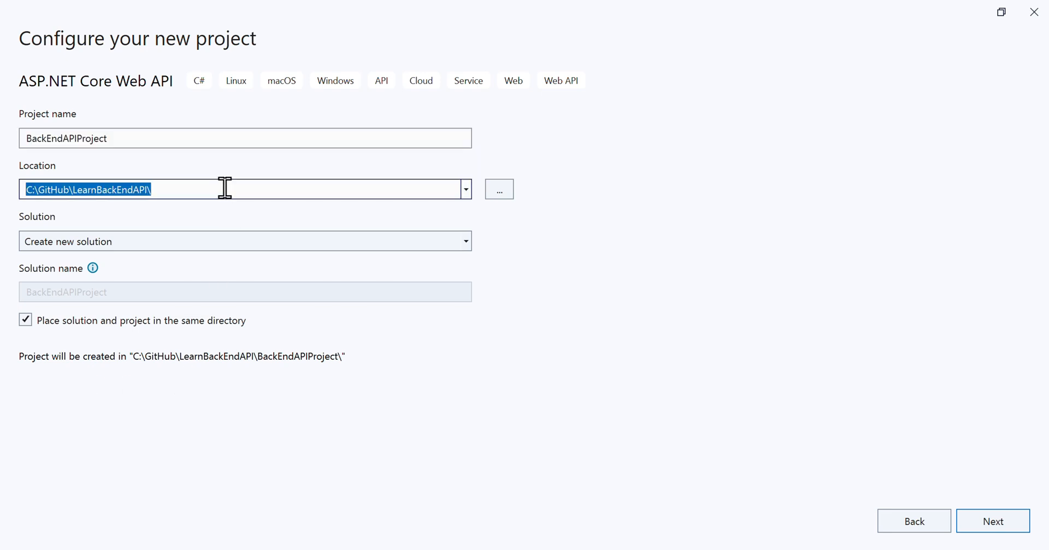
{"action": "mouse_move", "coordinate": [139, 205]}
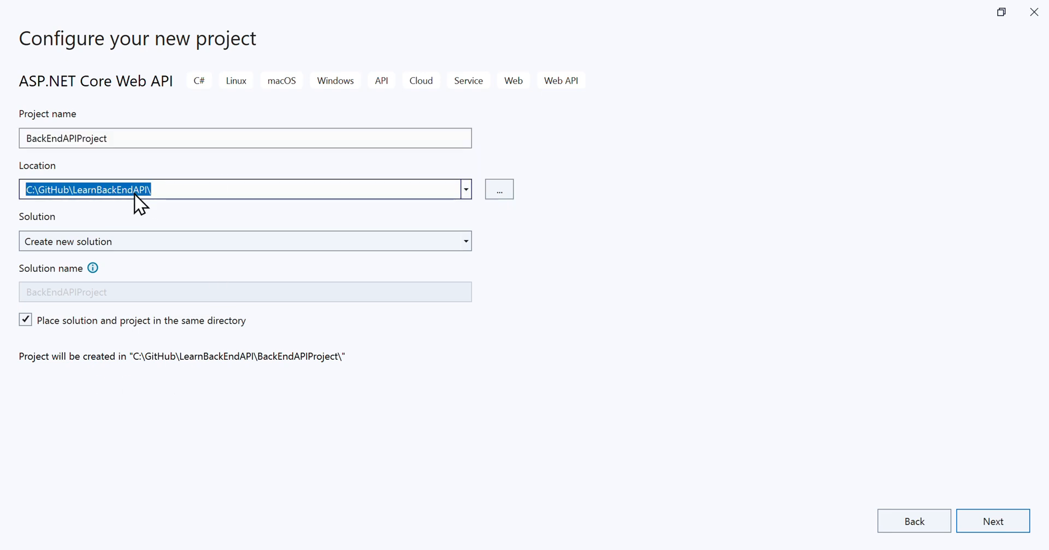
{"action": "left_click", "coordinate": [26, 320]}
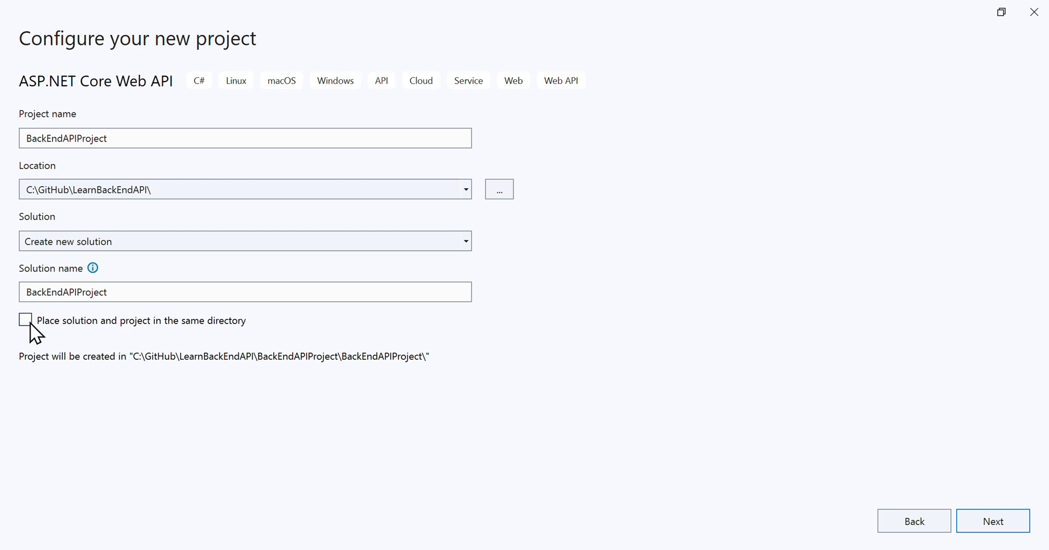
{"action": "mouse_move", "coordinate": [332, 375]}
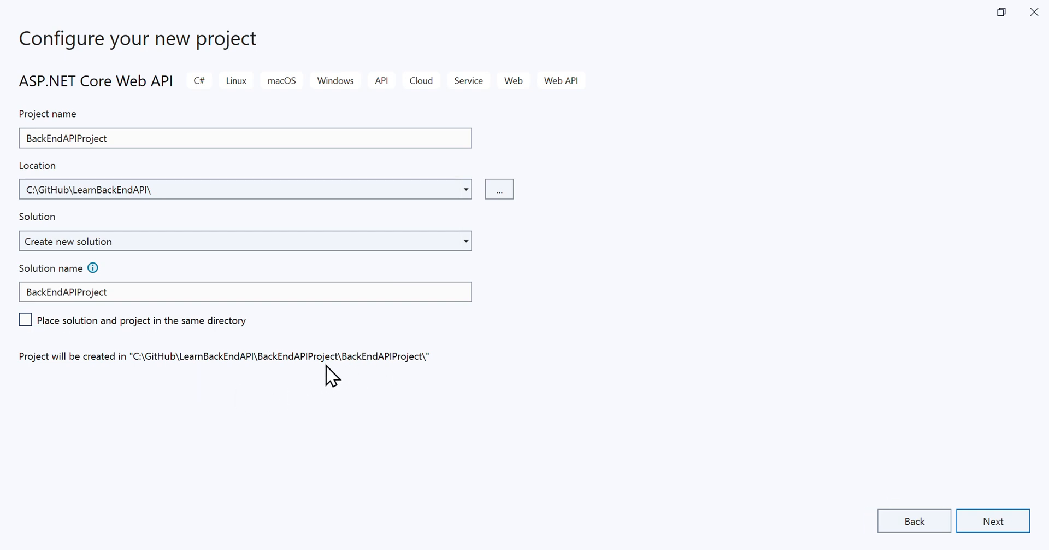
{"action": "left_click", "coordinate": [26, 320]}
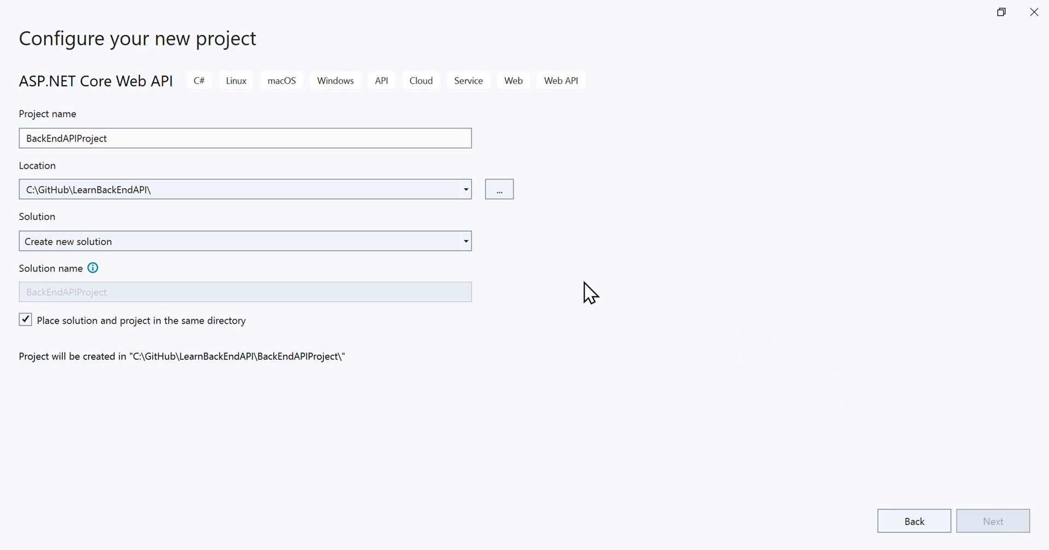
{"action": "left_click", "coordinate": [992, 521]}
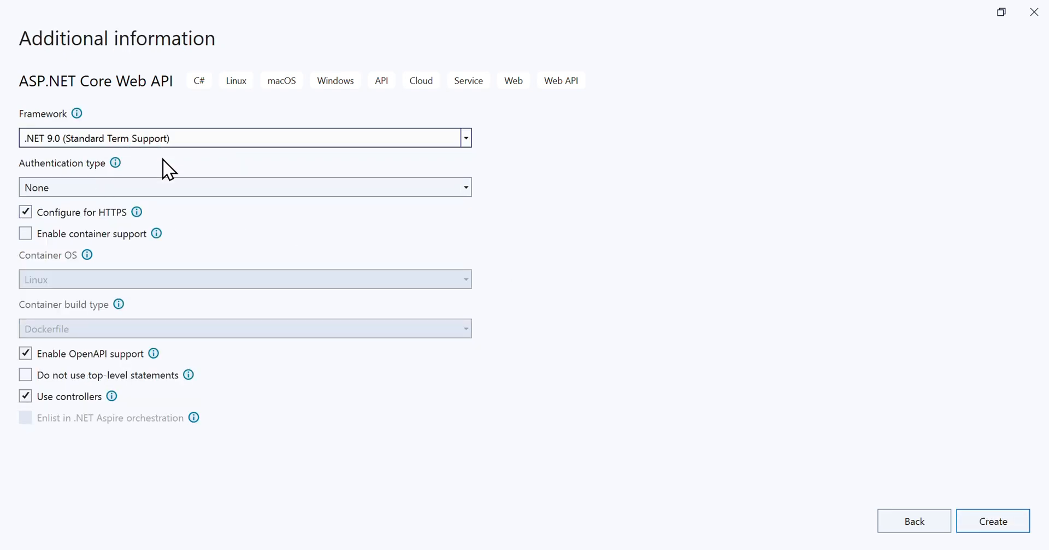
{"action": "mouse_move", "coordinate": [54, 408]}
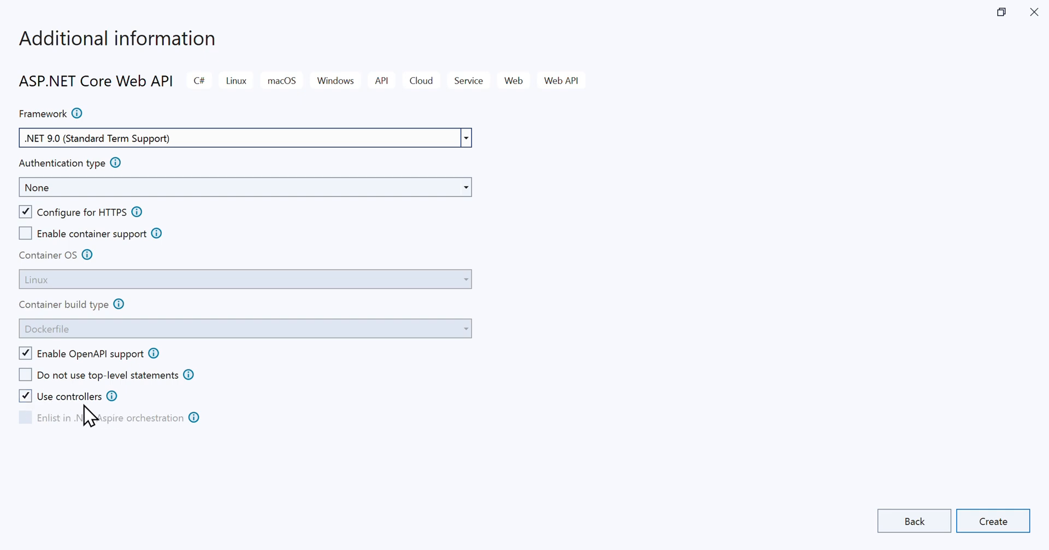
{"action": "mouse_move", "coordinate": [993, 520]}
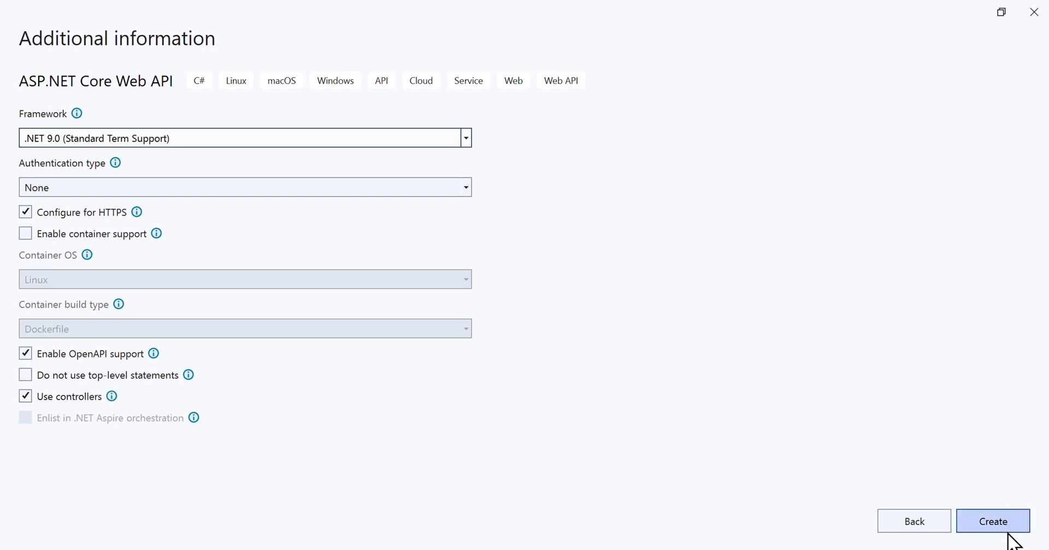
{"action": "left_click", "coordinate": [993, 521]}
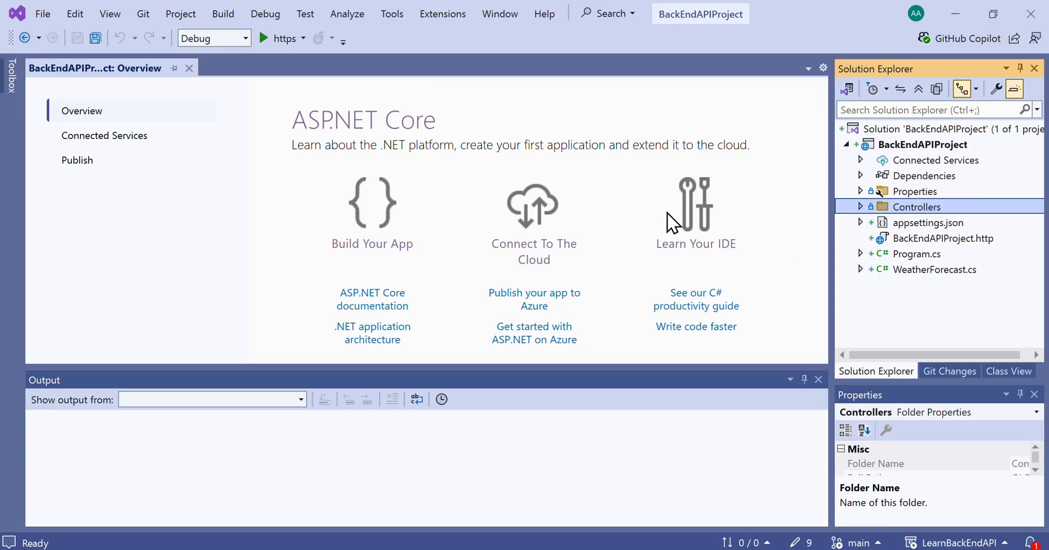
{"action": "mouse_move", "coordinate": [709, 224]}
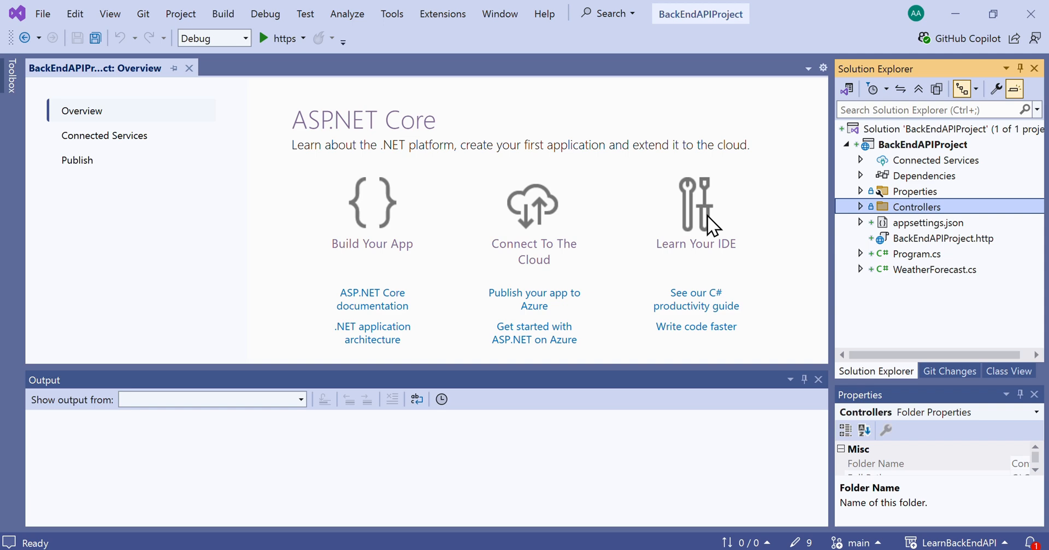
Open WeatherForecastController.cs from Controllers and review its Summaries, constructor and Get() action.
{"action": "left_click", "coordinate": [861, 206]}
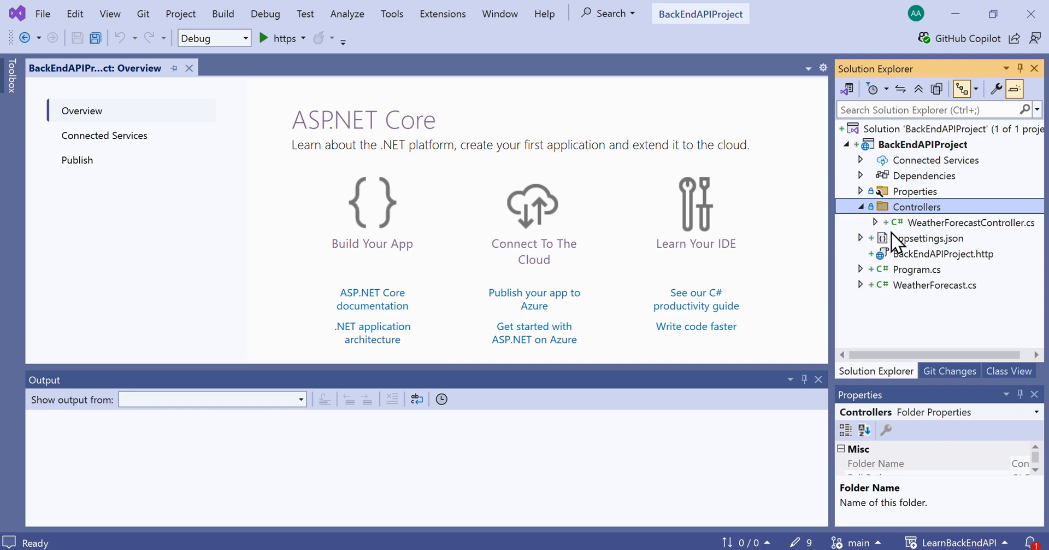
{"action": "double_click", "coordinate": [971, 222]}
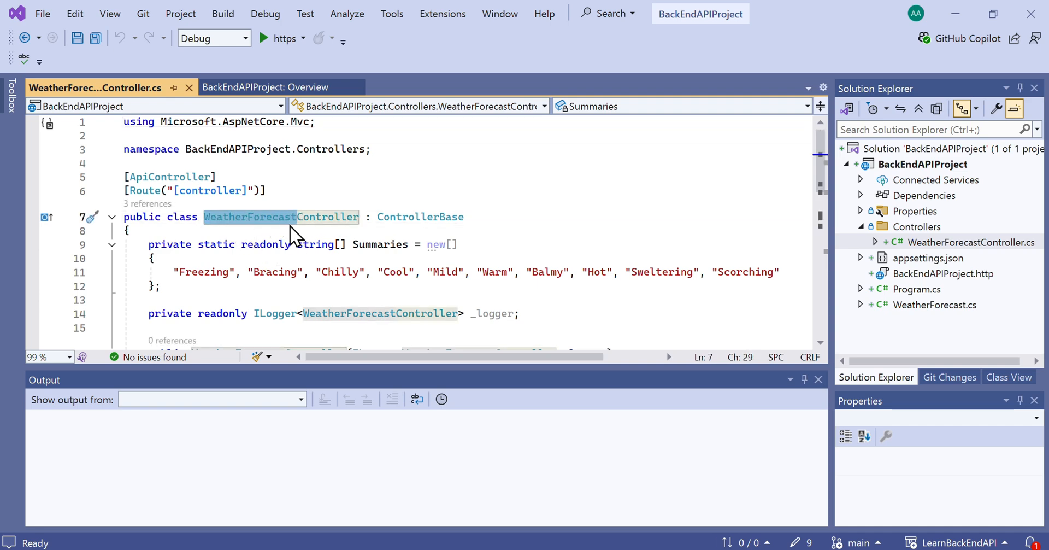
{"action": "scroll", "scroll_direction": "down", "scroll_amount": 3}
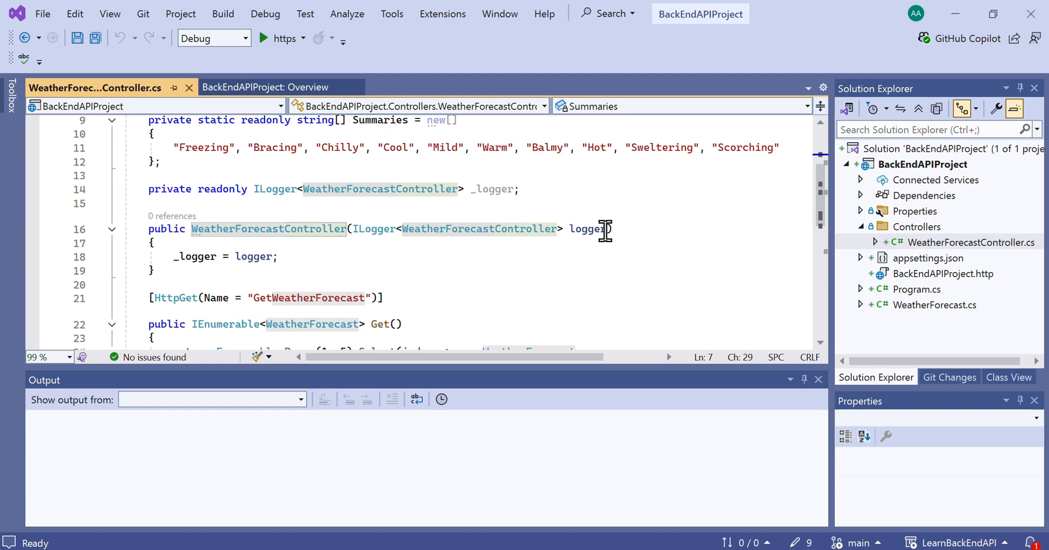
{"action": "scroll", "scroll_direction": "down", "scroll_amount": 3}
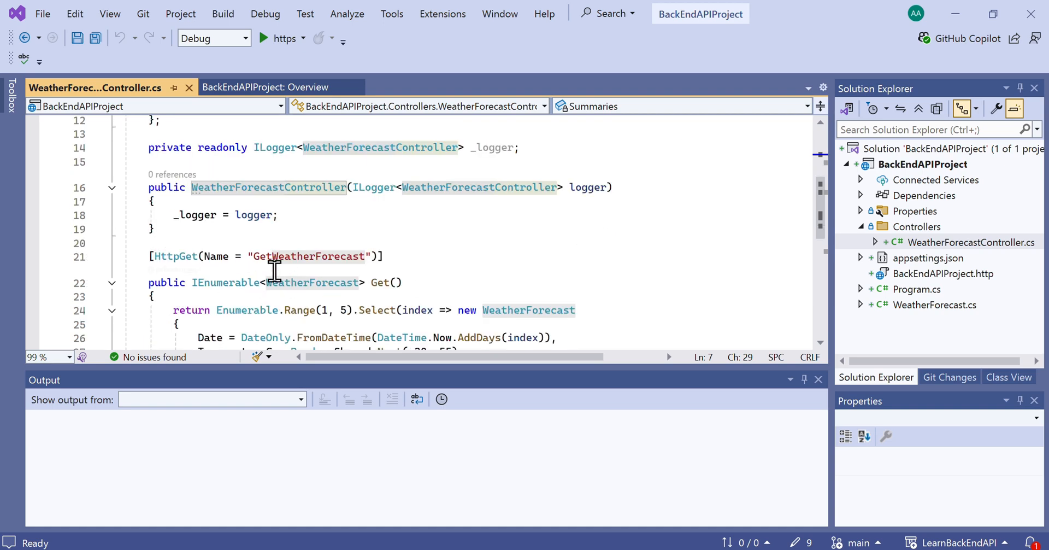
{"action": "scroll", "scroll_direction": "down", "scroll_amount": 3}
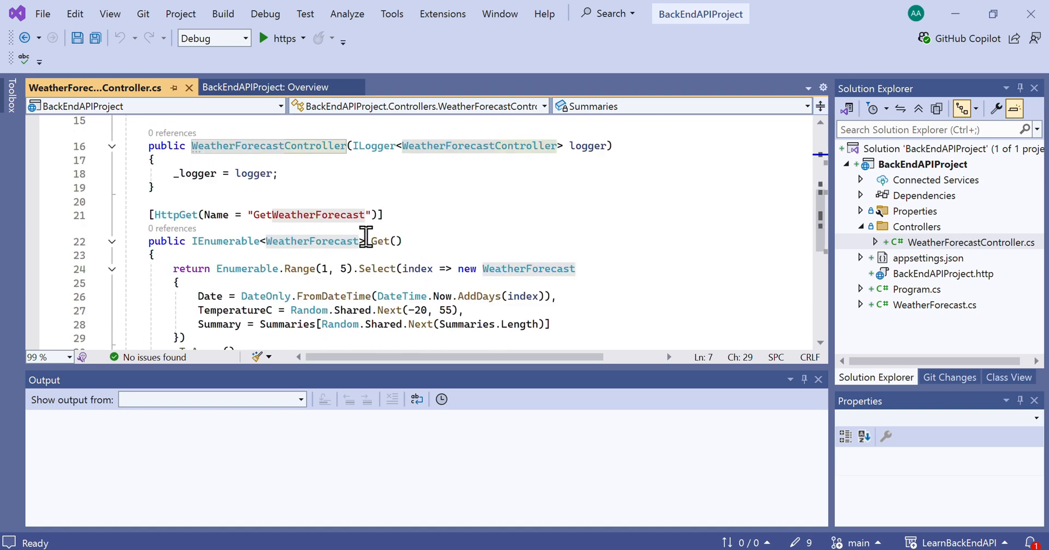
{"action": "left_click", "coordinate": [177, 215]}
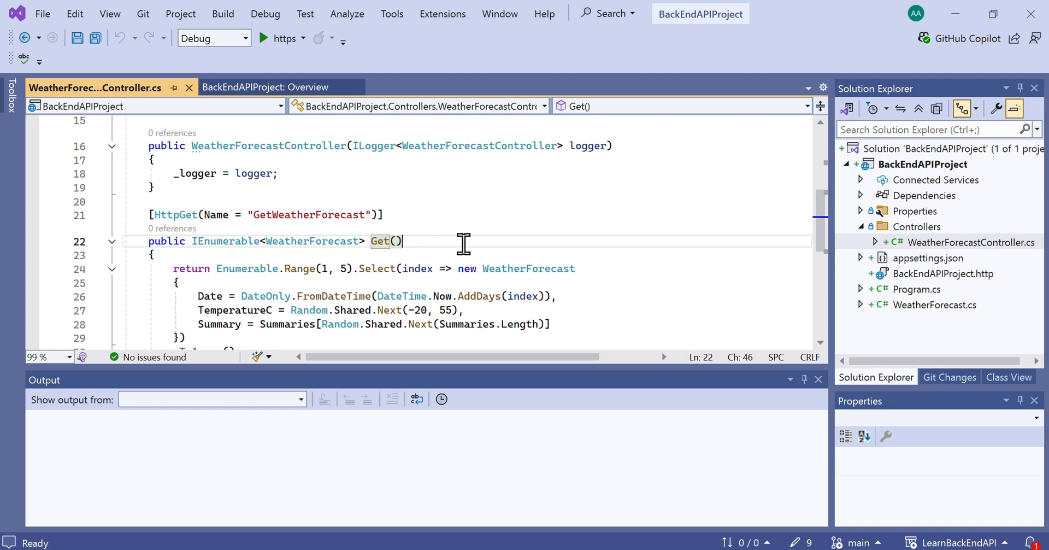
{"action": "scroll", "scroll_direction": "up", "scroll_amount": 3}
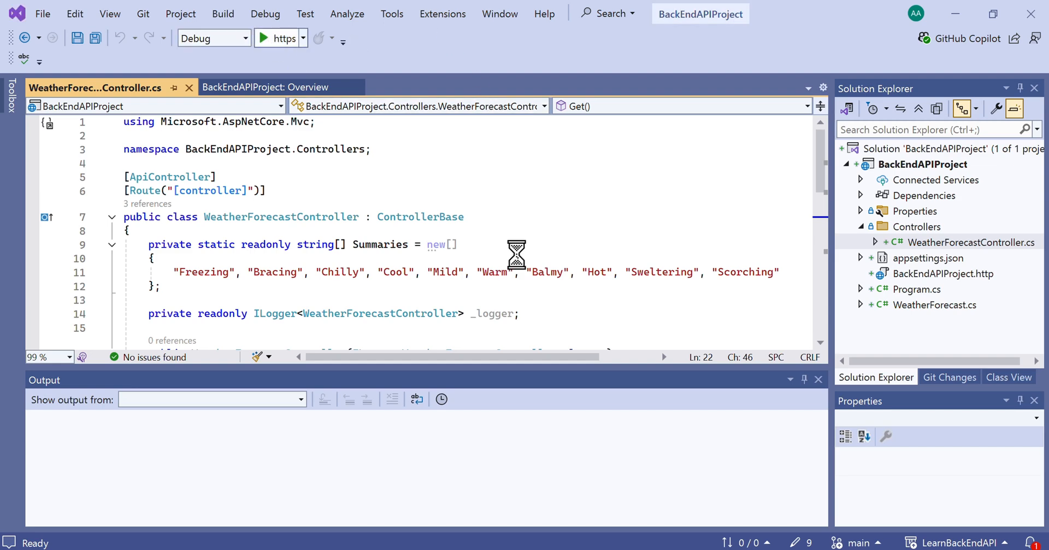
{"action": "left_click", "coordinate": [267, 38]}
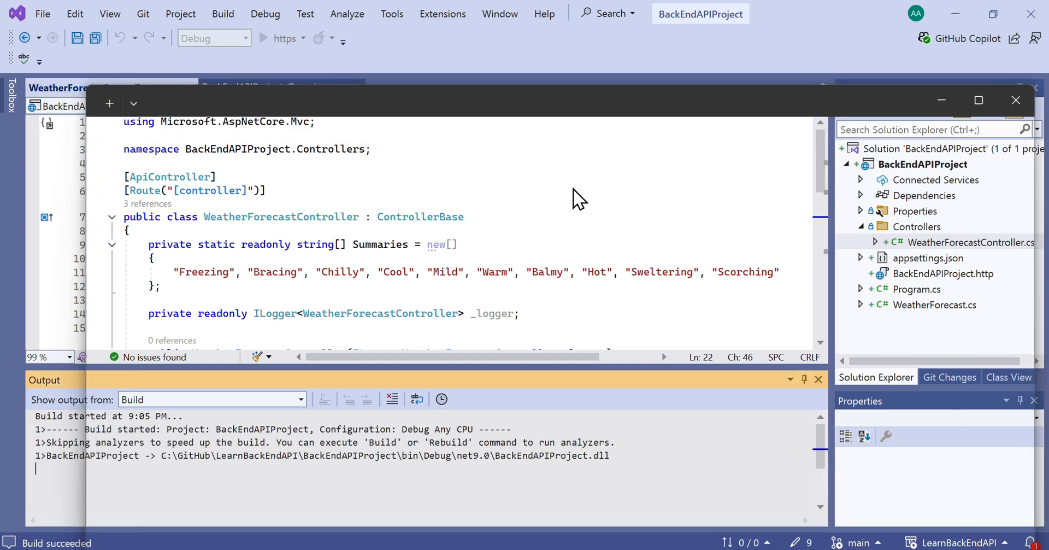
{"action": "left_click", "coordinate": [265, 38]}
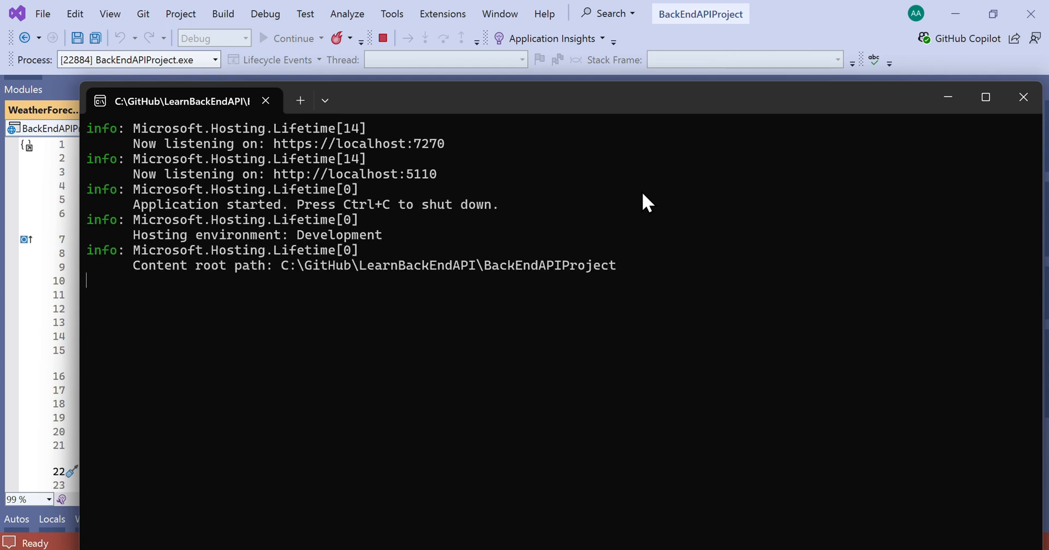
{"action": "mouse_move", "coordinate": [358, 144]}
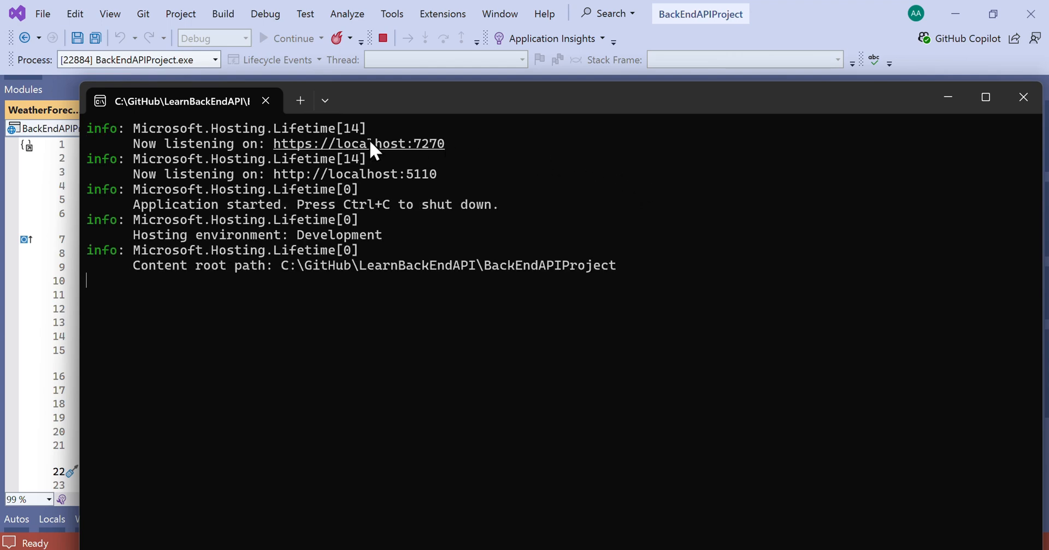
{"action": "mouse_move", "coordinate": [402, 157]}
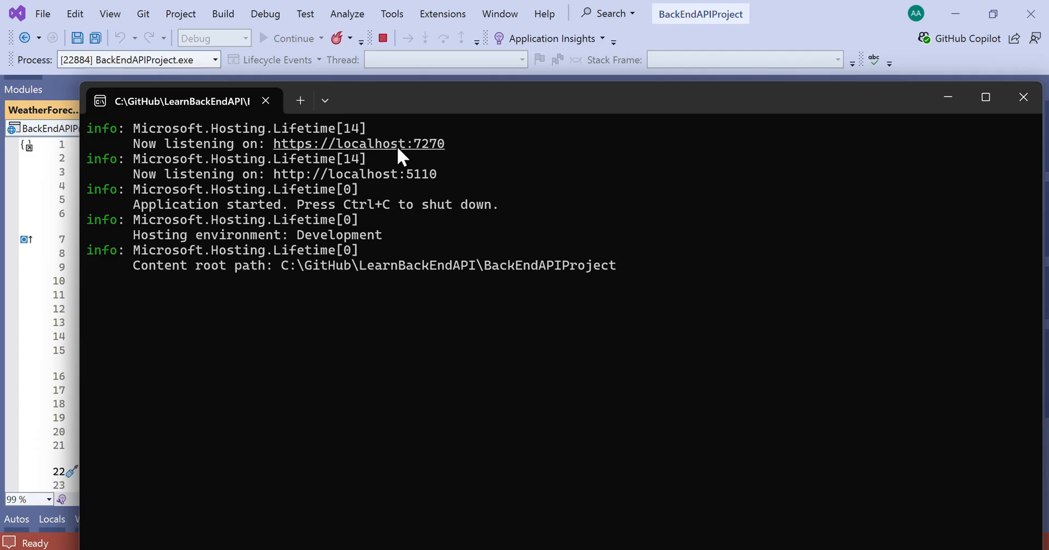
{"action": "left_click", "coordinate": [358, 143]}
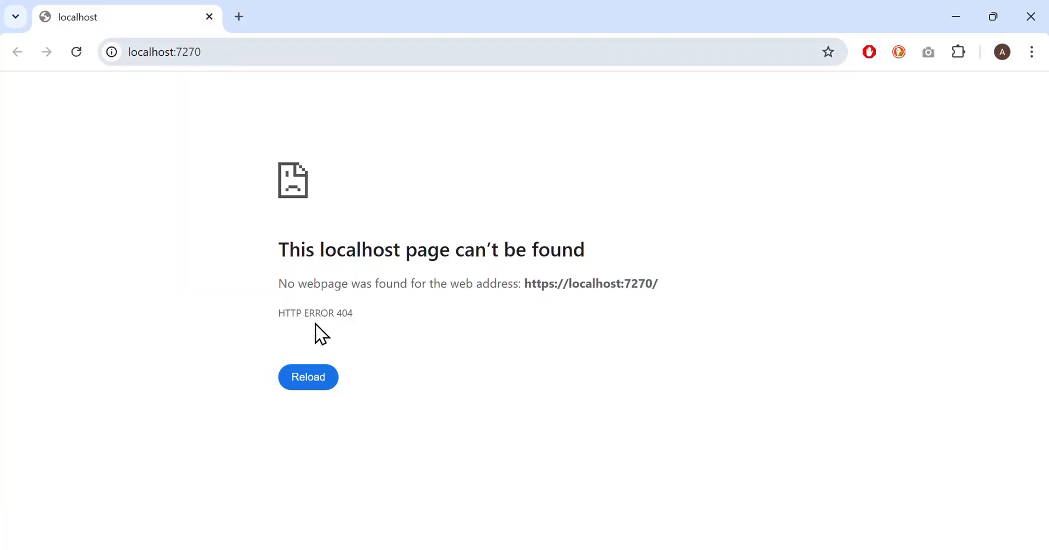
{"action": "double_click", "coordinate": [315, 313]}
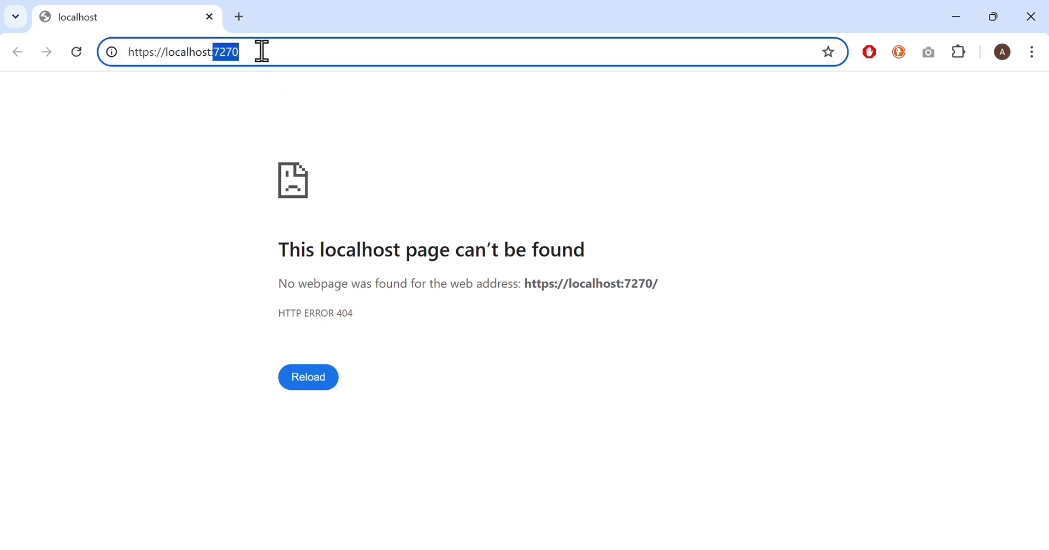
{"action": "type", "text": "/we"}
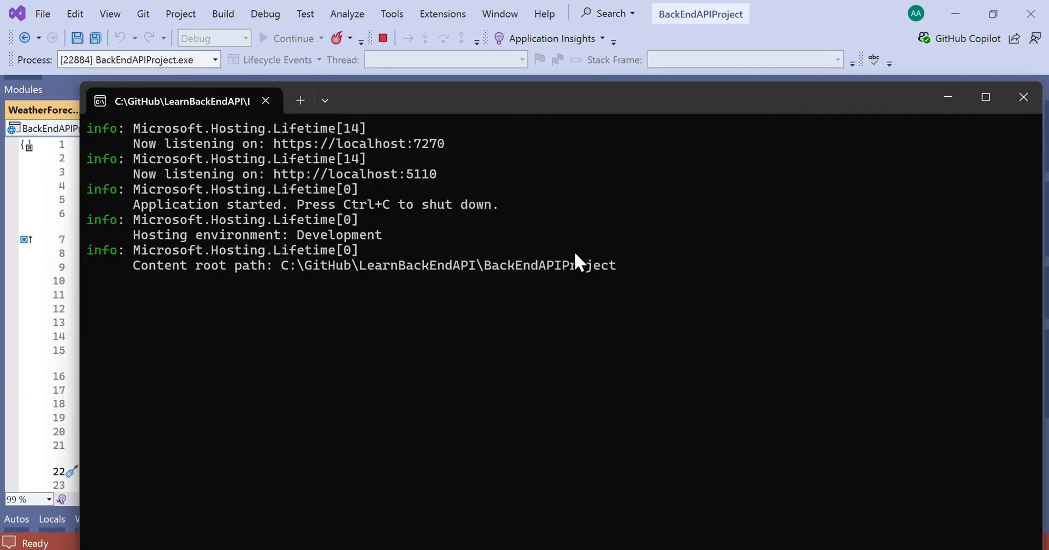
{"action": "left_click", "coordinate": [74, 109]}
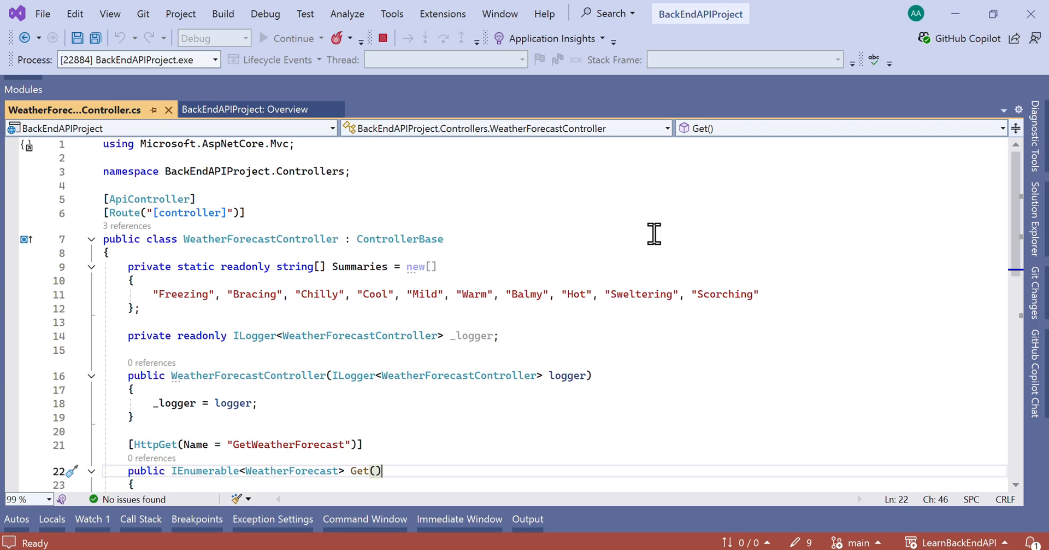
Commit the nine pending project files to main with summary 'Added project template'.
{"action": "left_click", "coordinate": [383, 39]}
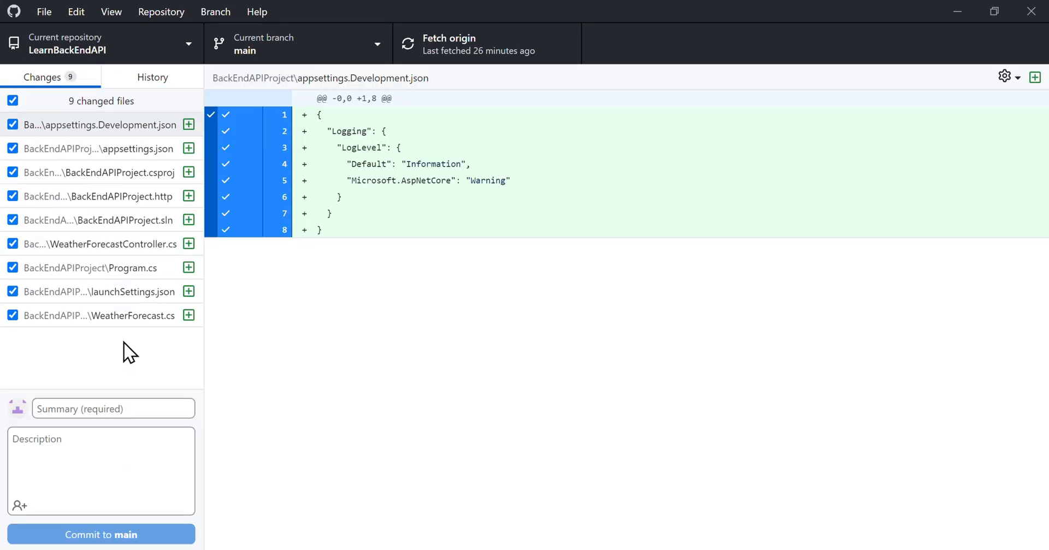
{"action": "left_click", "coordinate": [112, 409]}
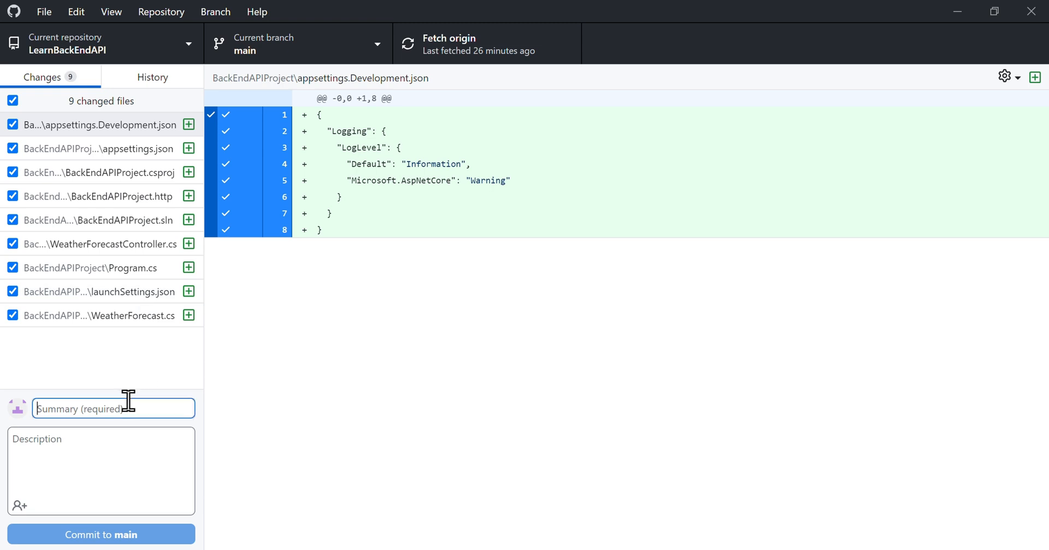
{"action": "type", "text": "Added project template"}
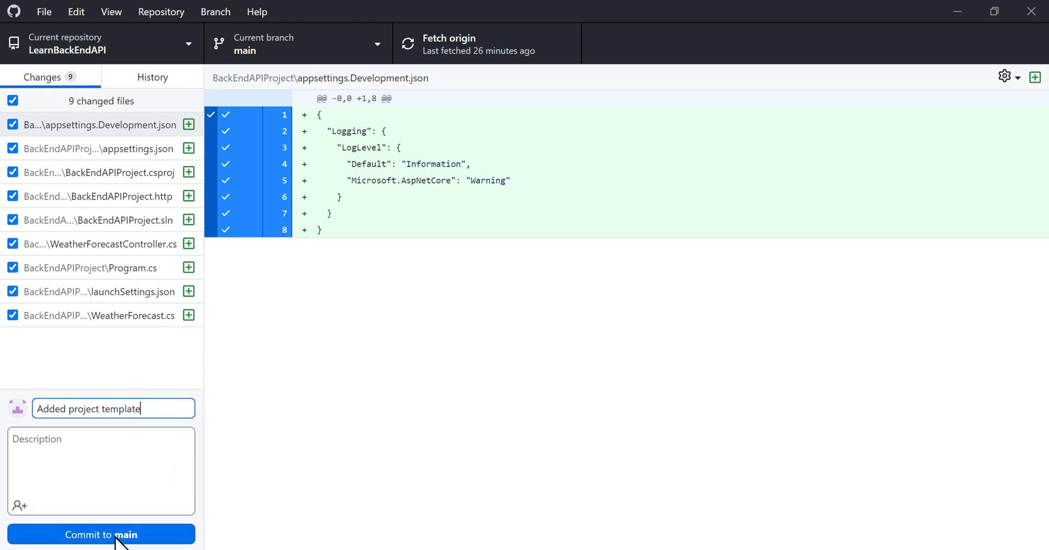
{"action": "left_click", "coordinate": [100, 533]}
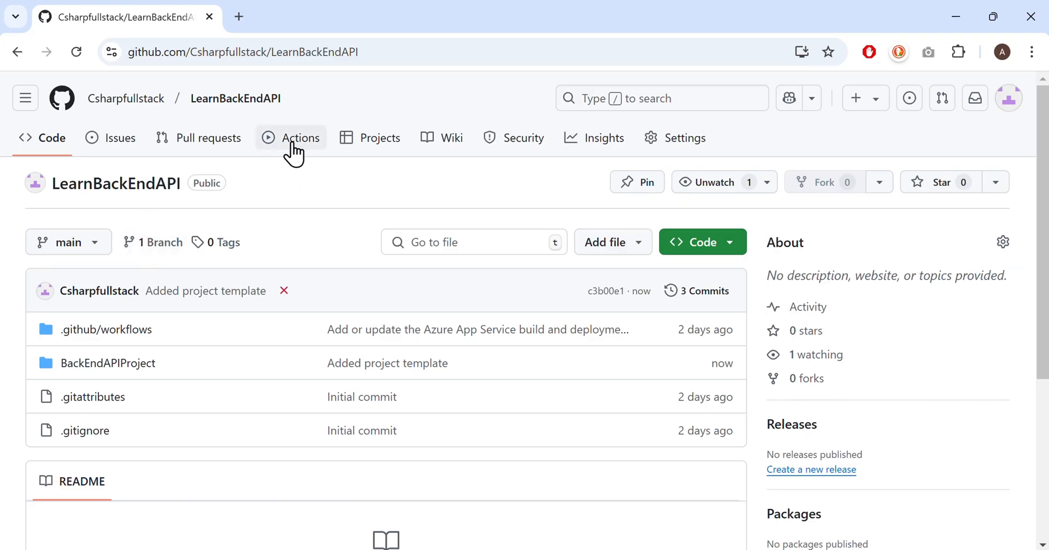
Open the failed 'Added project template' run and expand Build with dotnet to reveal MSB1003.
{"action": "left_click", "coordinate": [300, 138]}
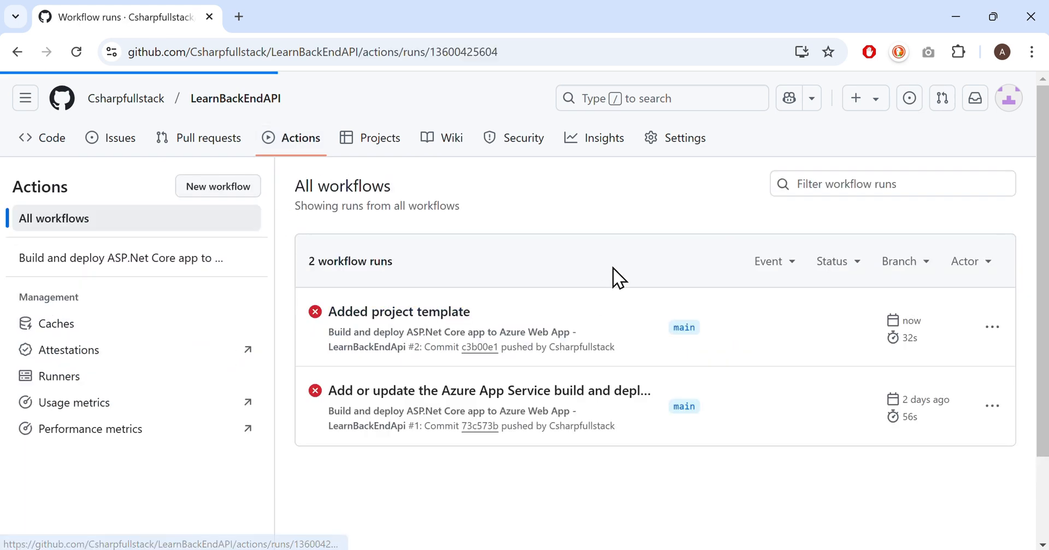
{"action": "left_click", "coordinate": [398, 311]}
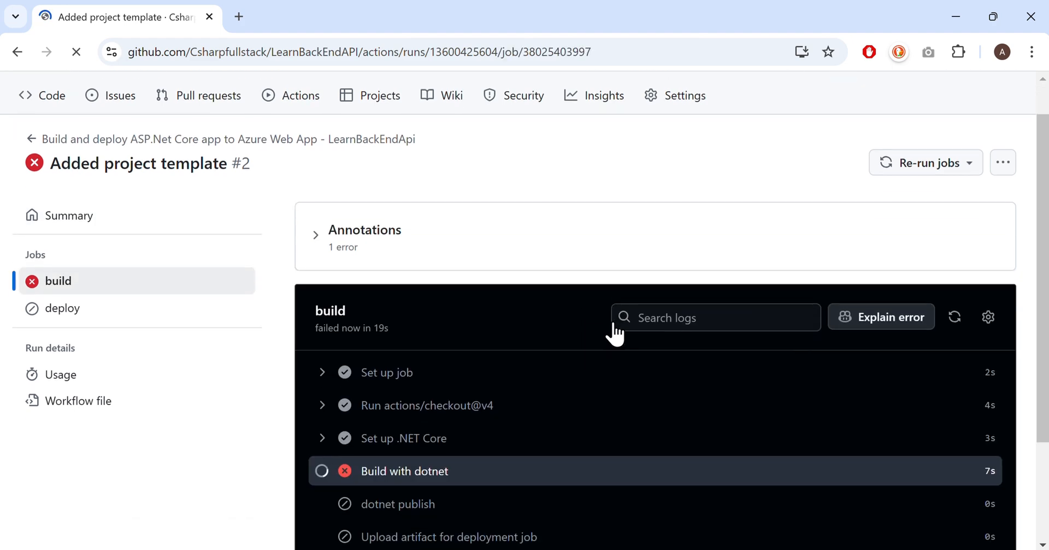
{"action": "left_click", "coordinate": [405, 470]}
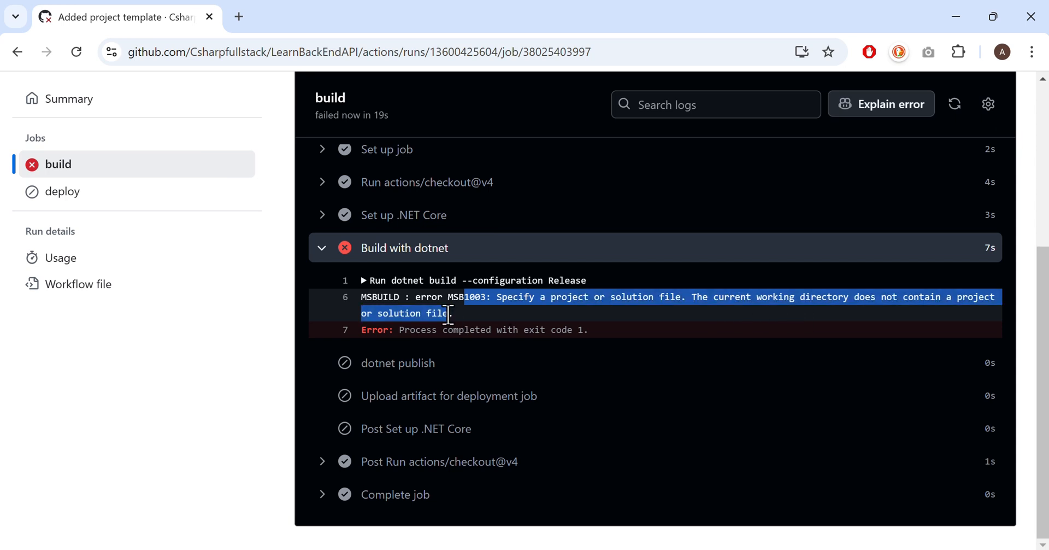
{"action": "mouse_move", "coordinate": [549, 260]}
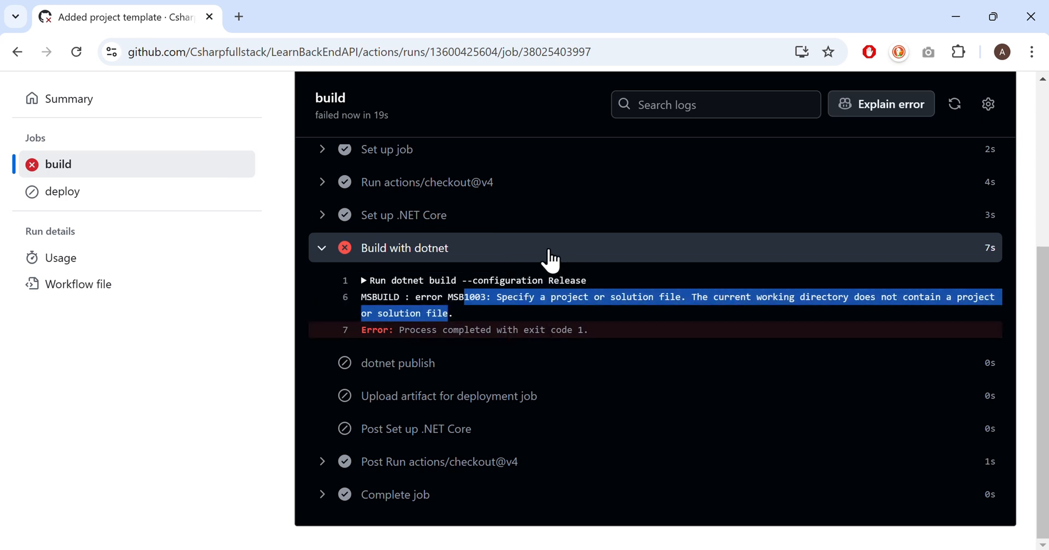
{"action": "key", "text": "alt+tab"}
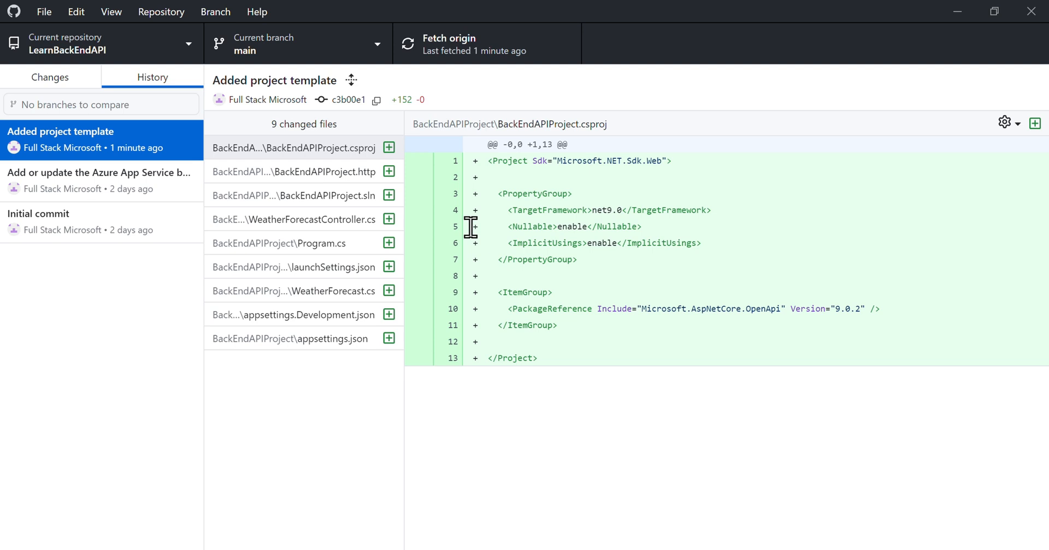
Confirm the project is in BackEndAPIProject and add that folder to dotnet build and publish.
{"action": "left_click", "coordinate": [99, 180]}
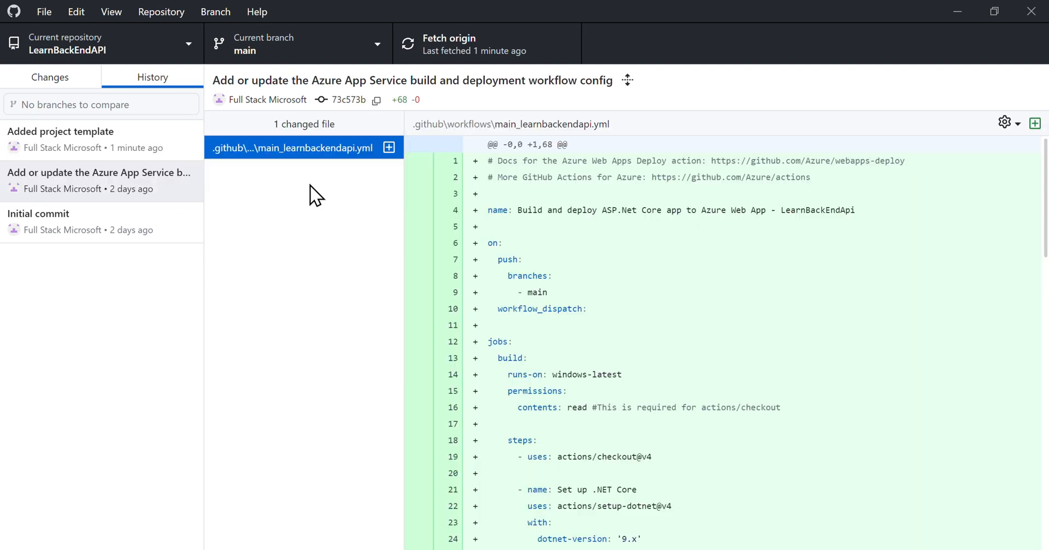
{"action": "mouse_move", "coordinate": [327, 257]}
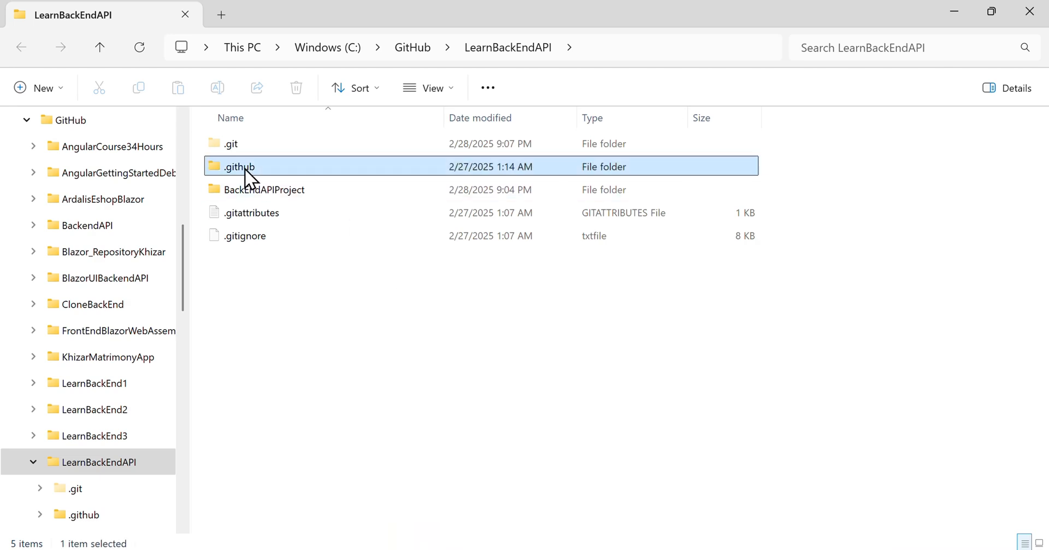
{"action": "double_click", "coordinate": [238, 166]}
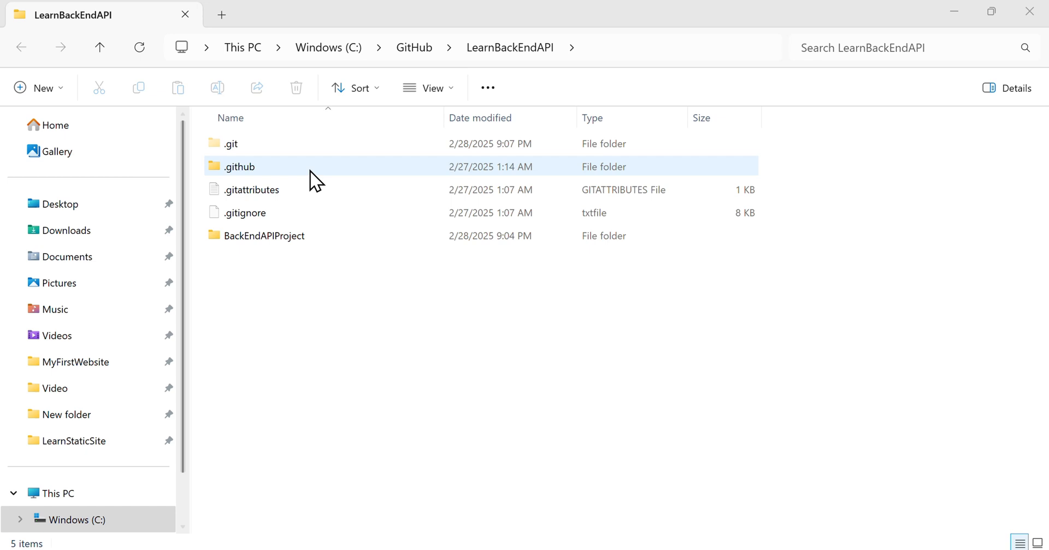
{"action": "double_click", "coordinate": [265, 235]}
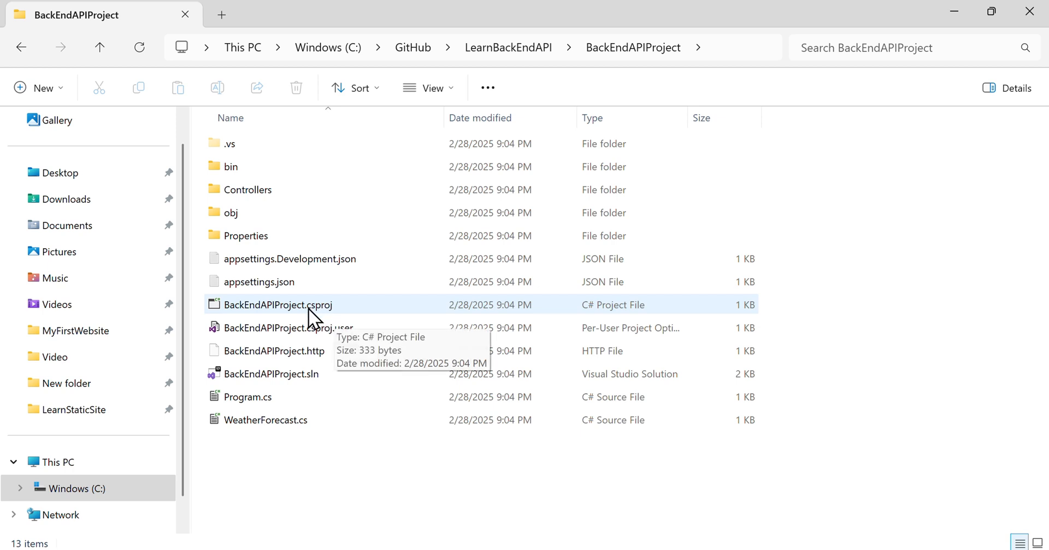
{"action": "mouse_move", "coordinate": [325, 316]}
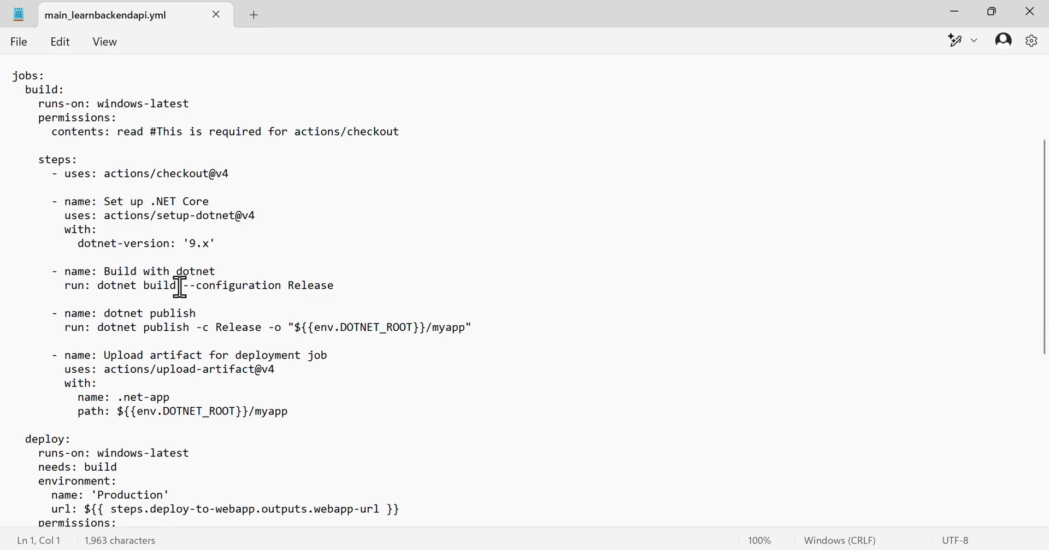
{"action": "type", "text": "\"BackEndAPIProject\""}
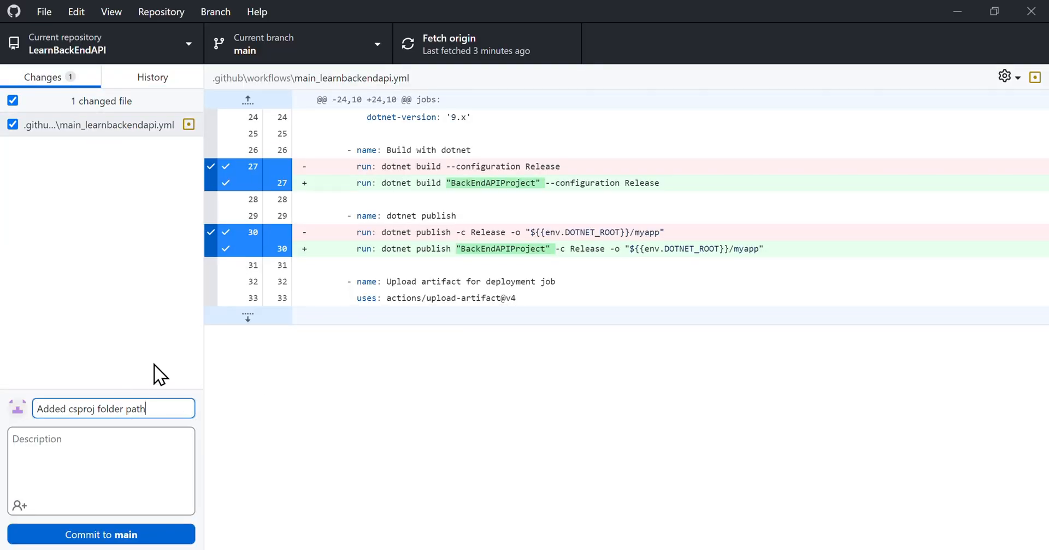
Commit 'Added csproj folder path' to main, push to origin, and check it in History.
{"action": "double_click", "coordinate": [468, 182]}
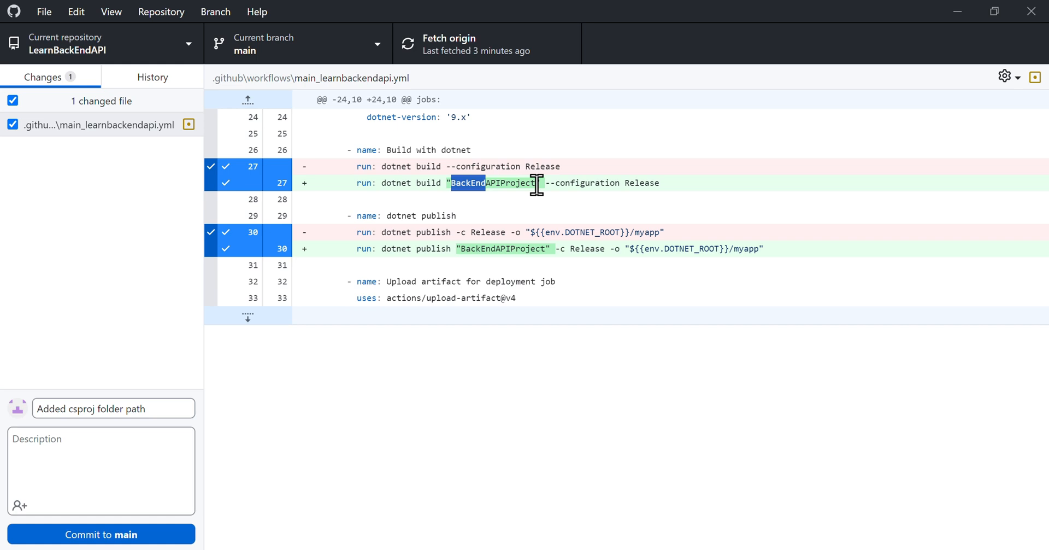
{"action": "left_click", "coordinate": [101, 535]}
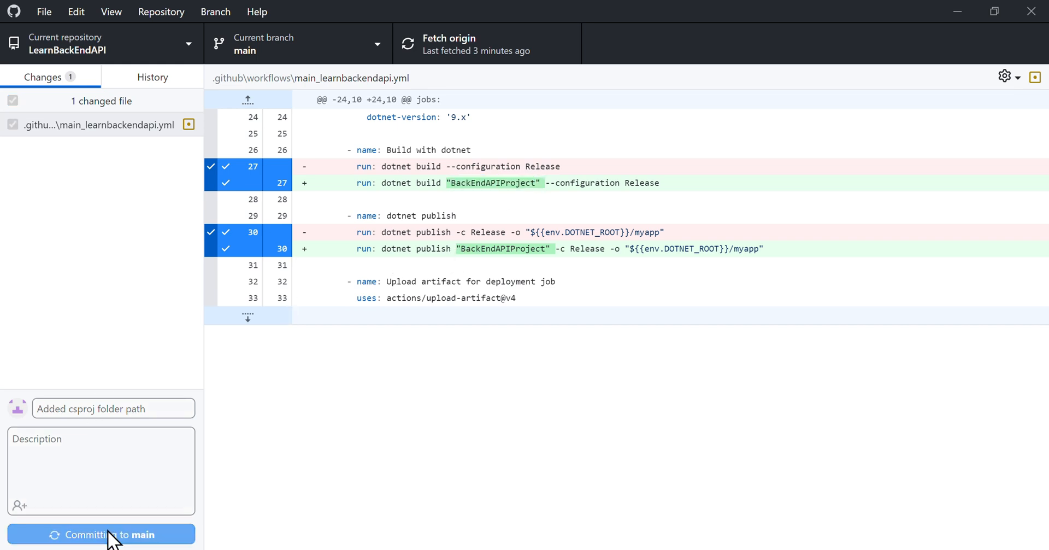
{"action": "left_click", "coordinate": [100, 535]}
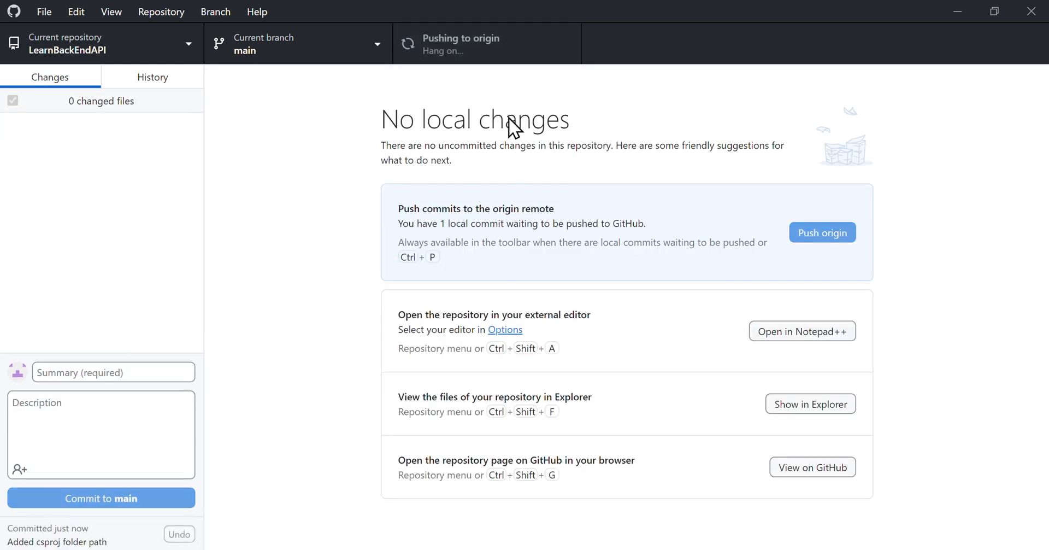
{"action": "left_click", "coordinate": [152, 77]}
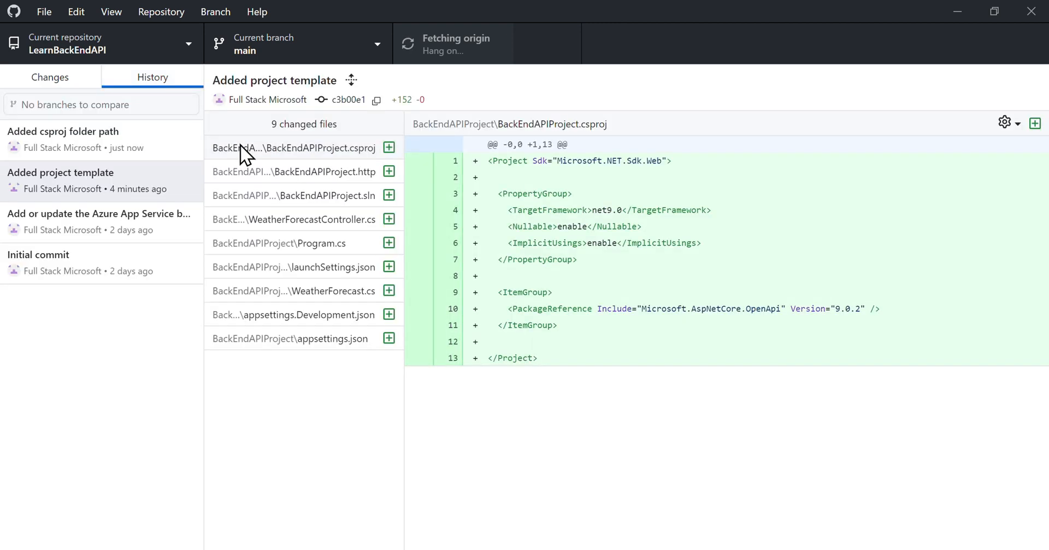
{"action": "left_click", "coordinate": [63, 131]}
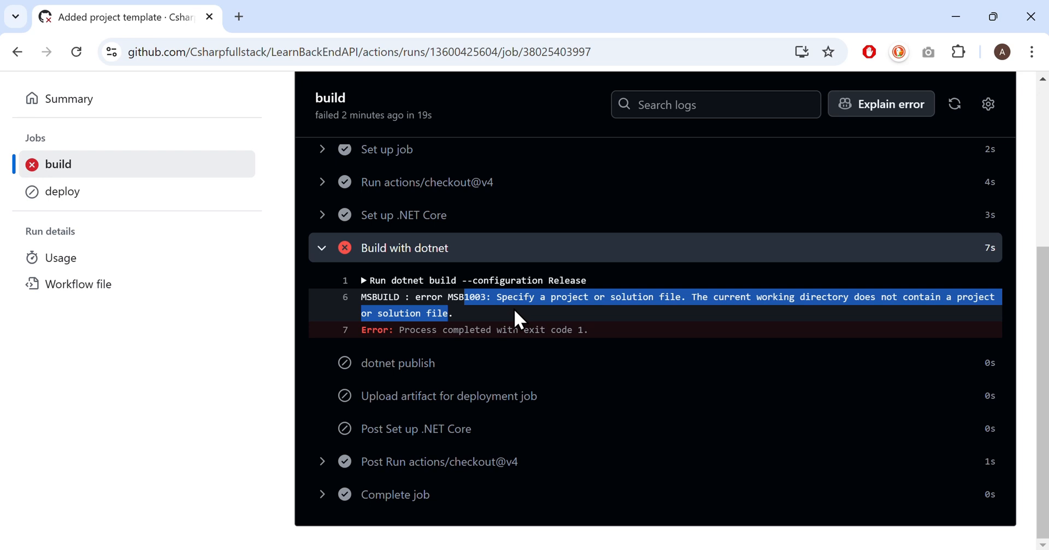
Open run #3 'Added csproj folder path' and check the build and deploy job logs succeeded.
{"action": "scroll", "scroll_direction": "up", "scroll_amount": 3}
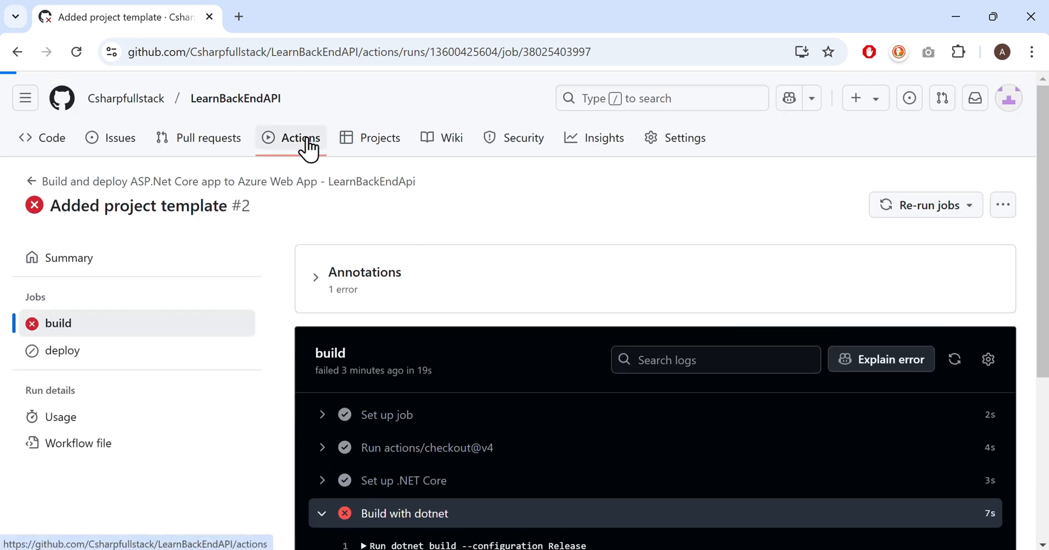
{"action": "left_click", "coordinate": [299, 137]}
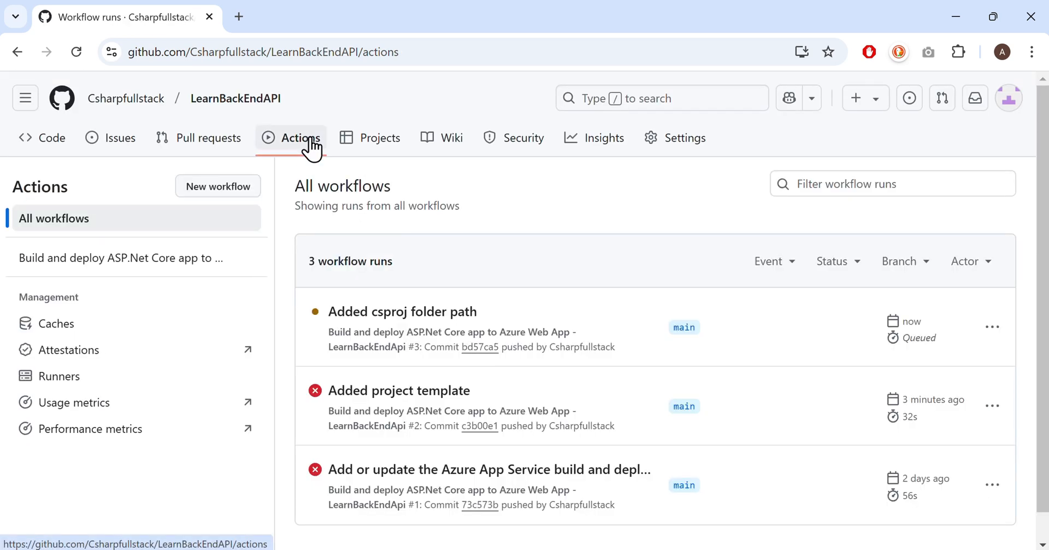
{"action": "left_click", "coordinate": [402, 312]}
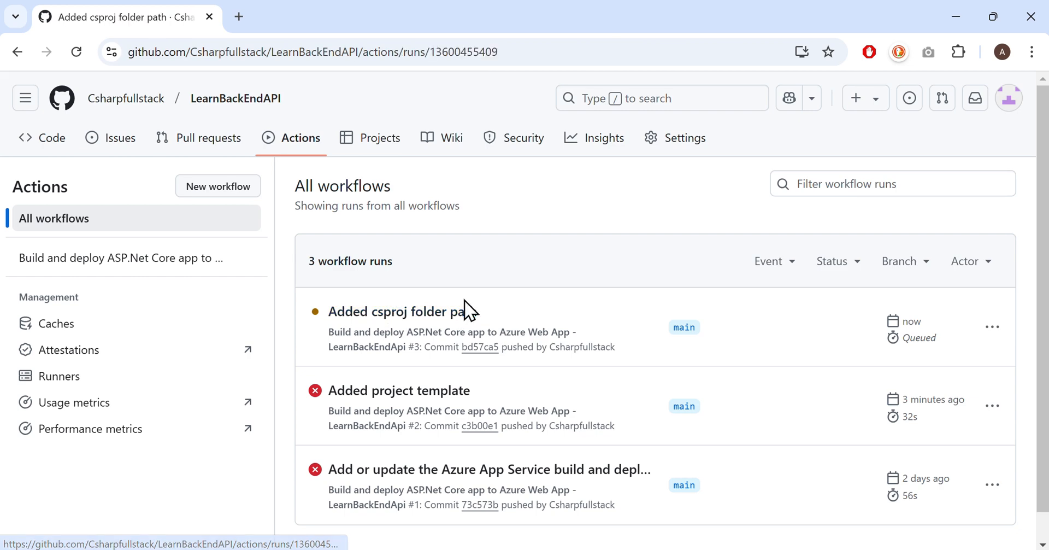
{"action": "left_click", "coordinate": [398, 311]}
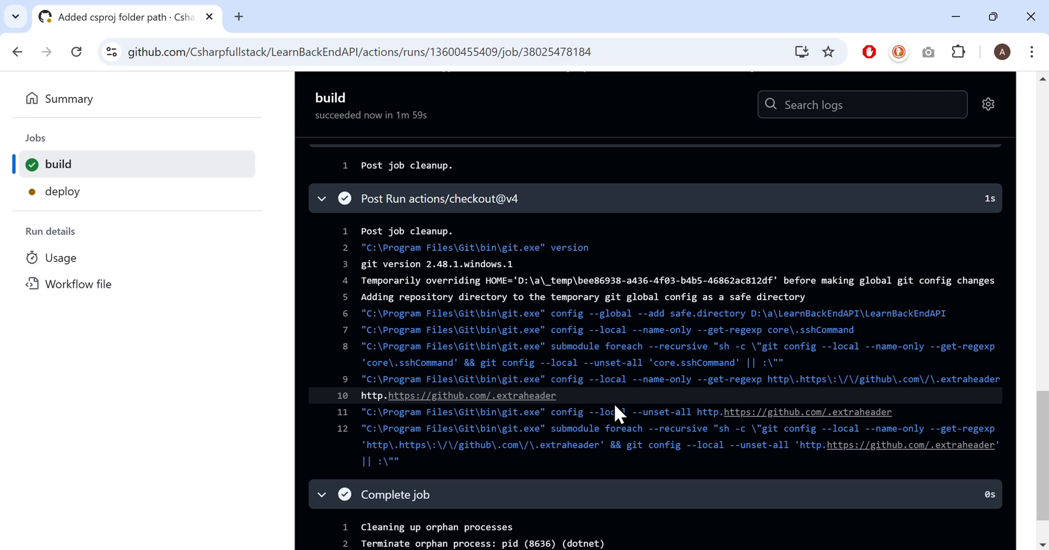
{"action": "scroll", "scroll_direction": "down", "scroll_amount": 3}
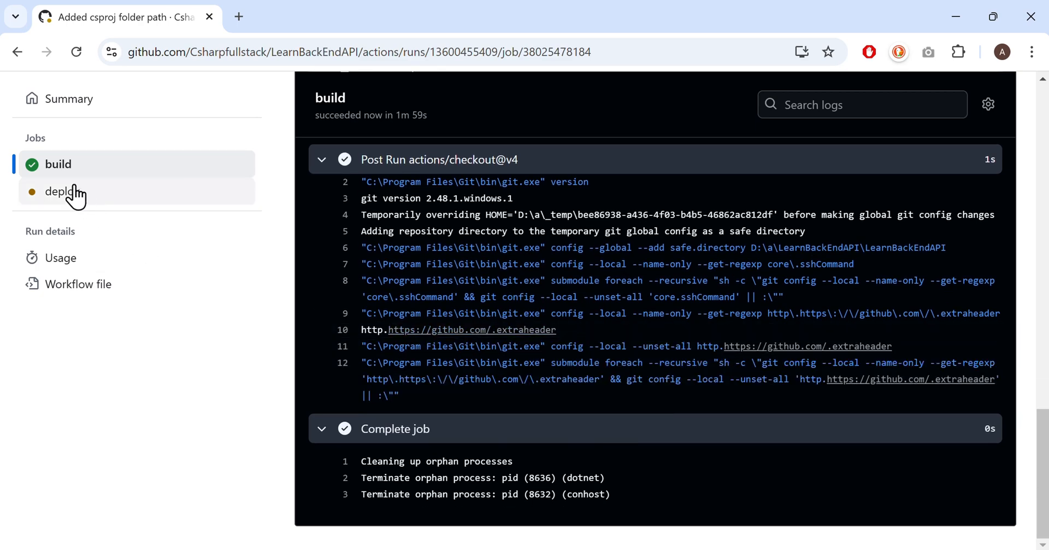
{"action": "left_click", "coordinate": [65, 194]}
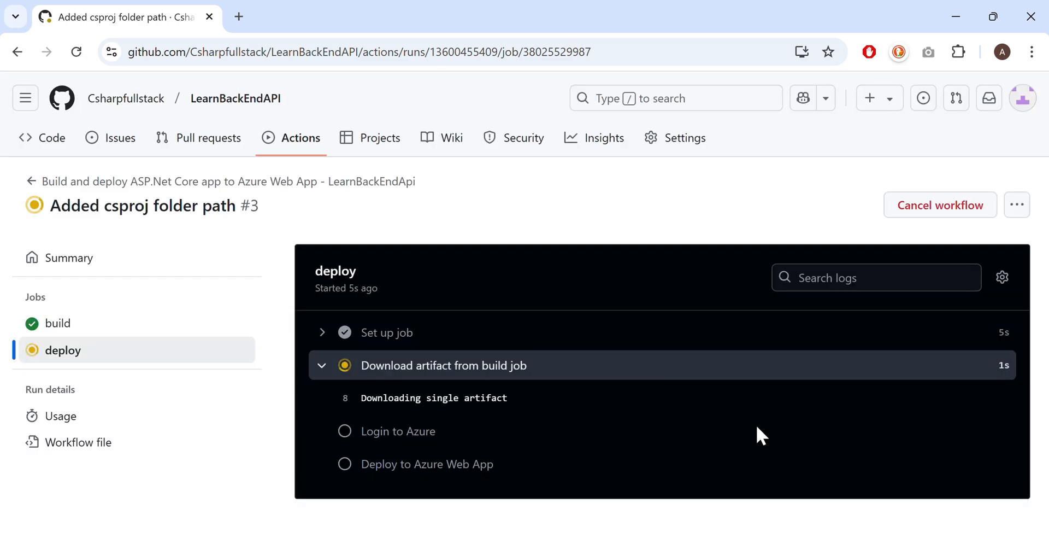
{"action": "scroll", "scroll_direction": "down", "scroll_amount": 3}
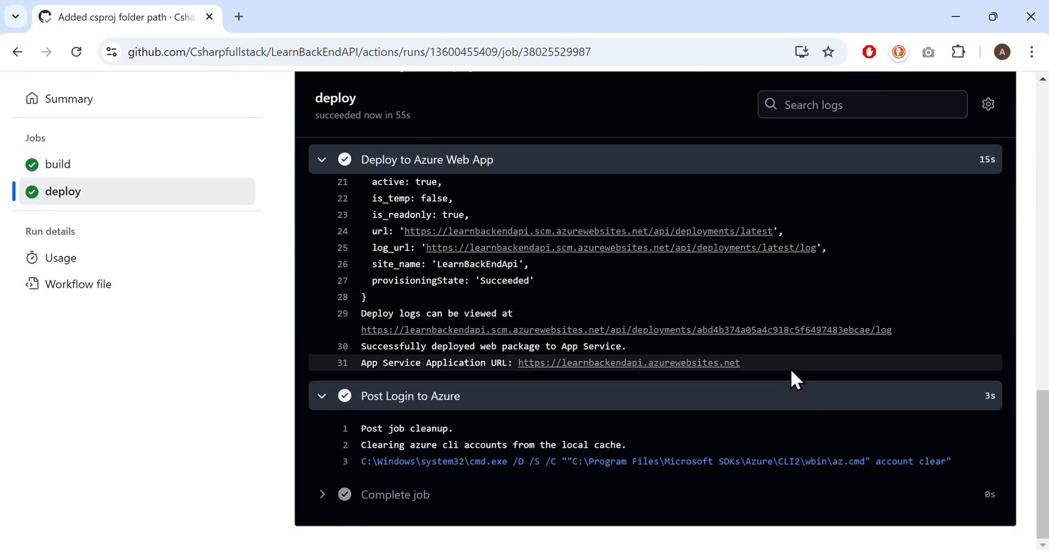
{"action": "mouse_move", "coordinate": [67, 194]}
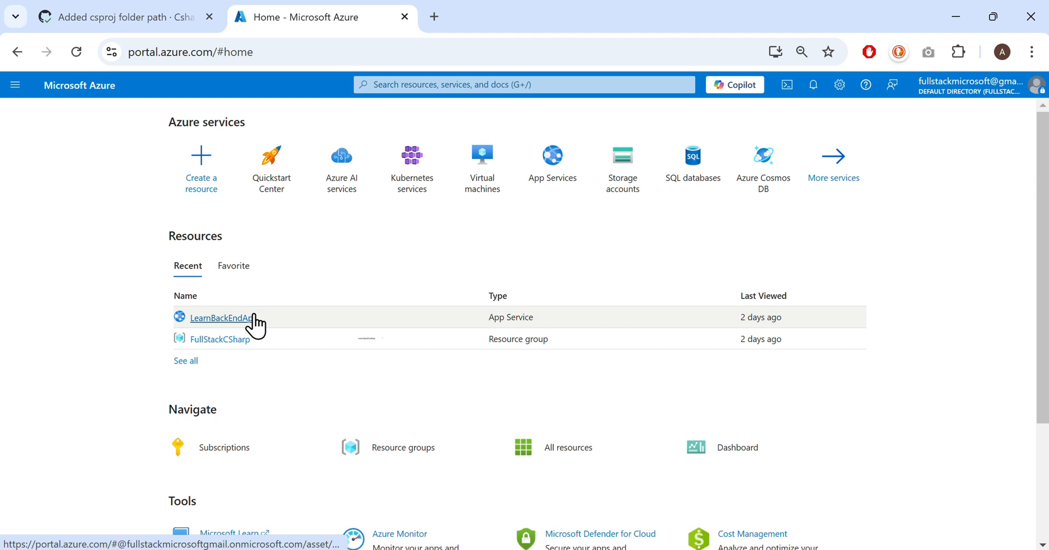
Open LearnBackEndApi's default domain and append /weatherforecast to see the forecast JSON.
{"action": "left_click", "coordinate": [219, 317]}
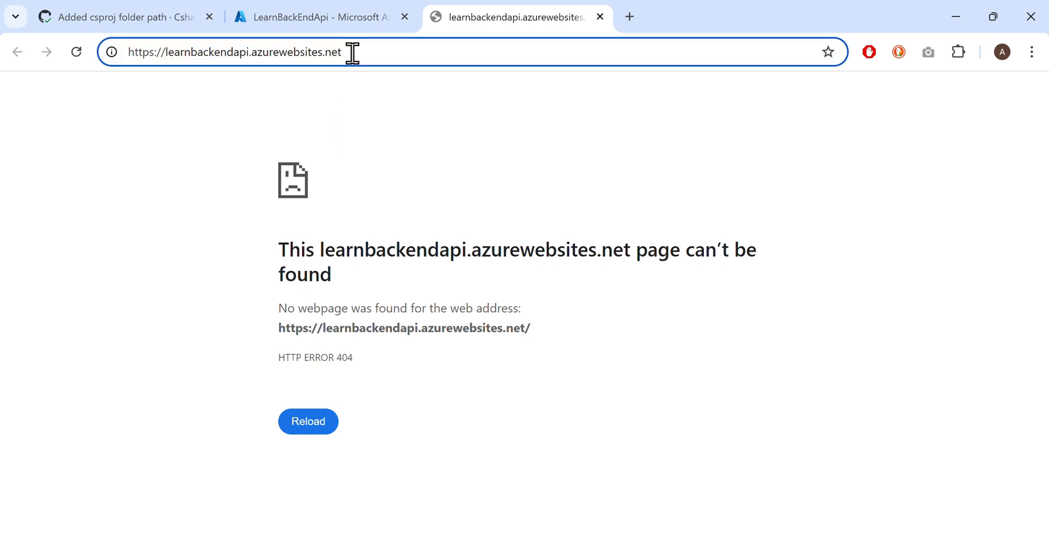
{"action": "type", "text": "/weatherforecast"}
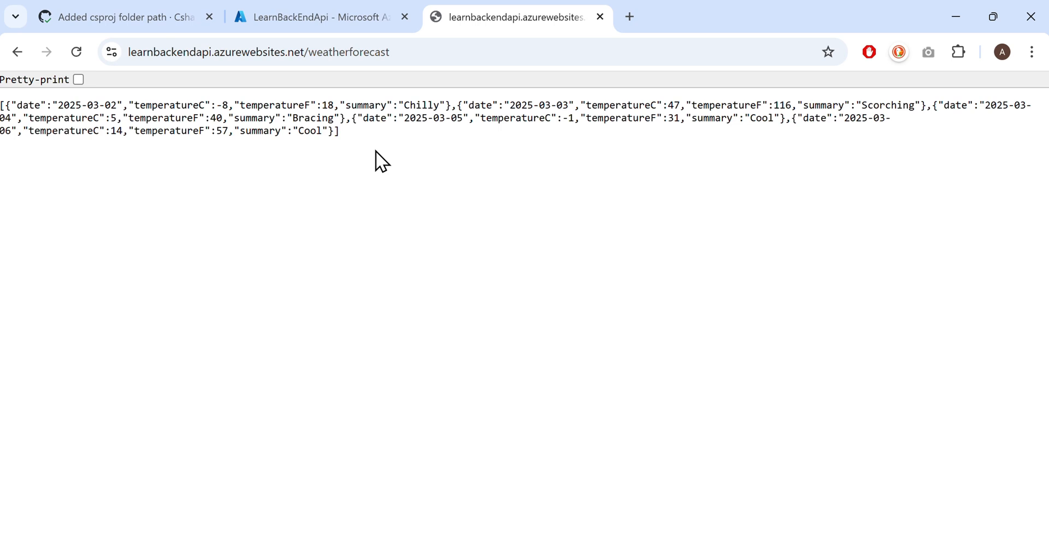
{"action": "mouse_move", "coordinate": [446, 42]}
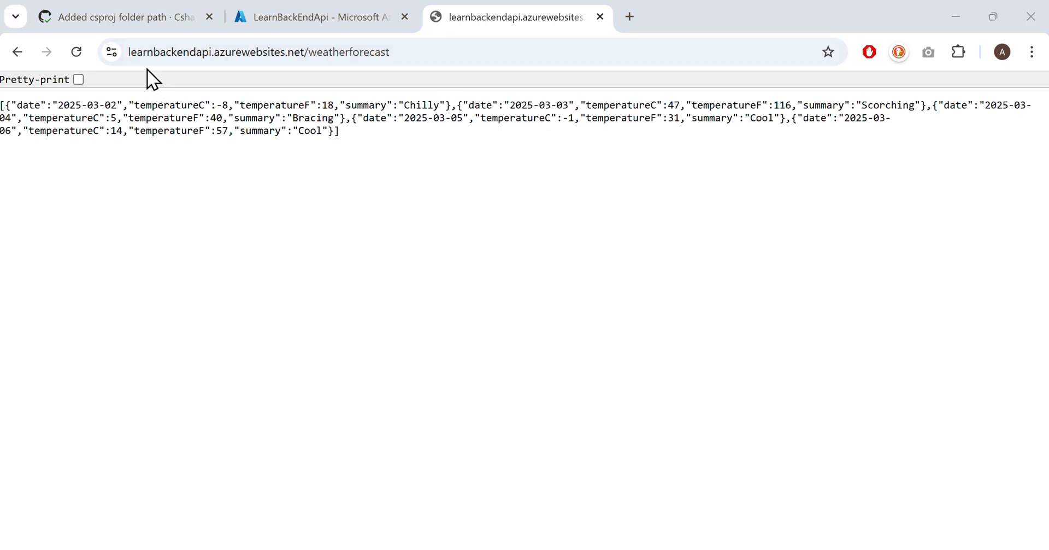
{"action": "left_click", "coordinate": [268, 51]}
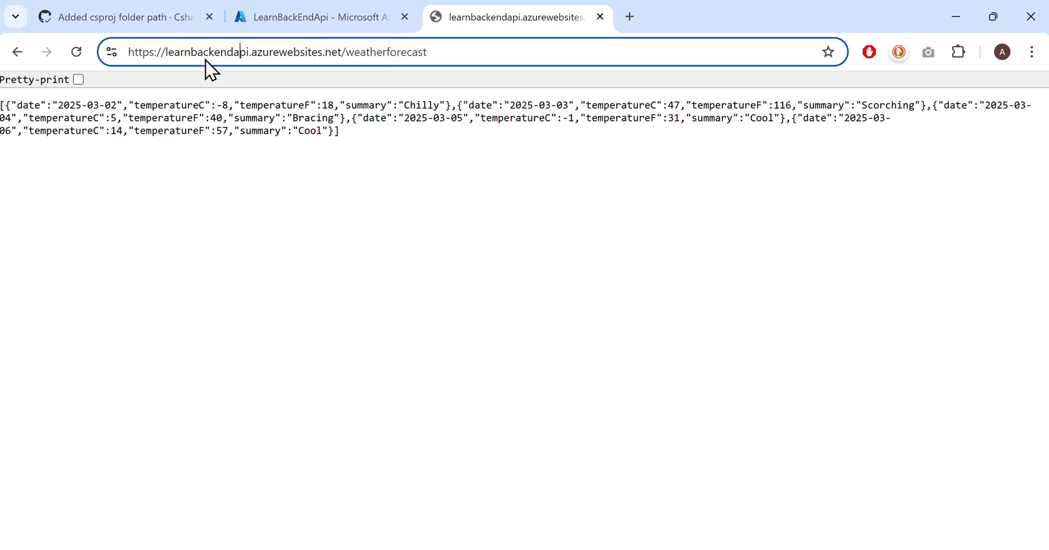